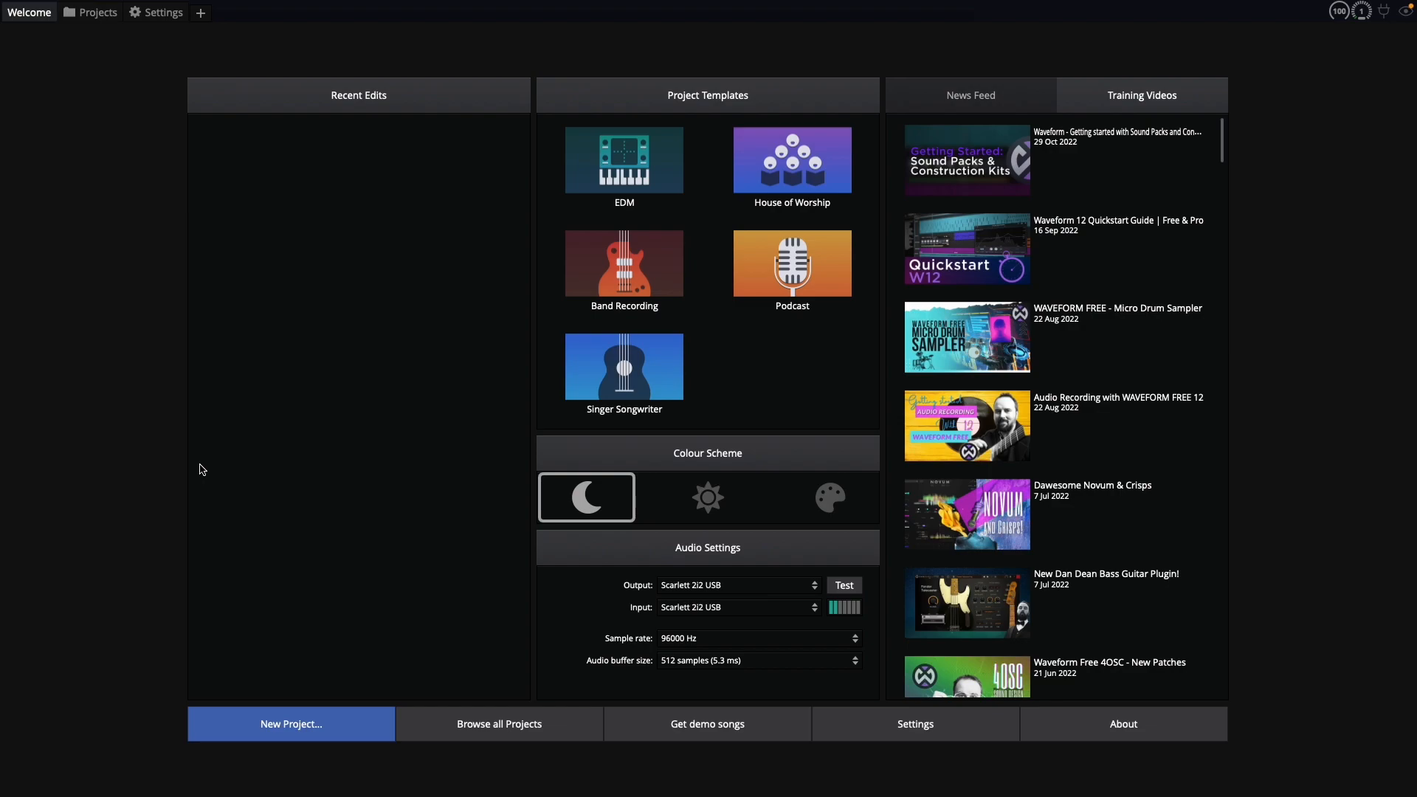
mouse_move(200, 465)
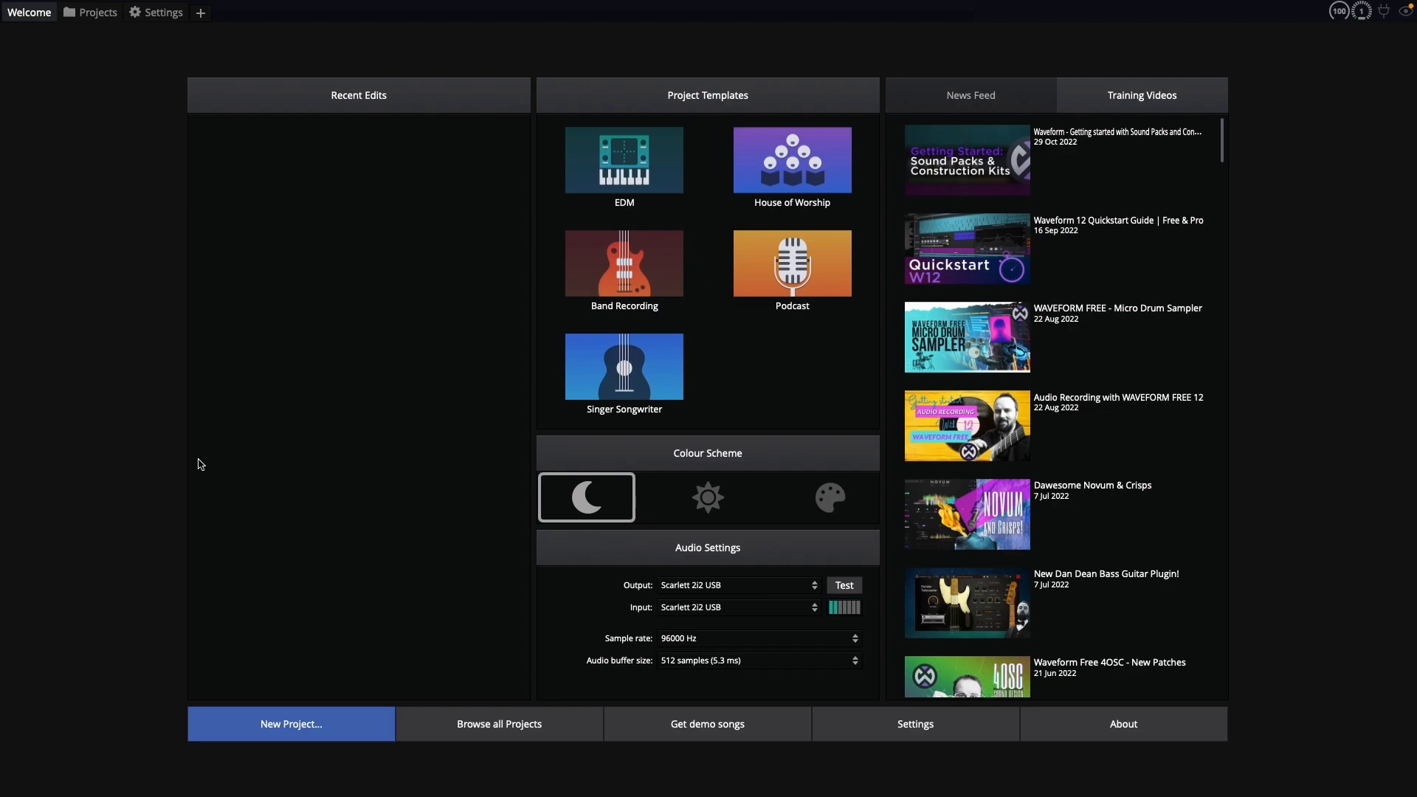
Step: Open Waveform's Settings from the welcome screen
click(162, 11)
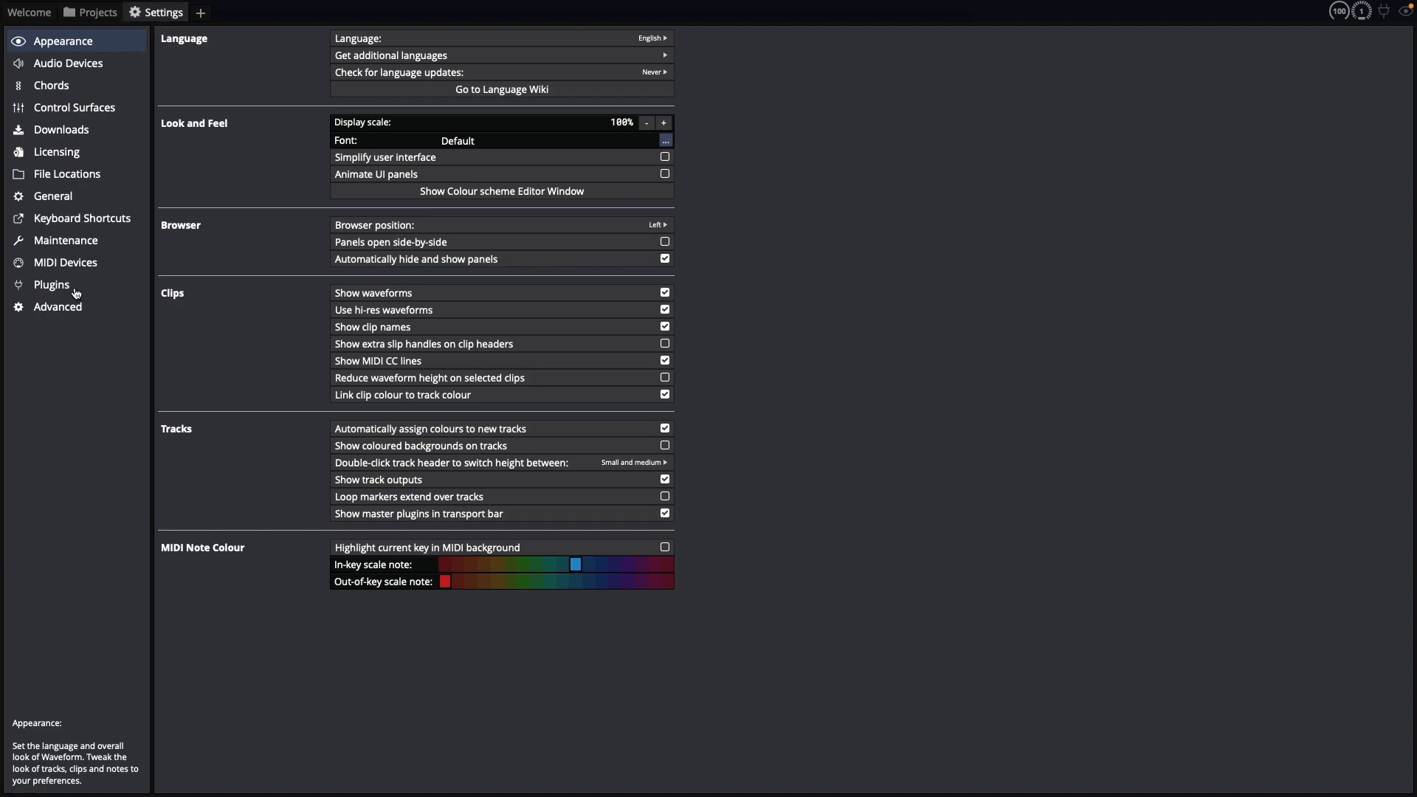
Step: Switch Settings to the Plugins page with its scanning options
click(51, 284)
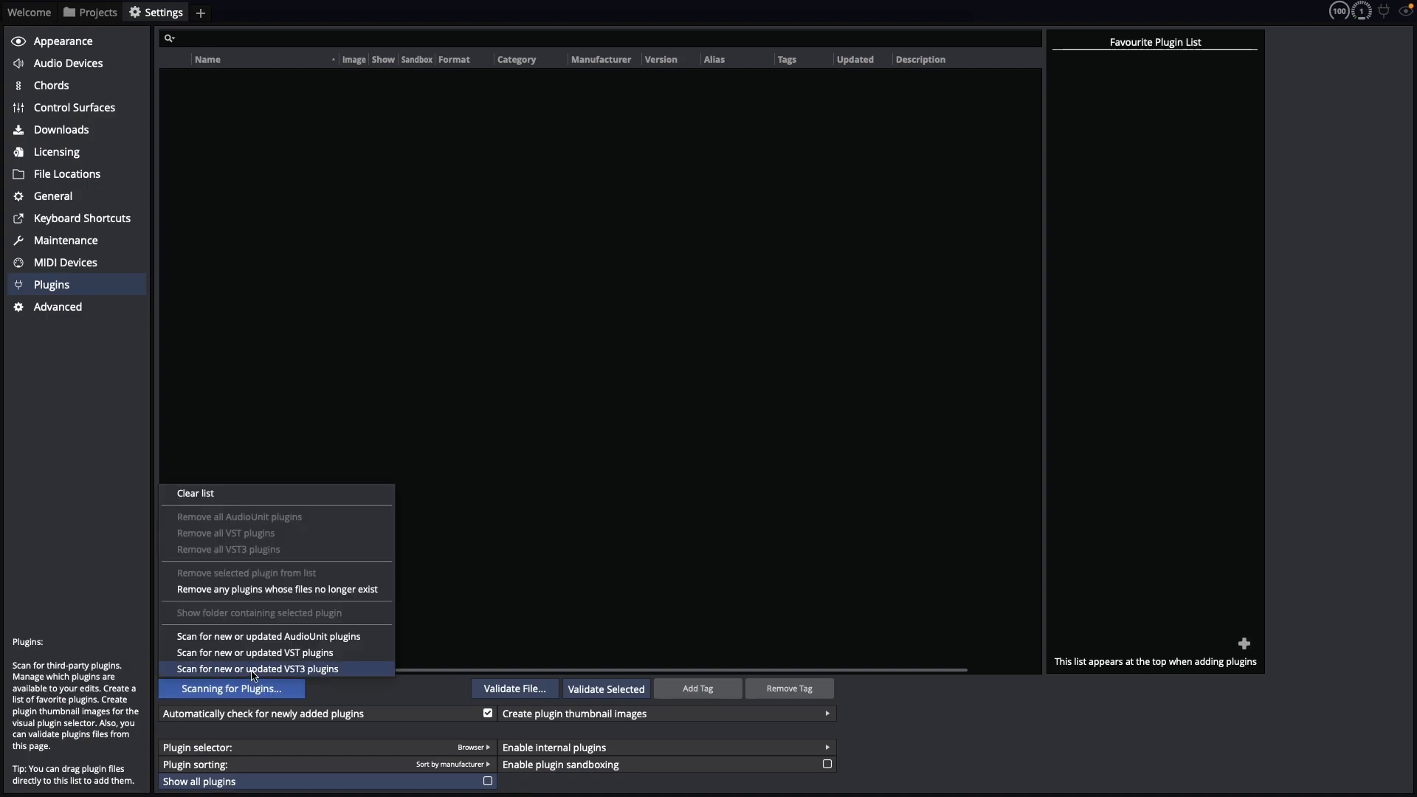
mouse_move(318, 675)
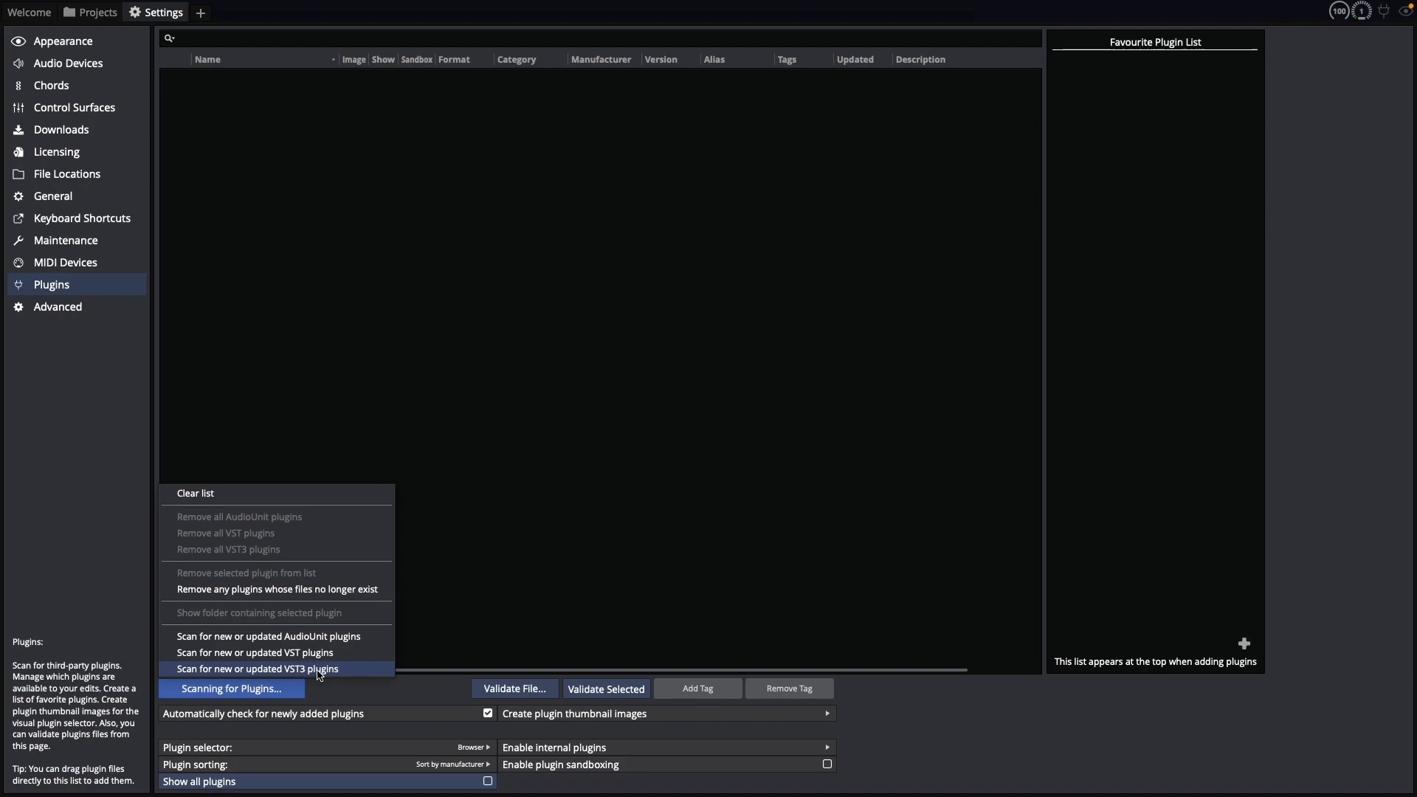
mouse_move(232, 642)
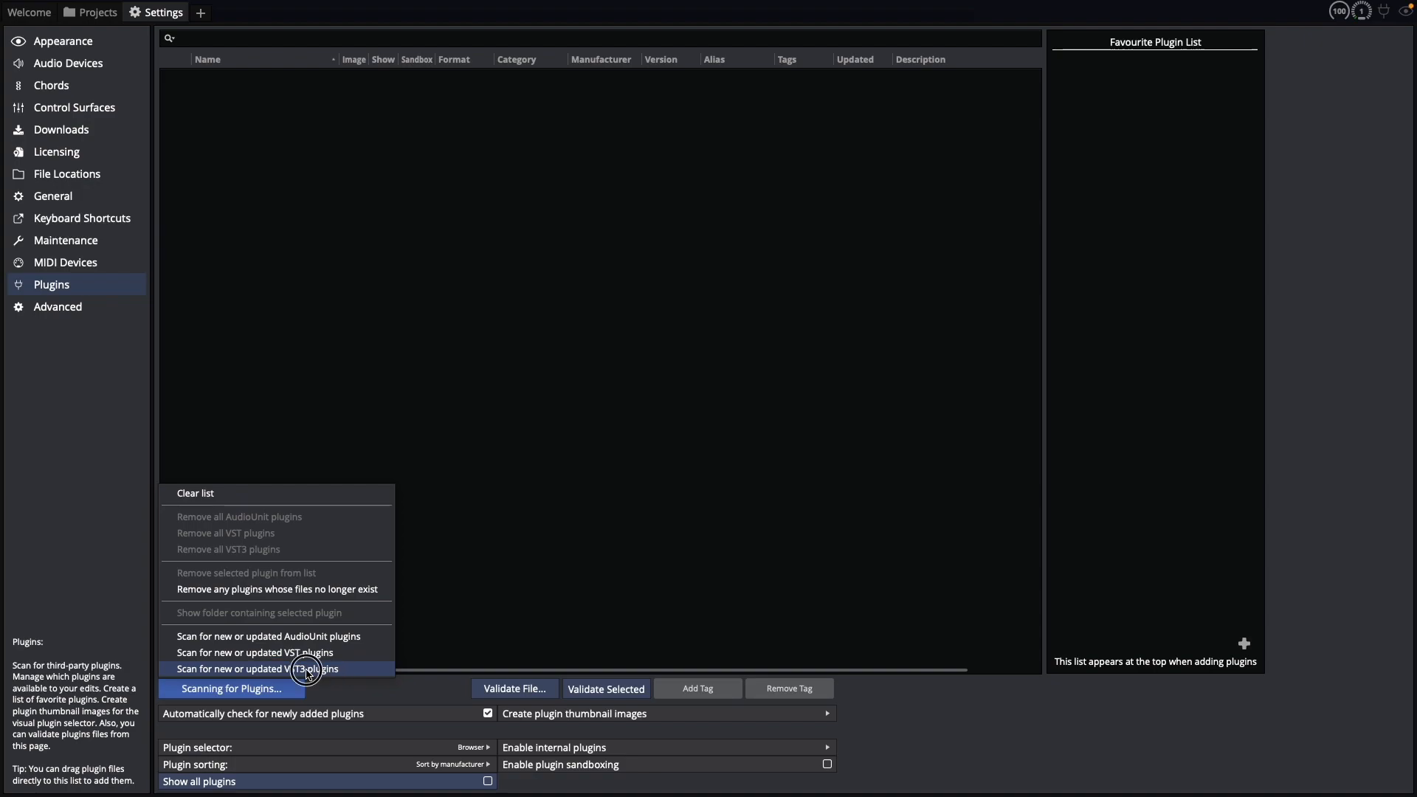
Step: Run a VST3 plugin scan on the listed folders to find Band-in-a-Box DAW
click(279, 669)
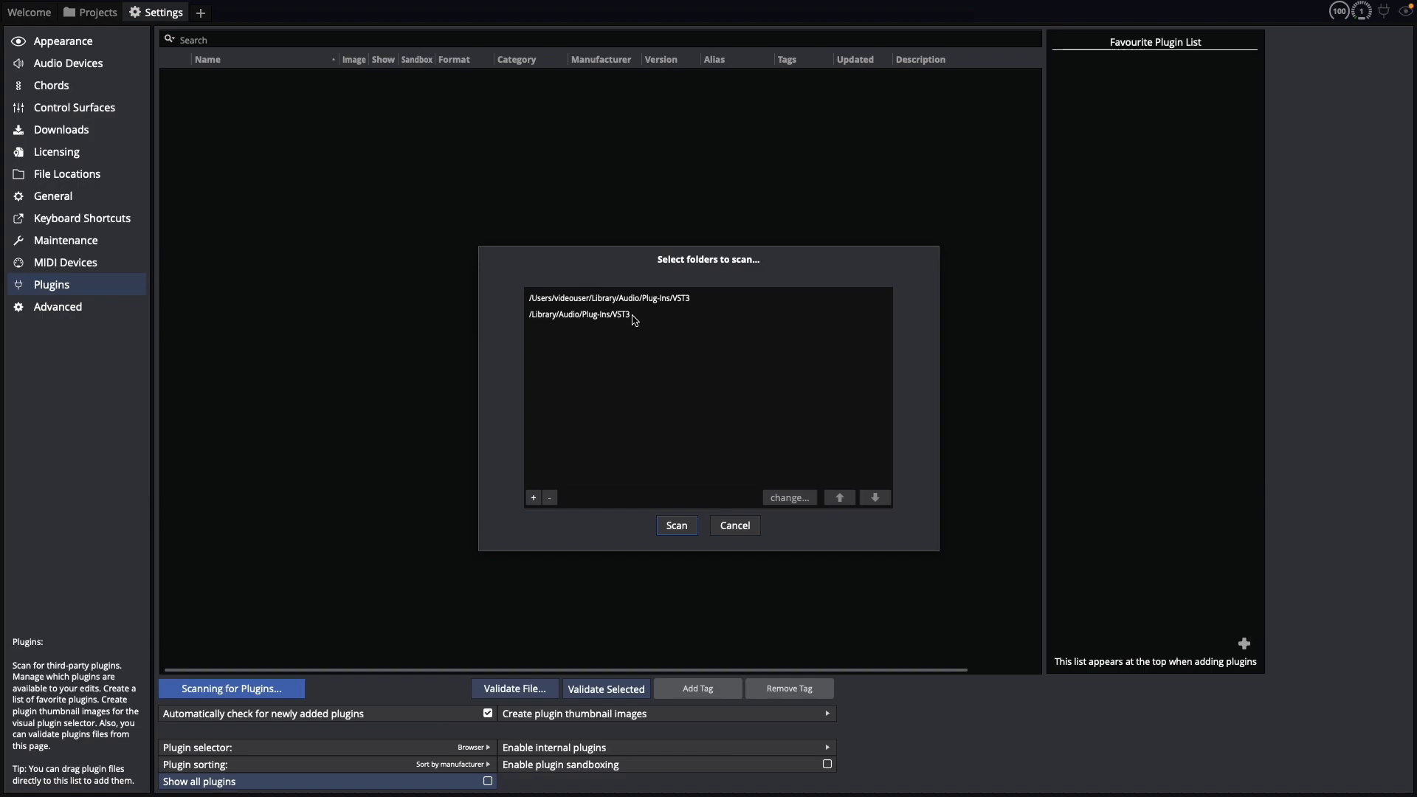
mouse_move(534, 325)
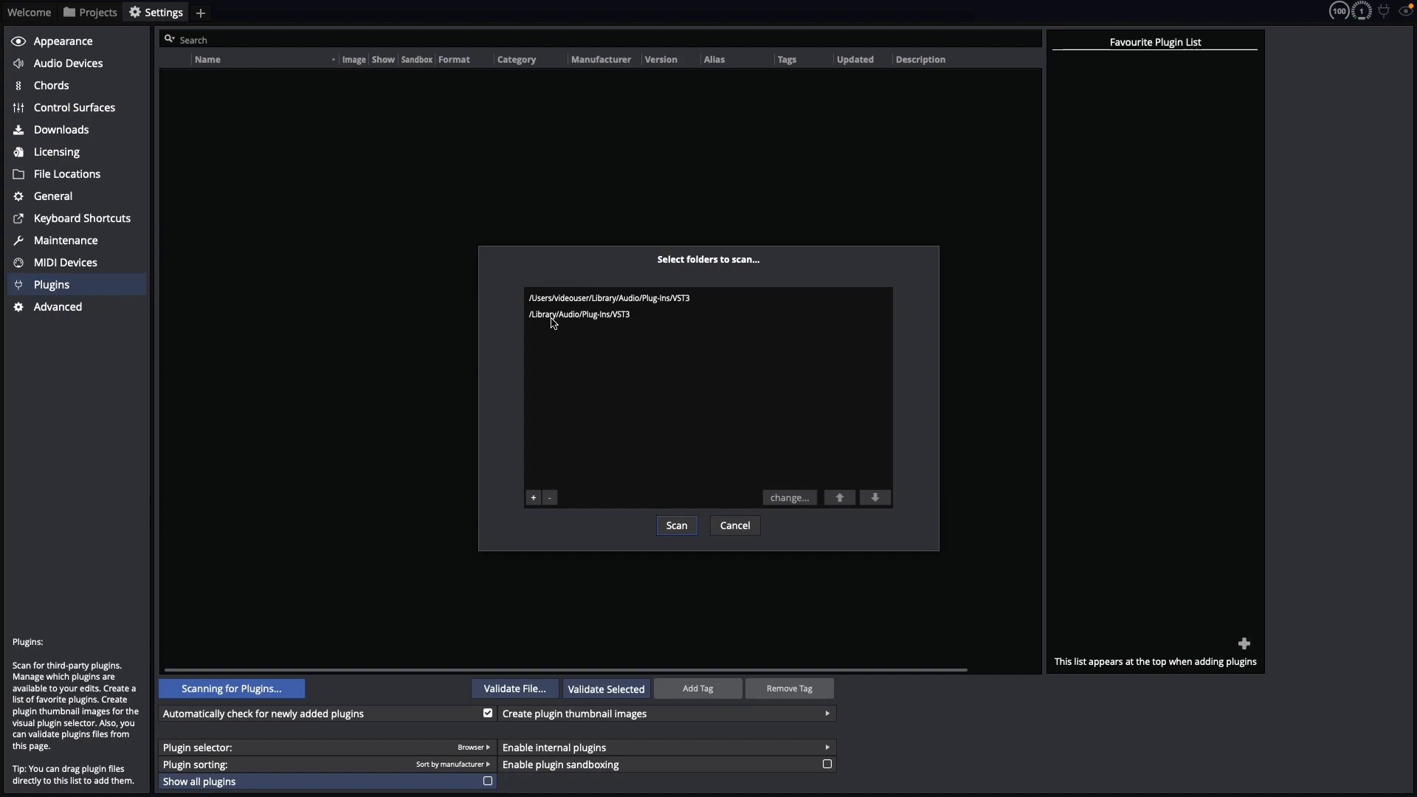
mouse_move(612, 321)
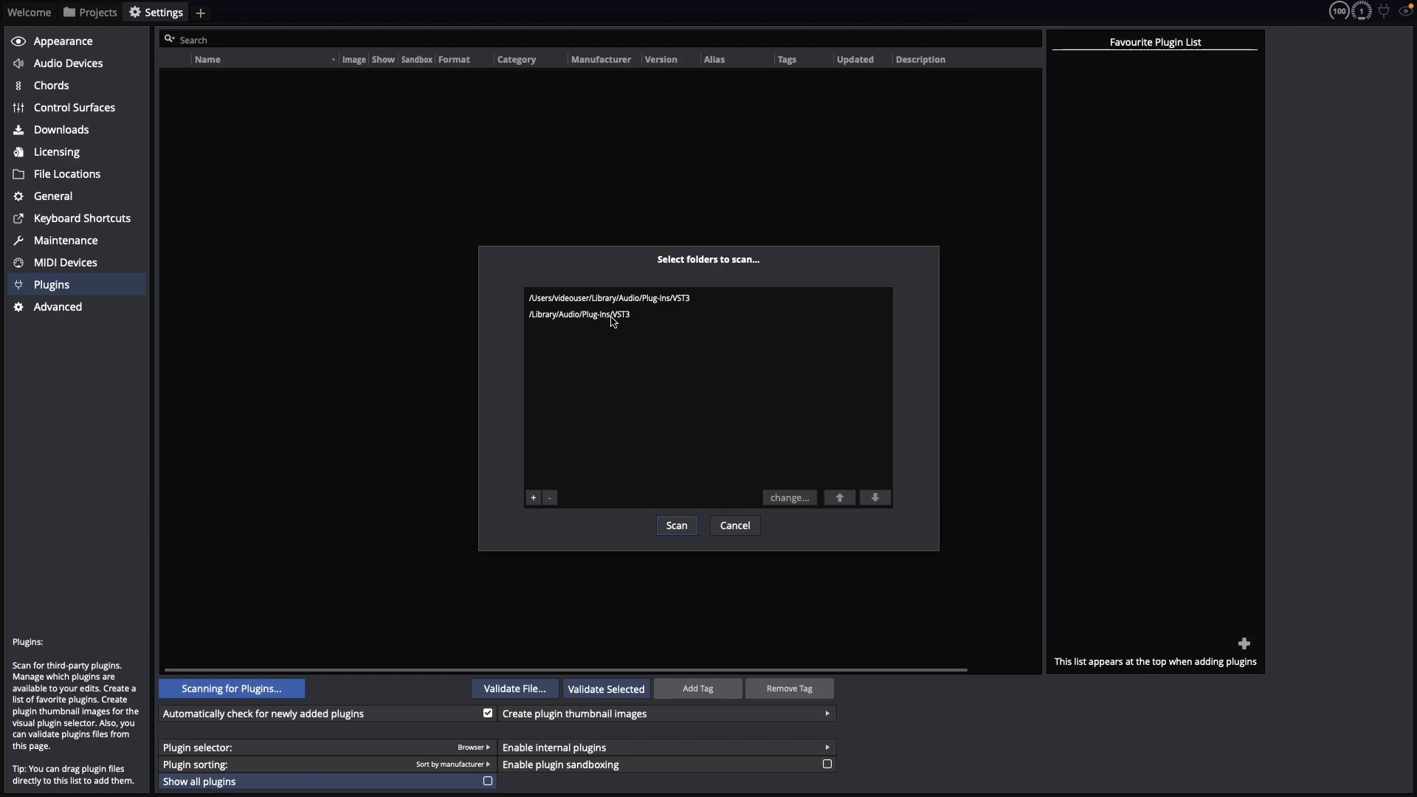
mouse_move(636, 324)
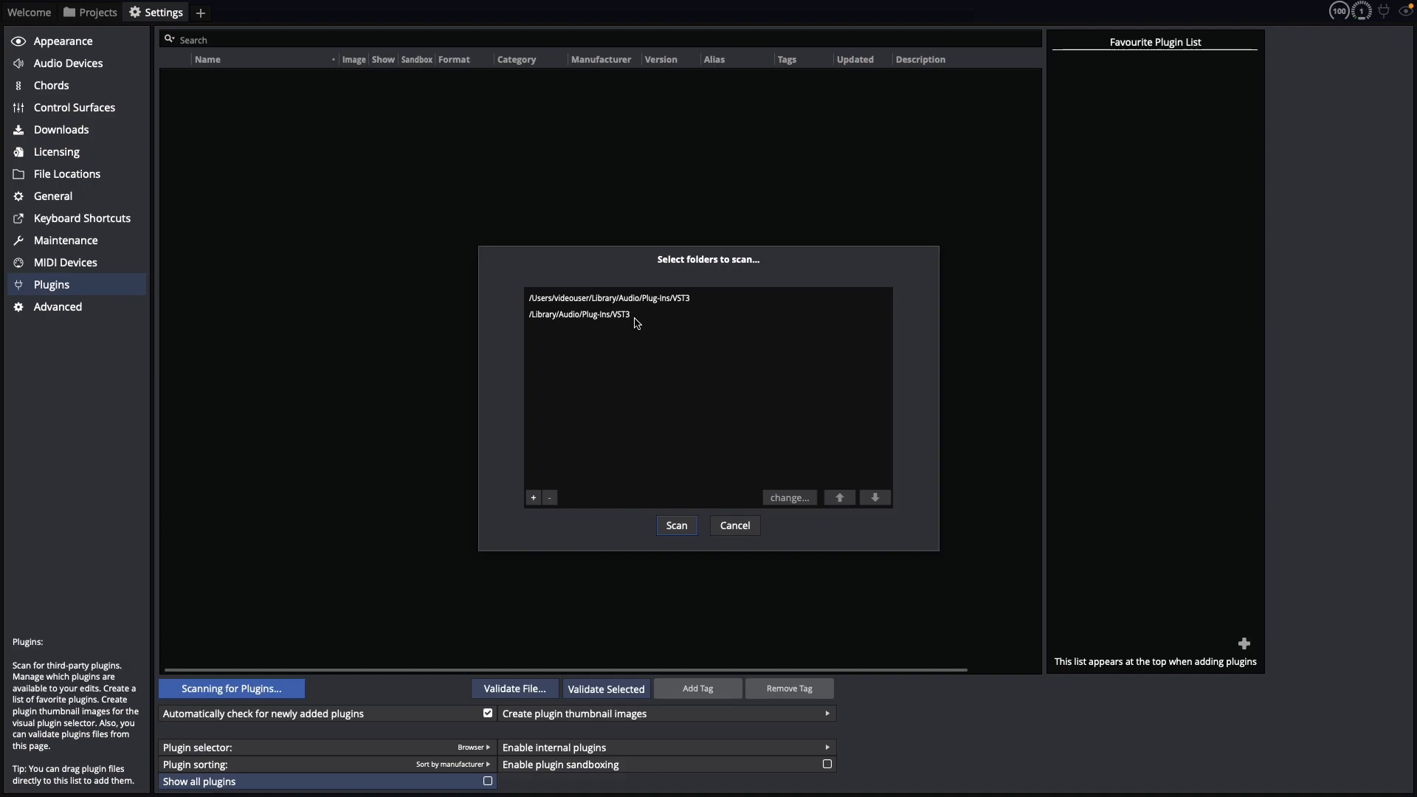
click(676, 526)
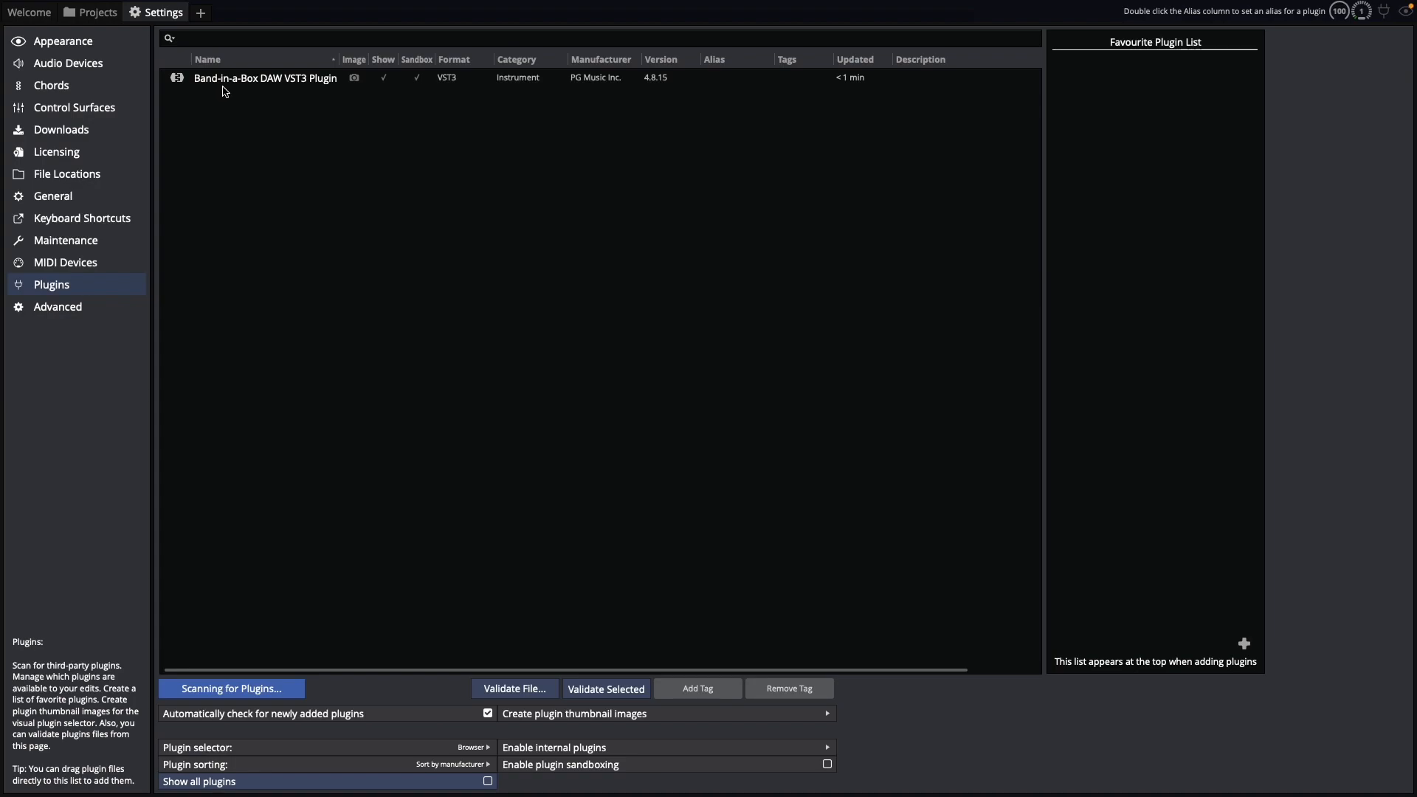
mouse_move(234, 87)
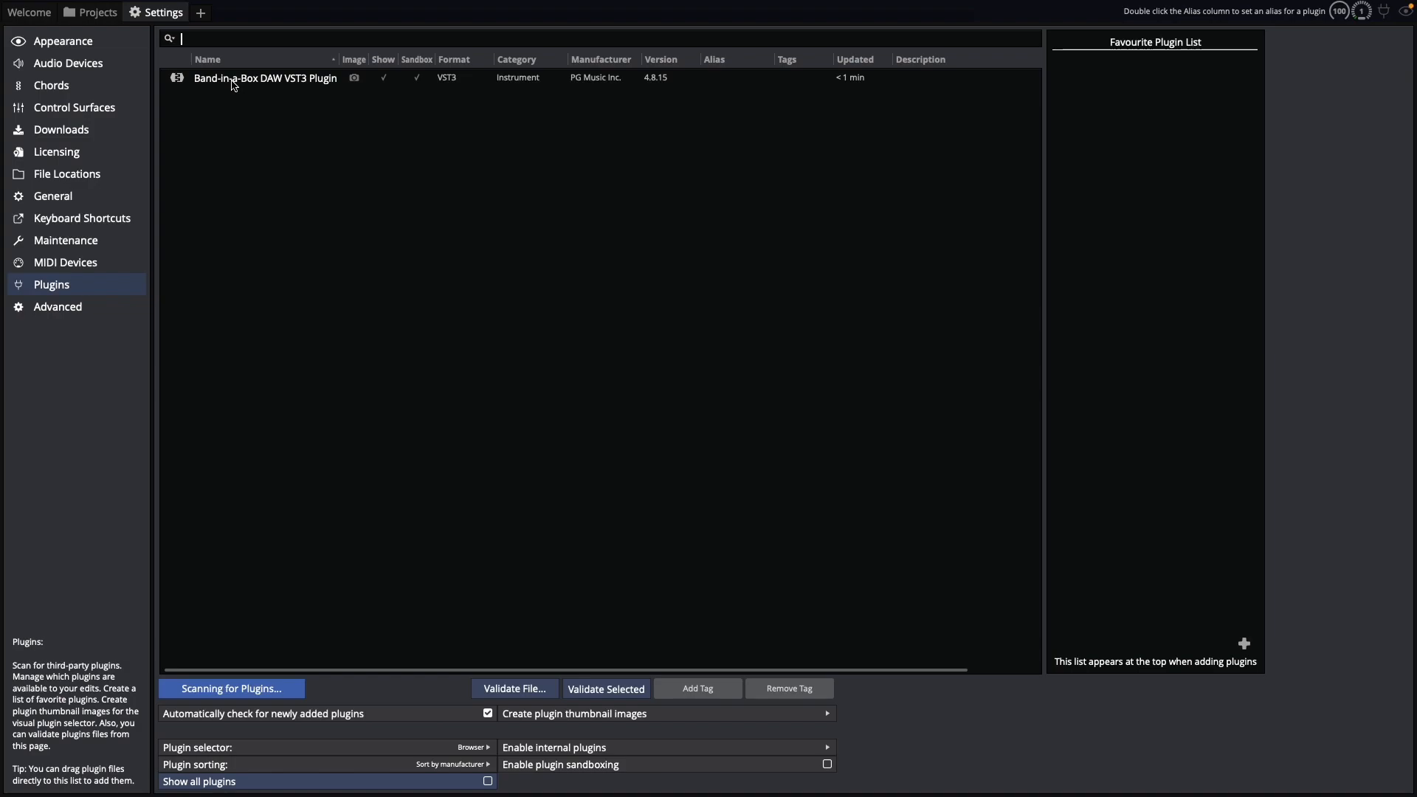
mouse_move(242, 90)
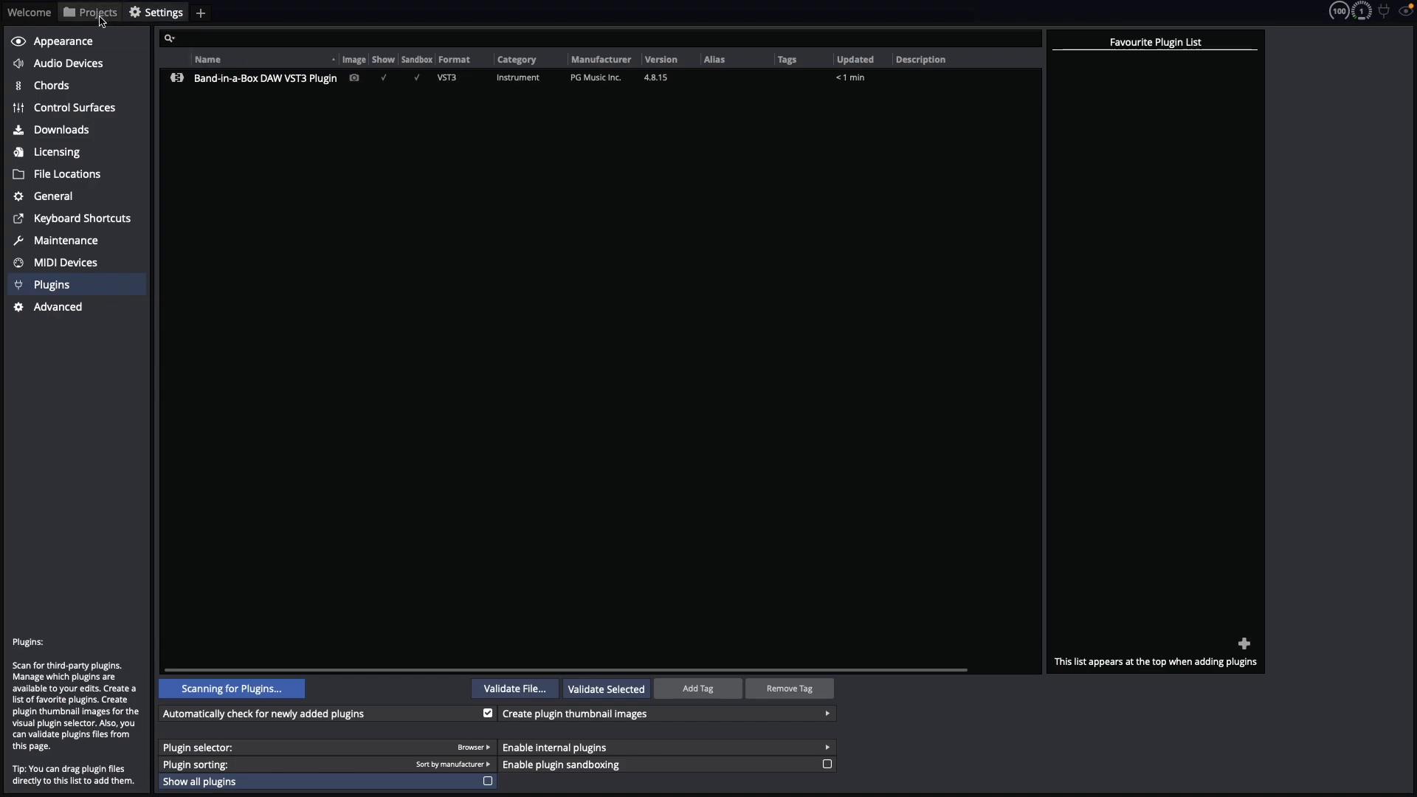
Step: Create a new project named 'BIAB Plugin' from the Welcome page
click(28, 12)
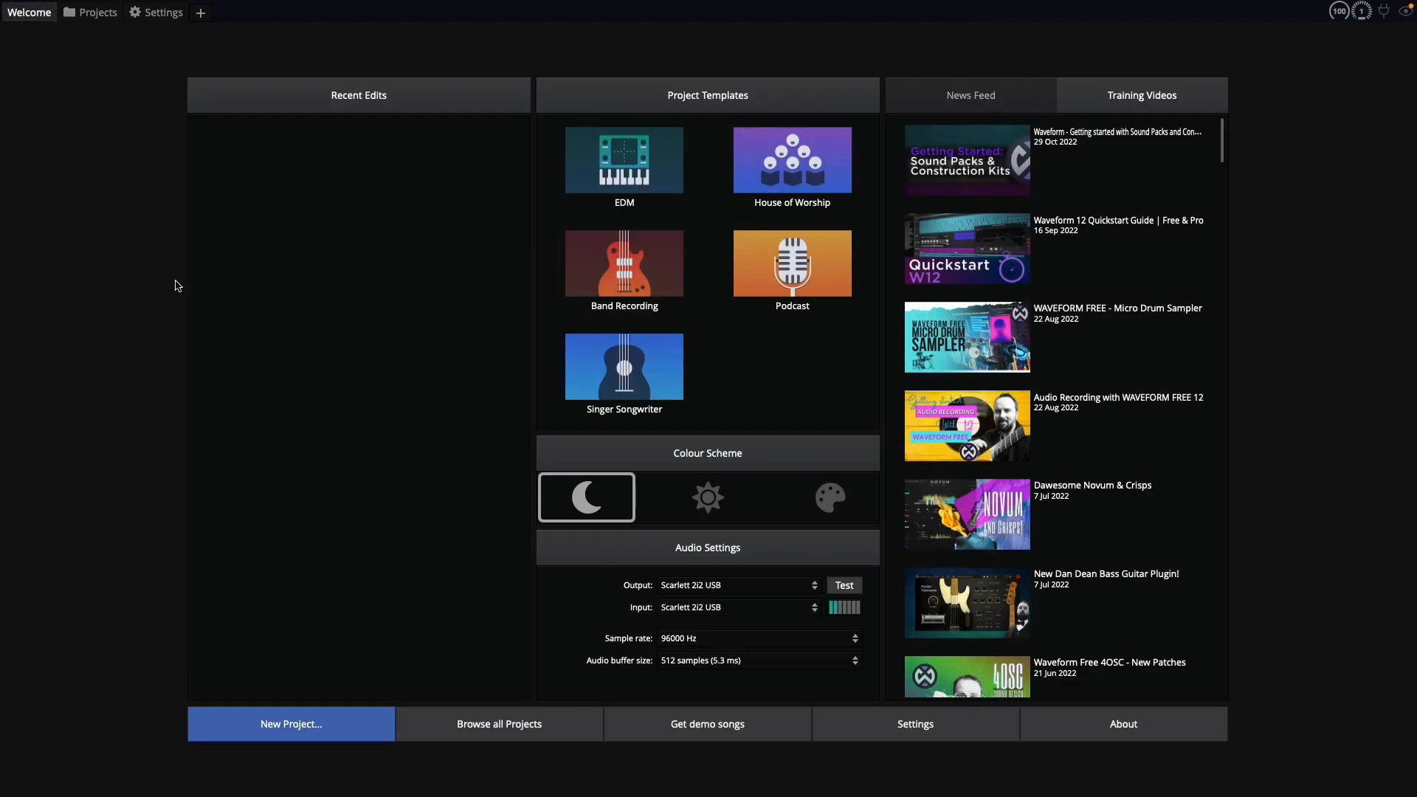
click(290, 724)
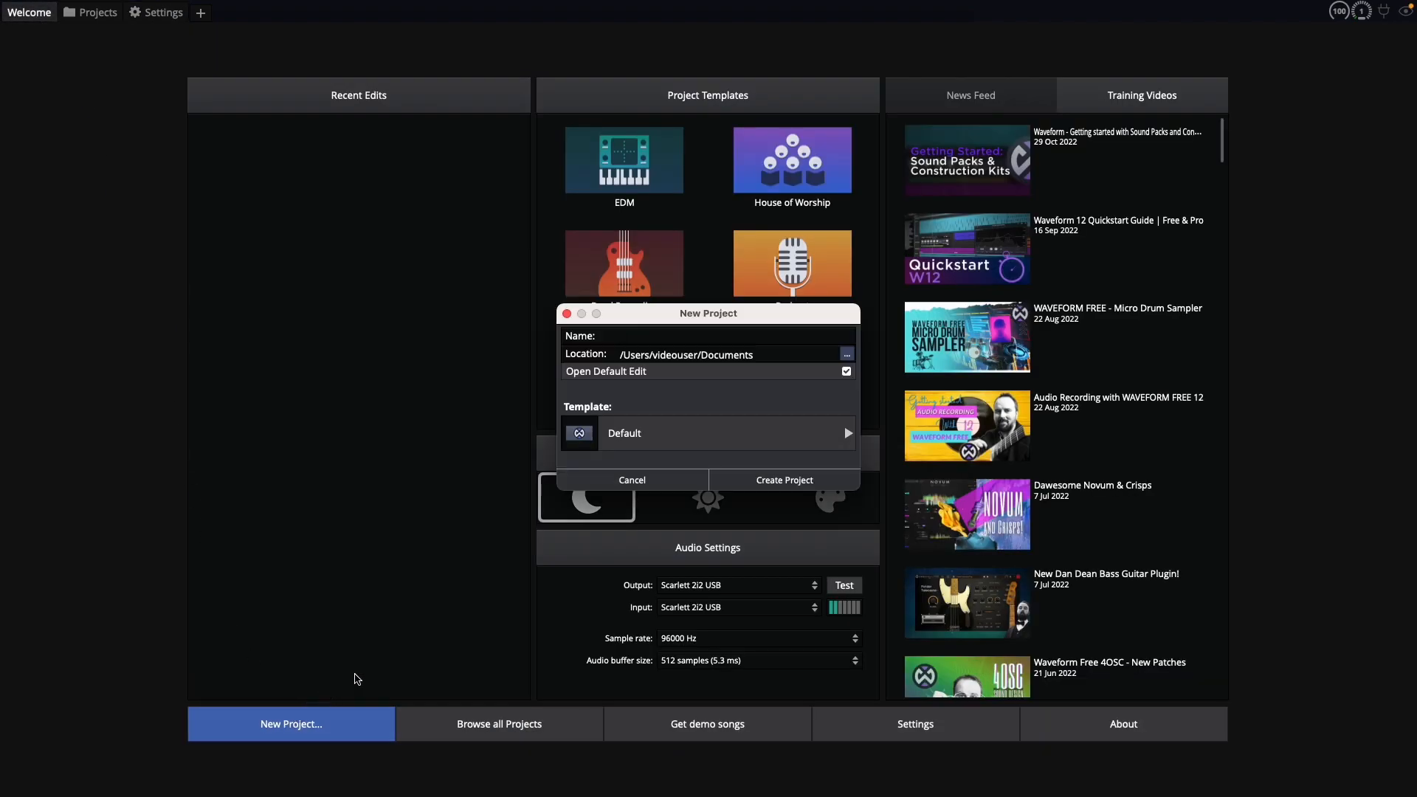
text(BIAB Plugin)
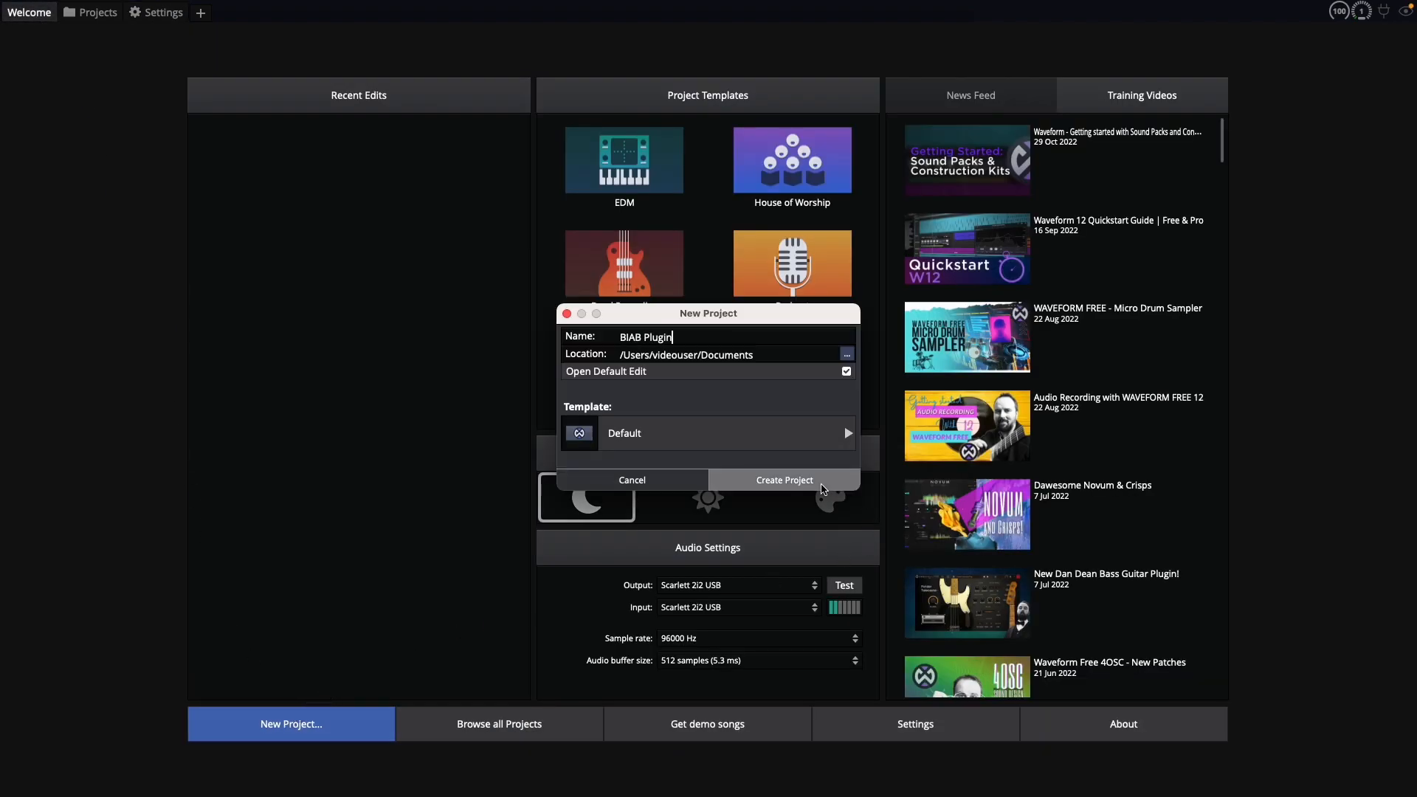
click(785, 480)
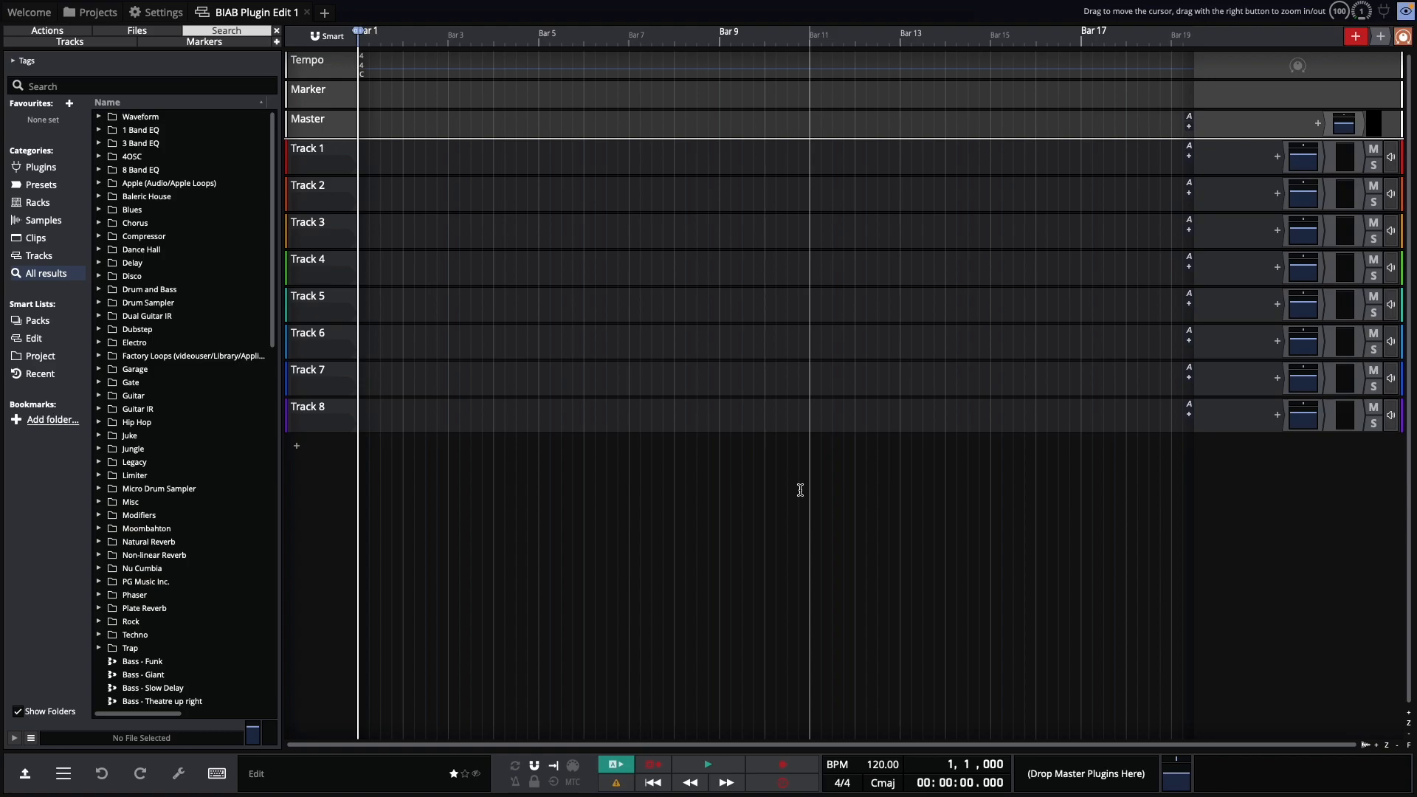
mouse_move(57, 174)
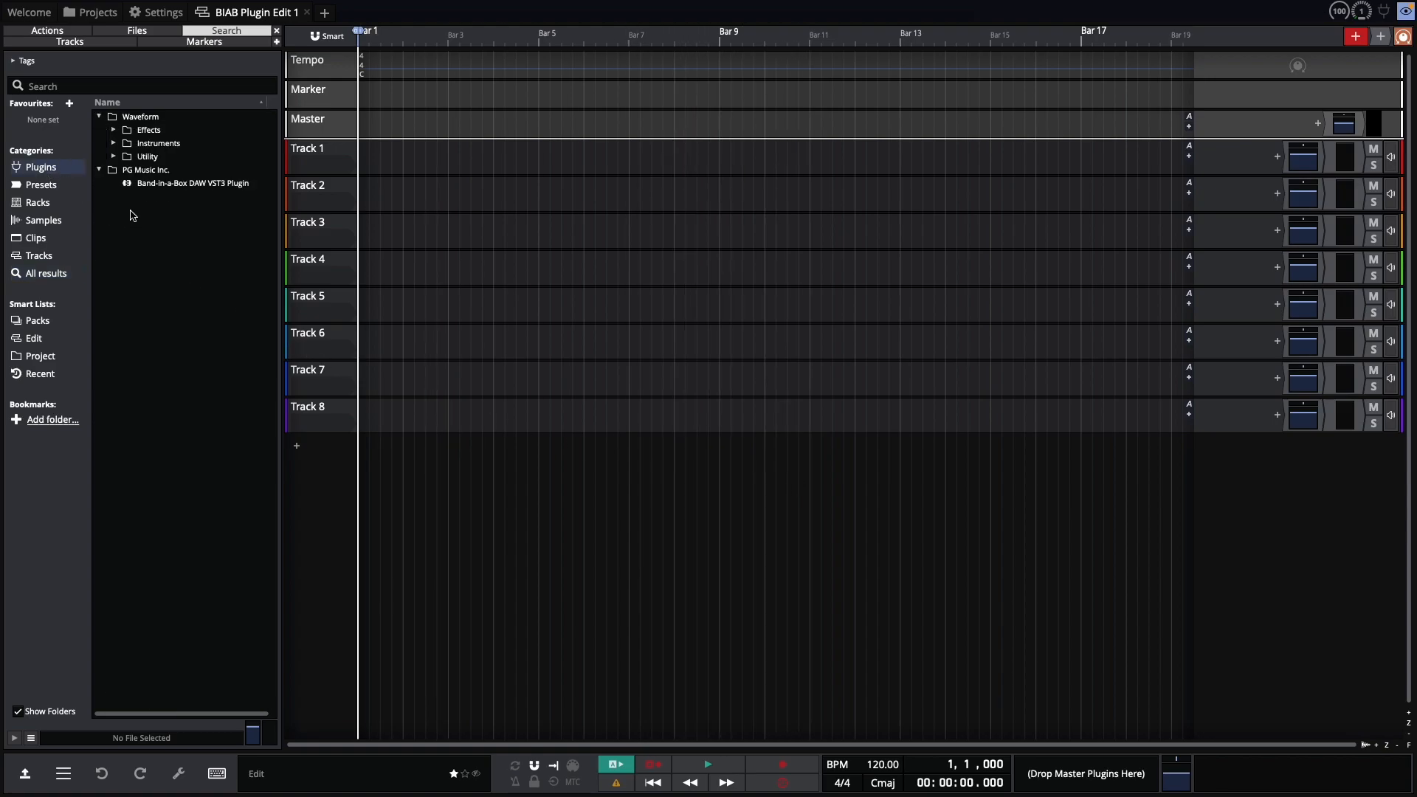
Step: Drag the Band-in-a-Box DAW VST3 plugin onto the Master track
drag(193, 182, 1039, 643)
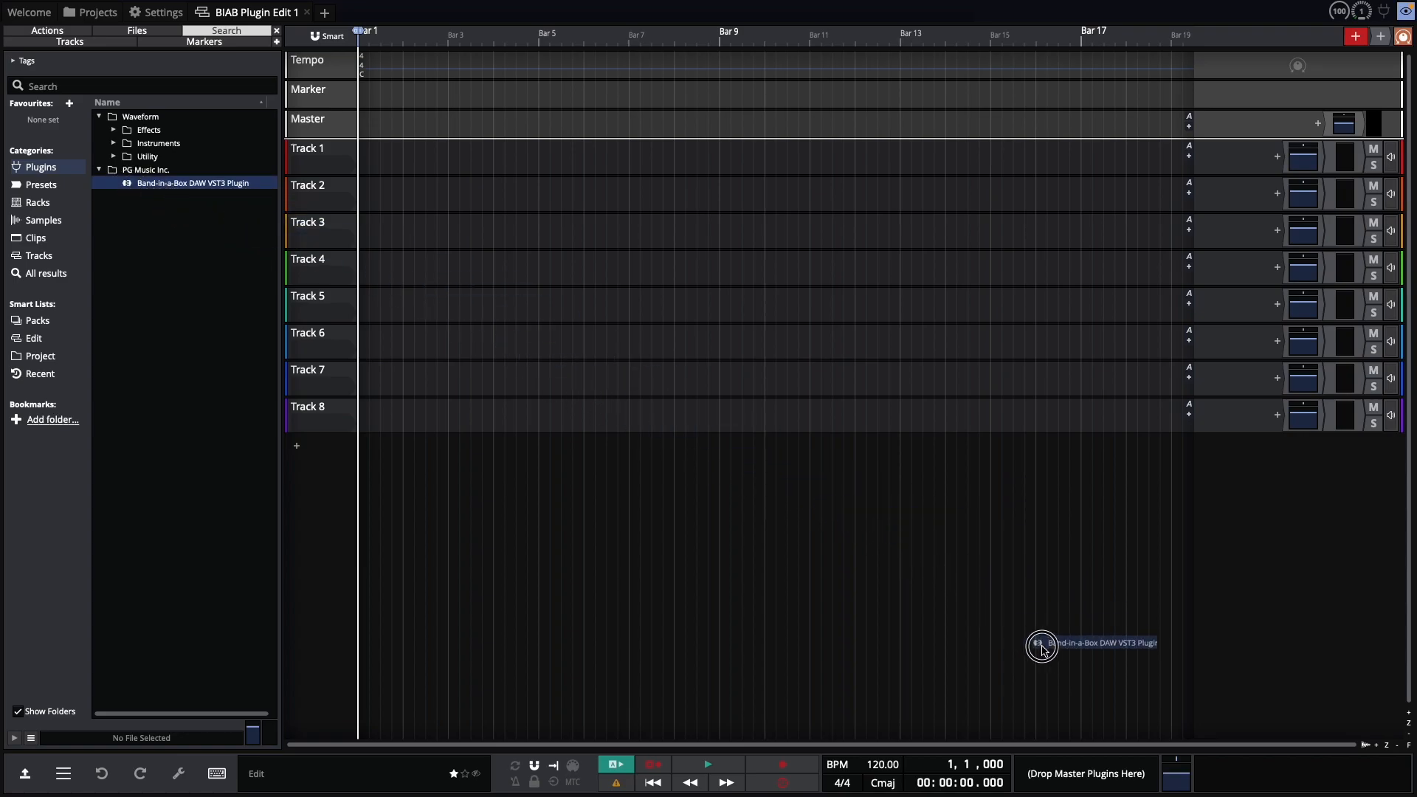
drag(1039, 646, 1075, 774)
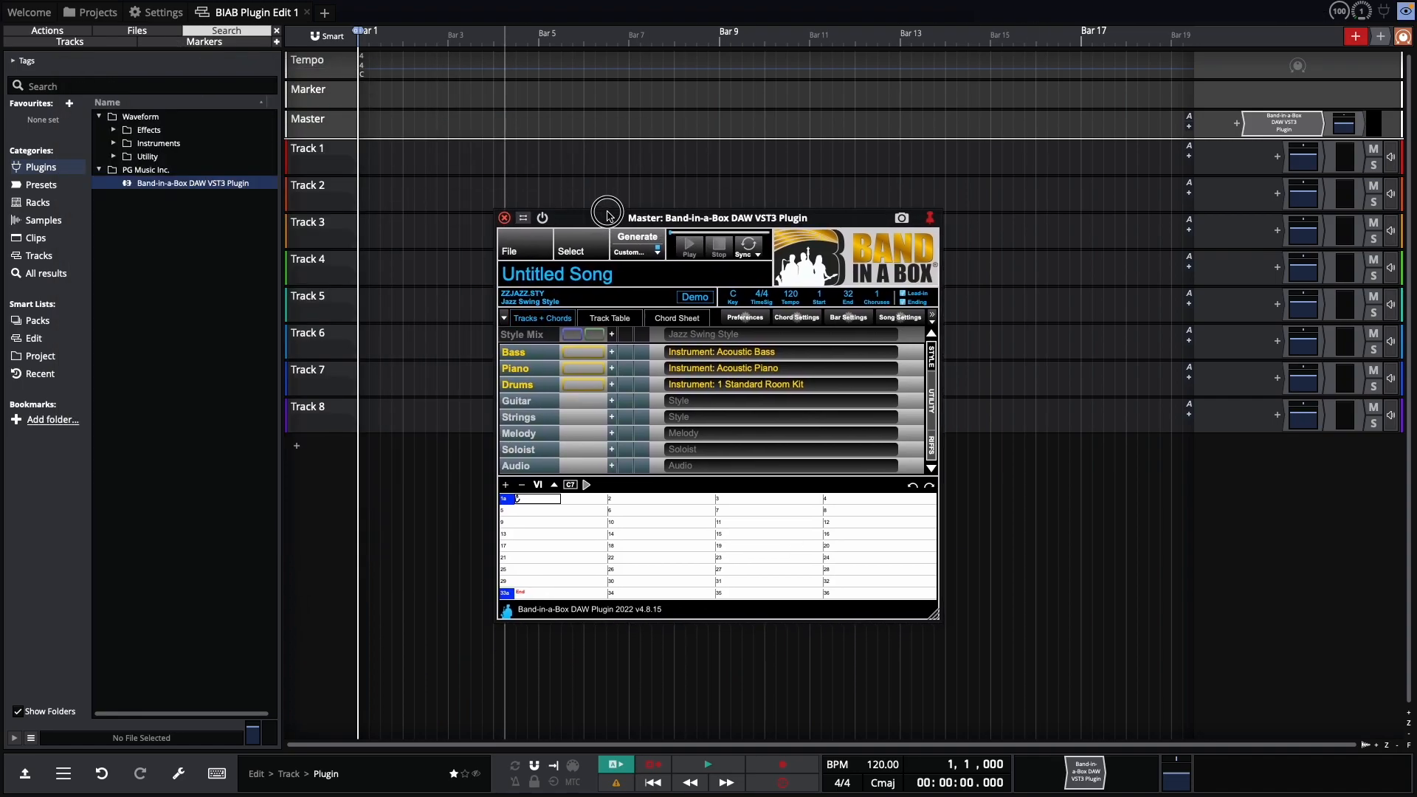
Step: Reposition the Band-in-a-Box plugin window
drag(608, 209, 585, 180)
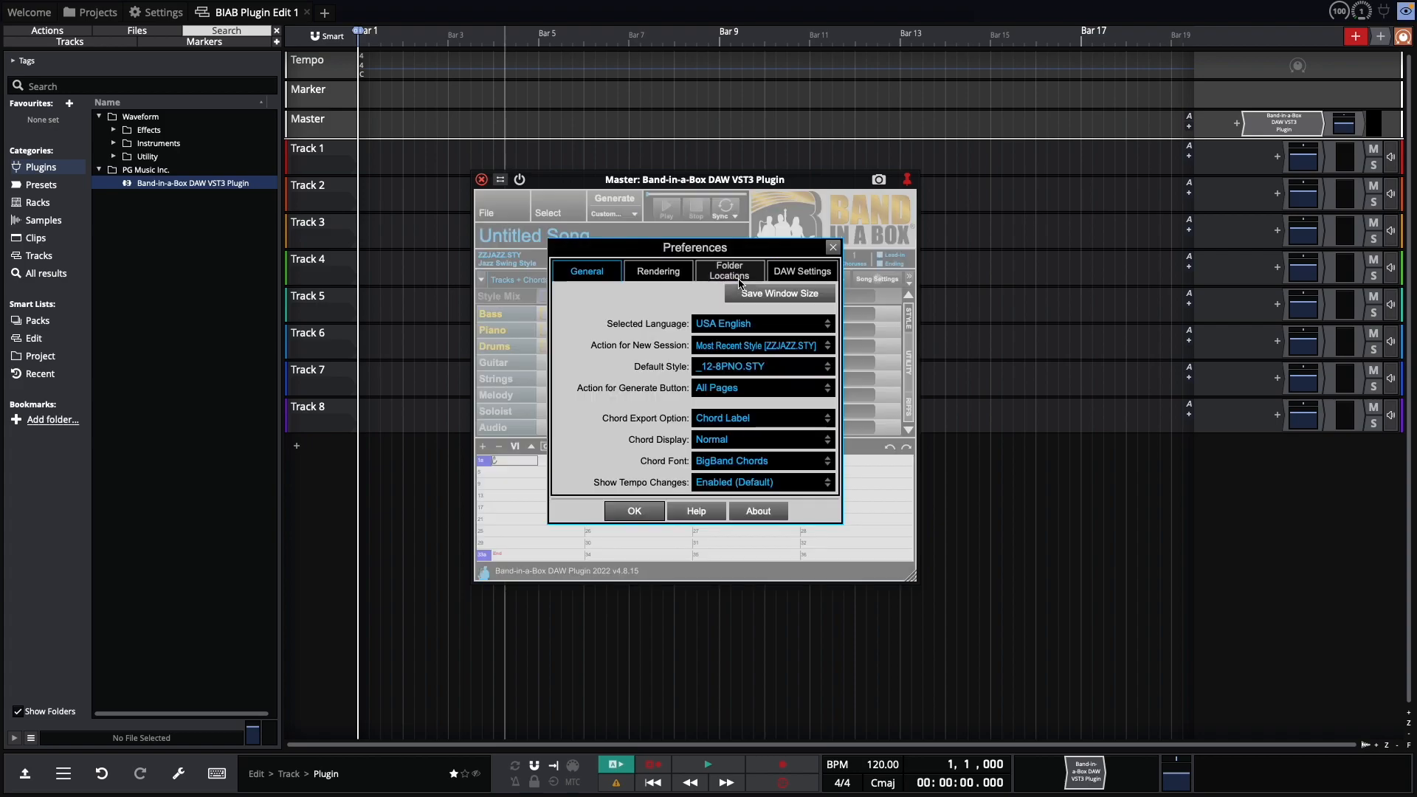
mouse_move(757, 271)
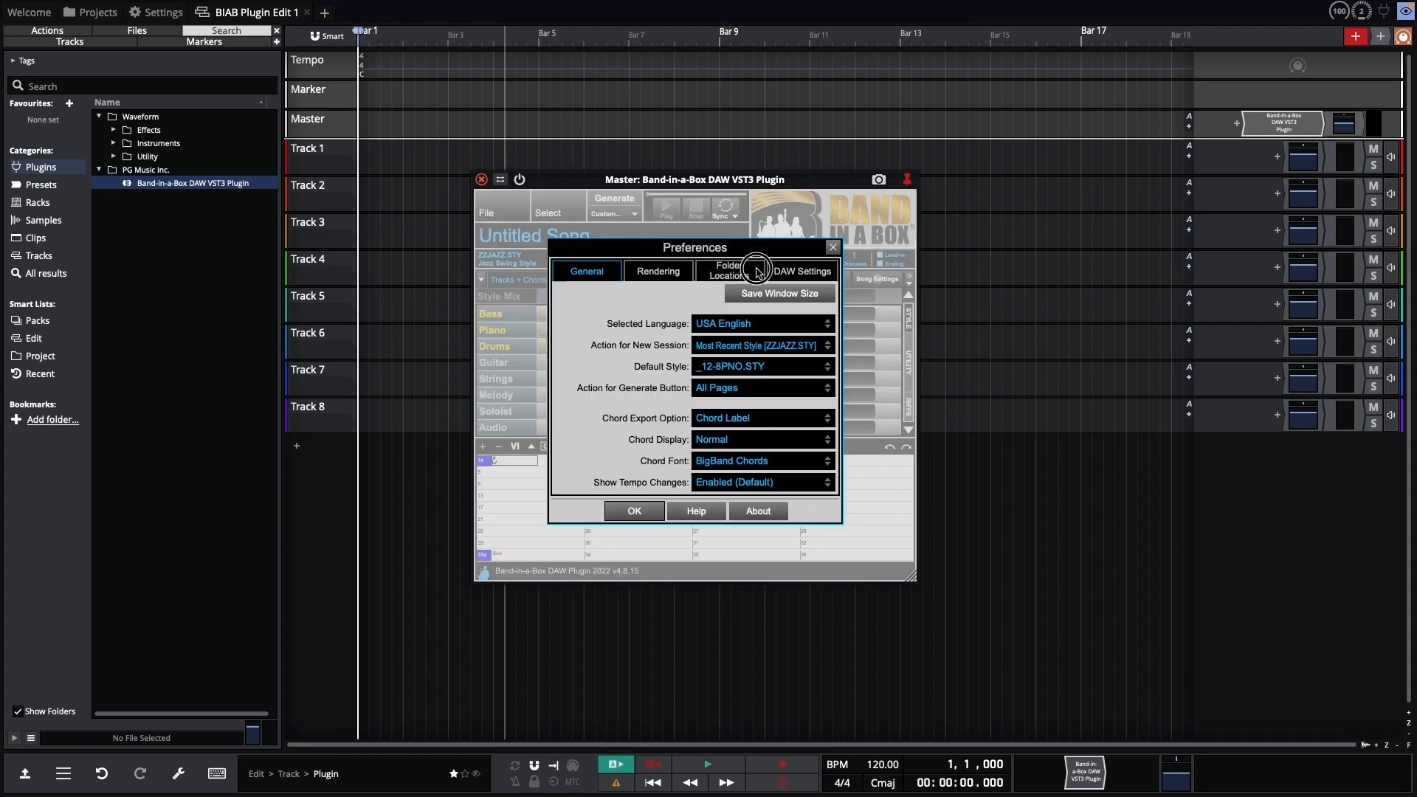
Step: Auto-locate Band-in-a-Box folders and set the program path to /Applications/Band-in-a-Box/
click(728, 270)
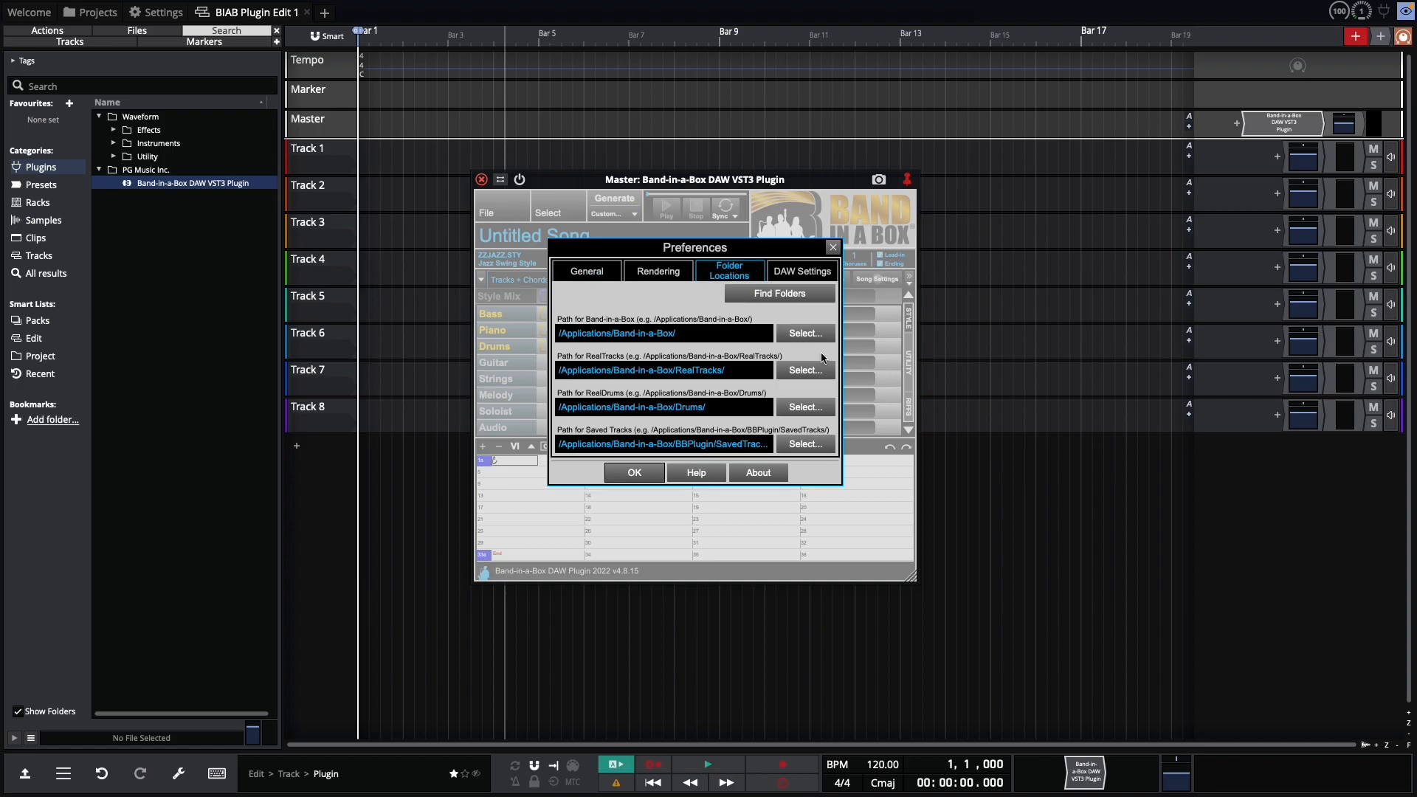
mouse_move(623, 519)
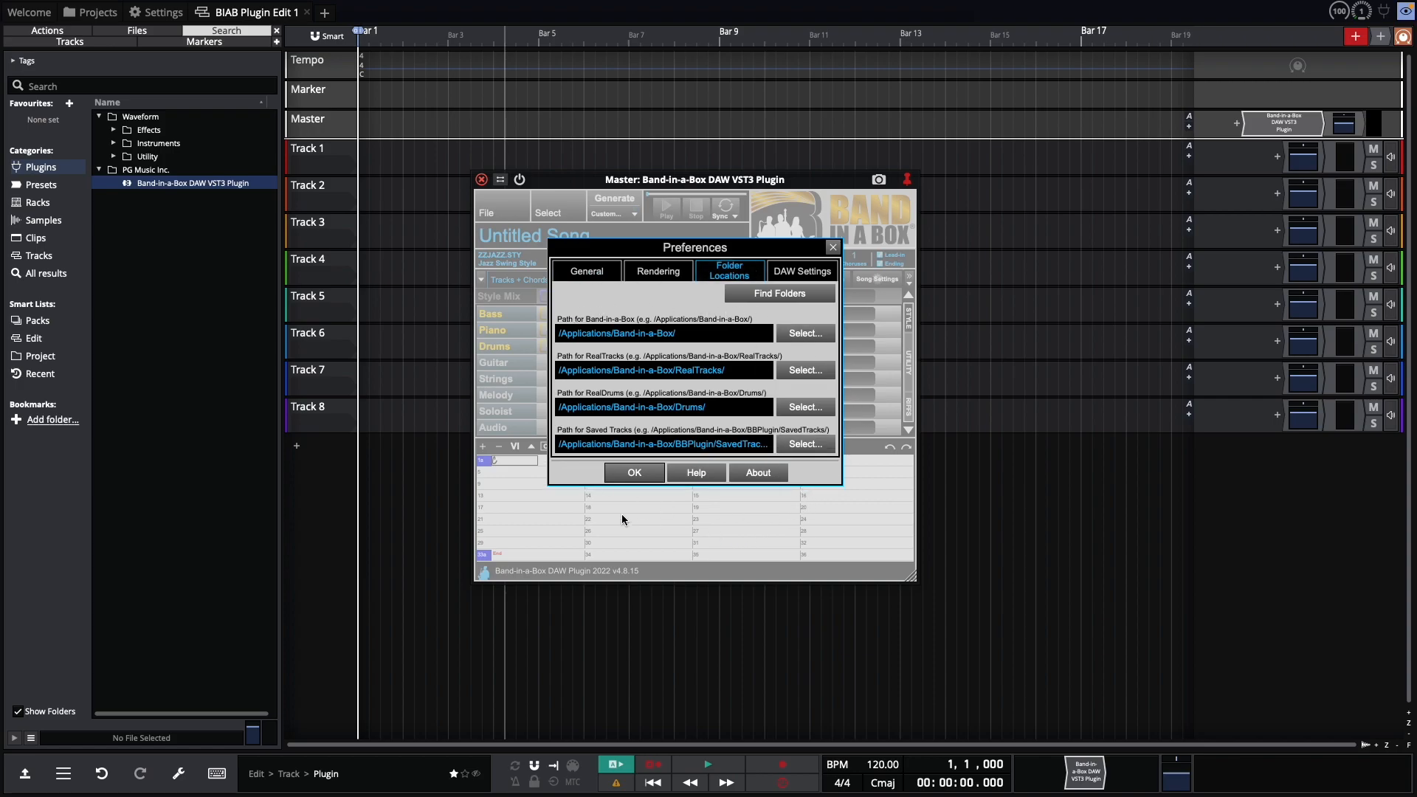
mouse_move(625, 300)
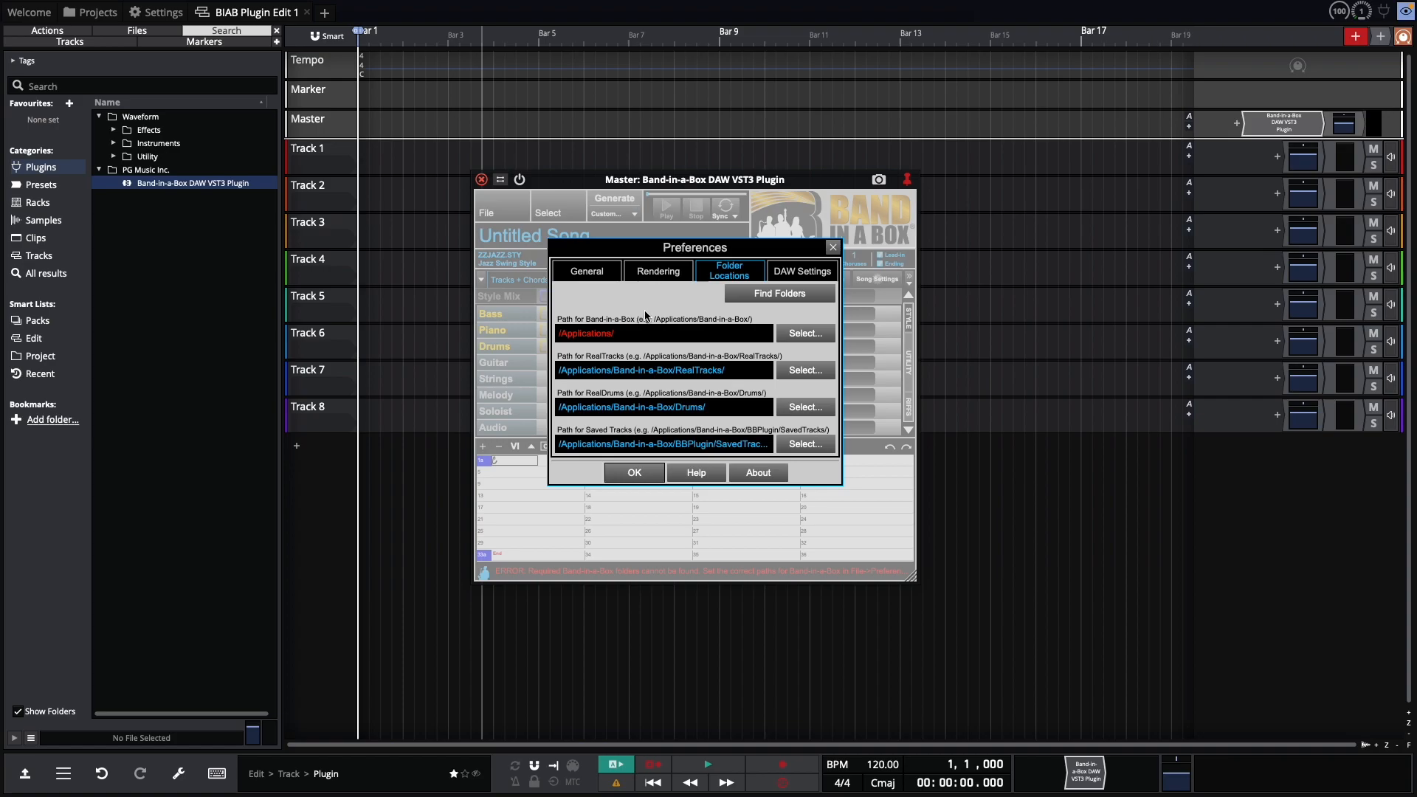
click(779, 293)
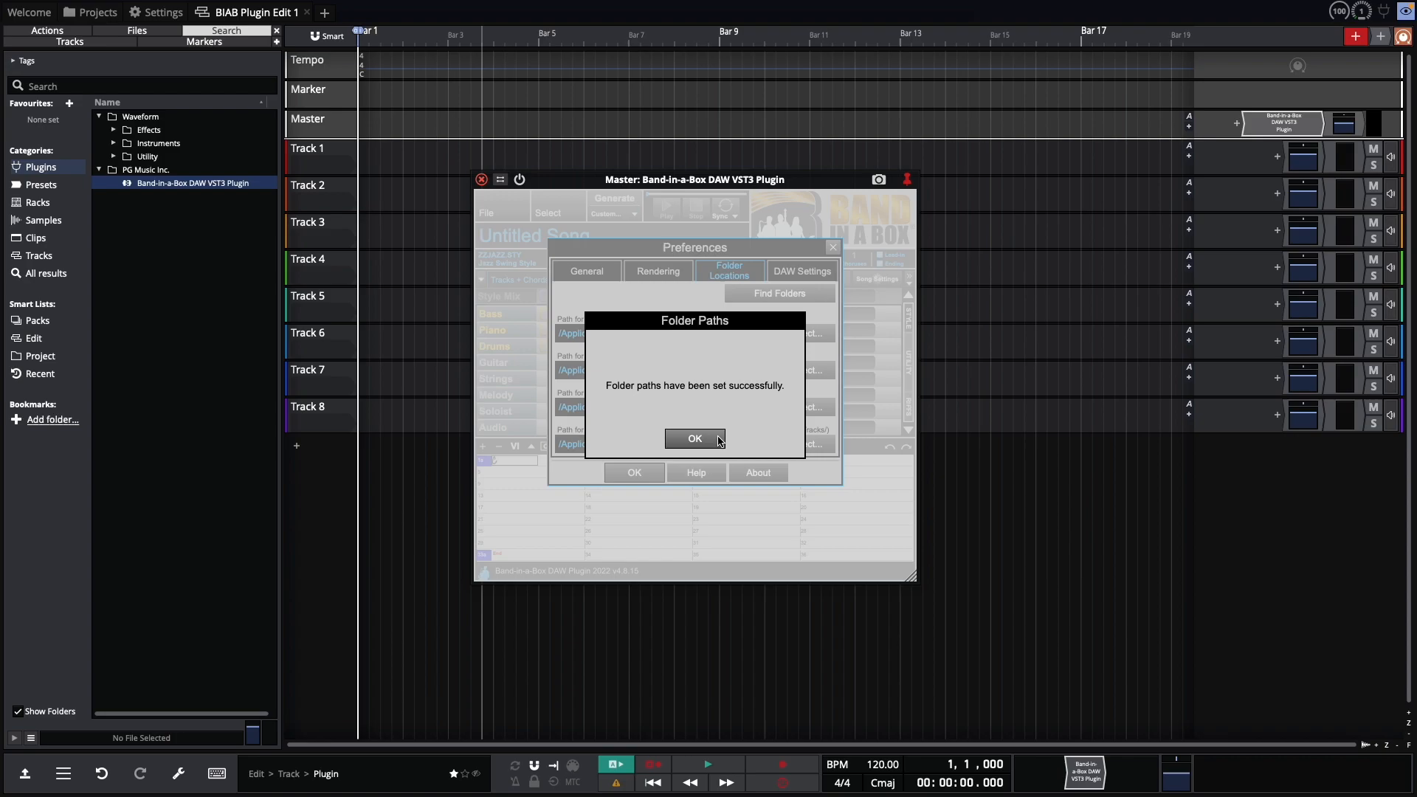
click(694, 439)
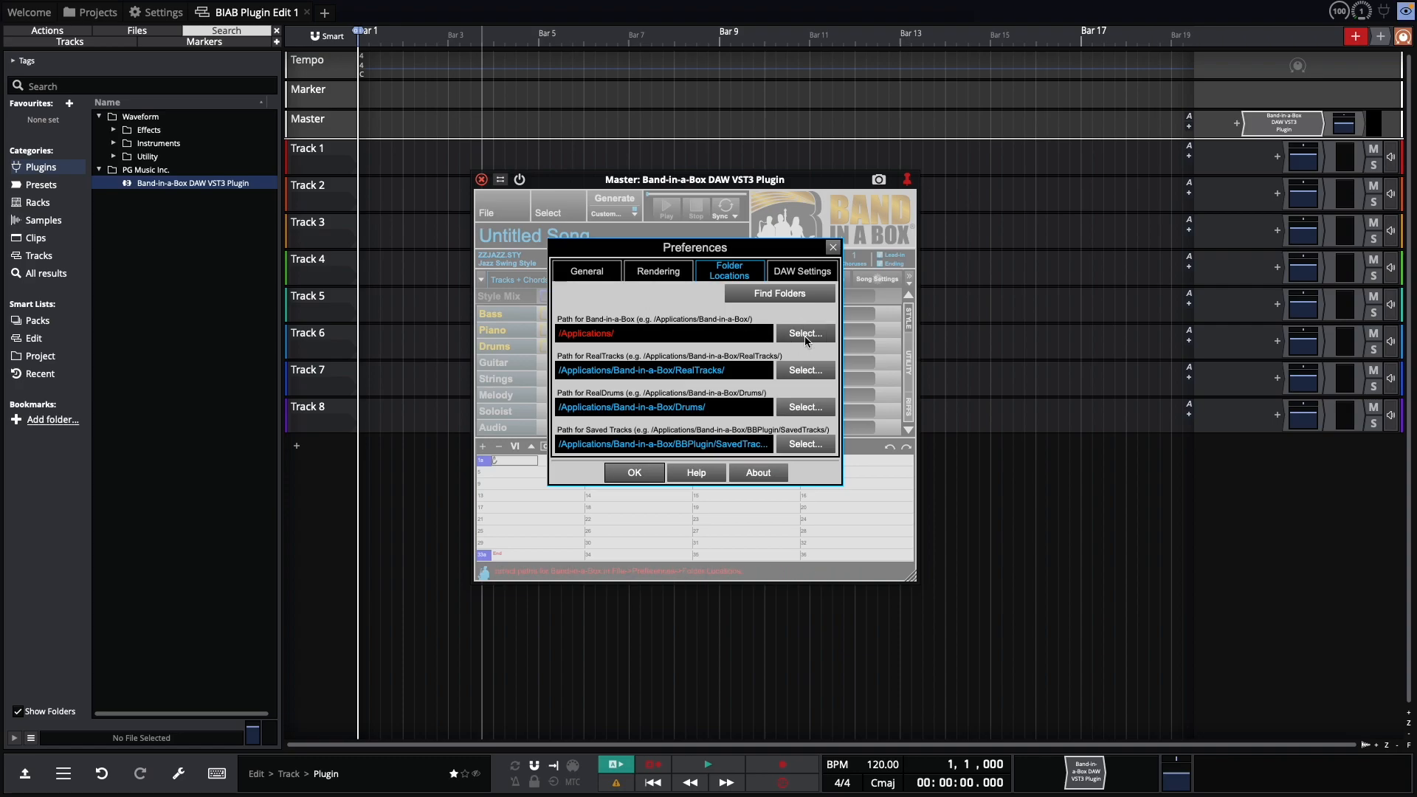
click(806, 333)
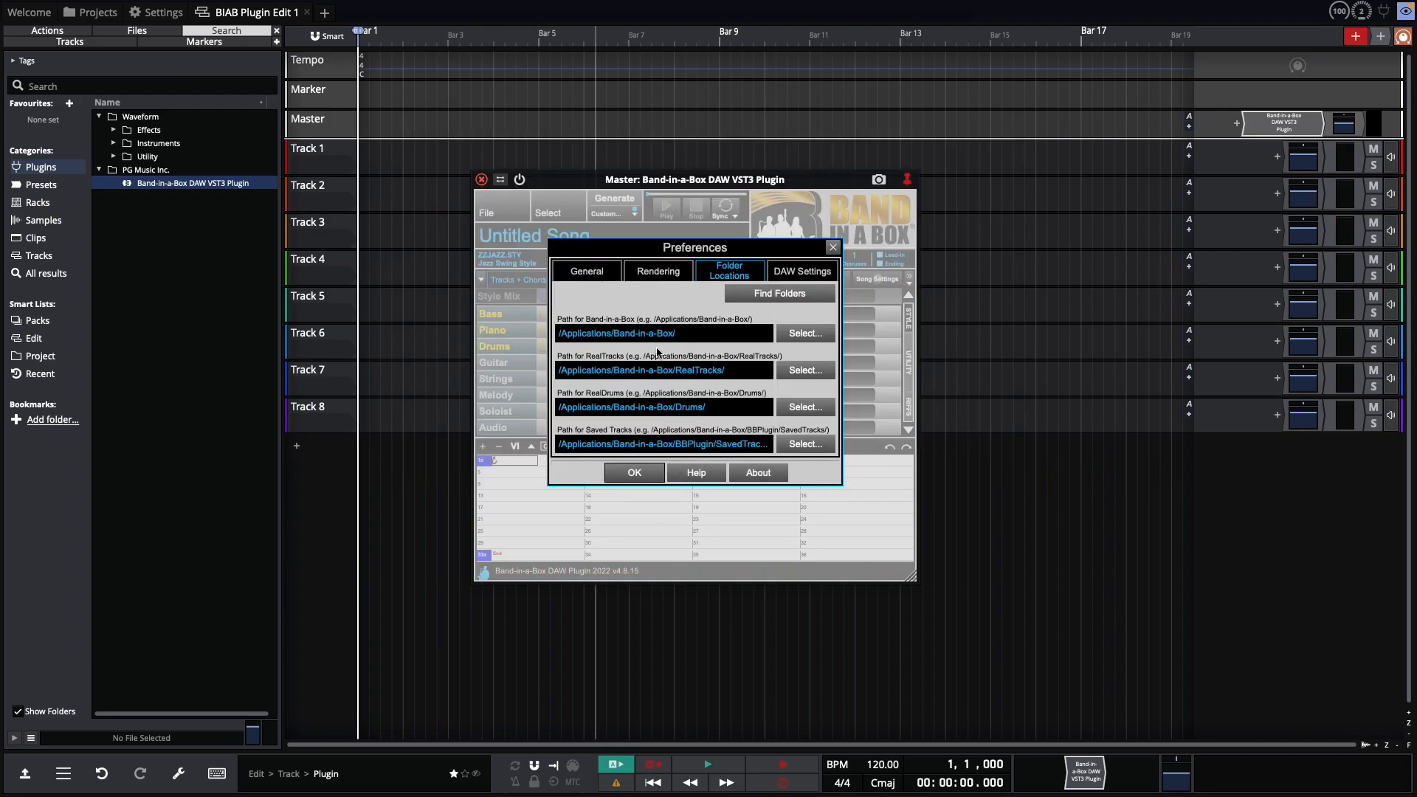
mouse_move(747, 396)
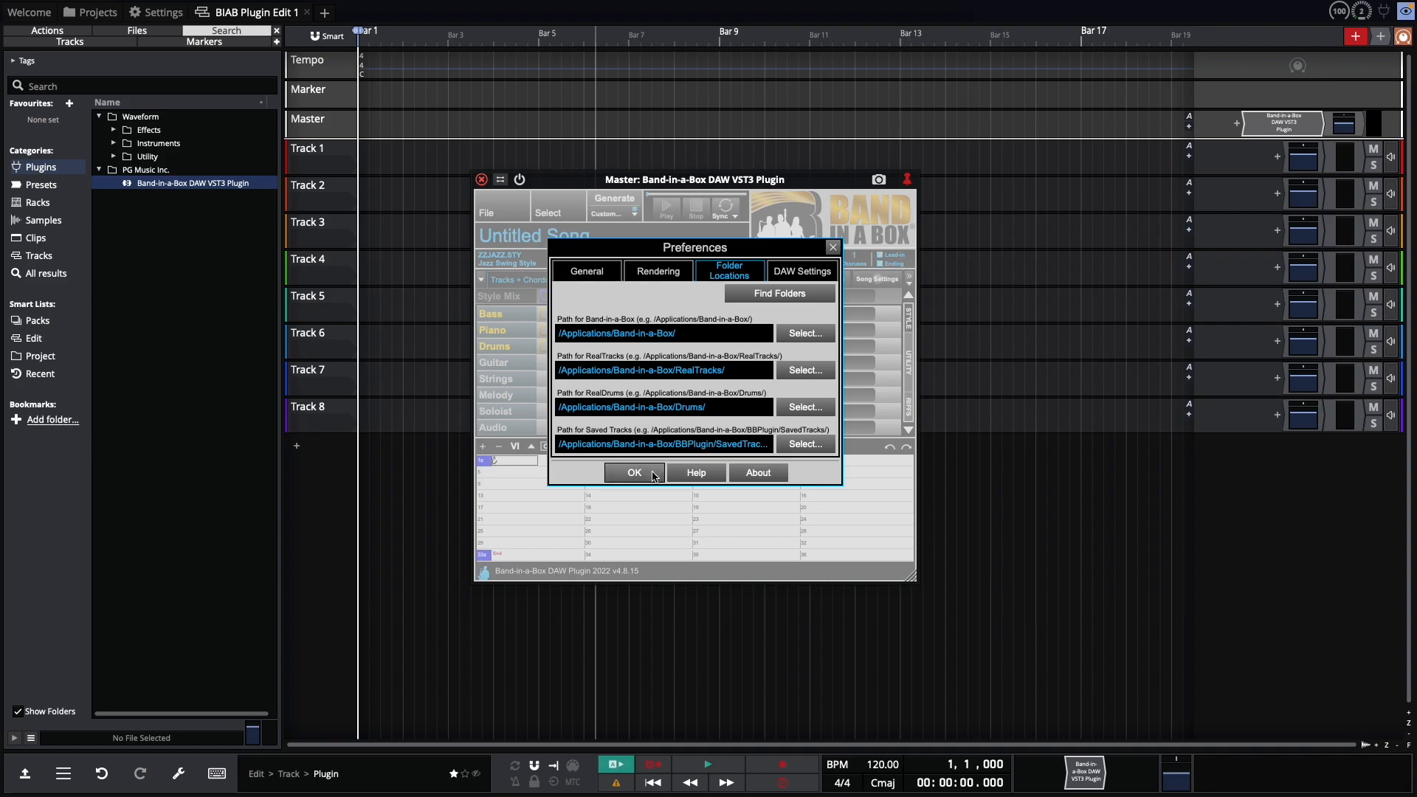
mouse_move(614, 271)
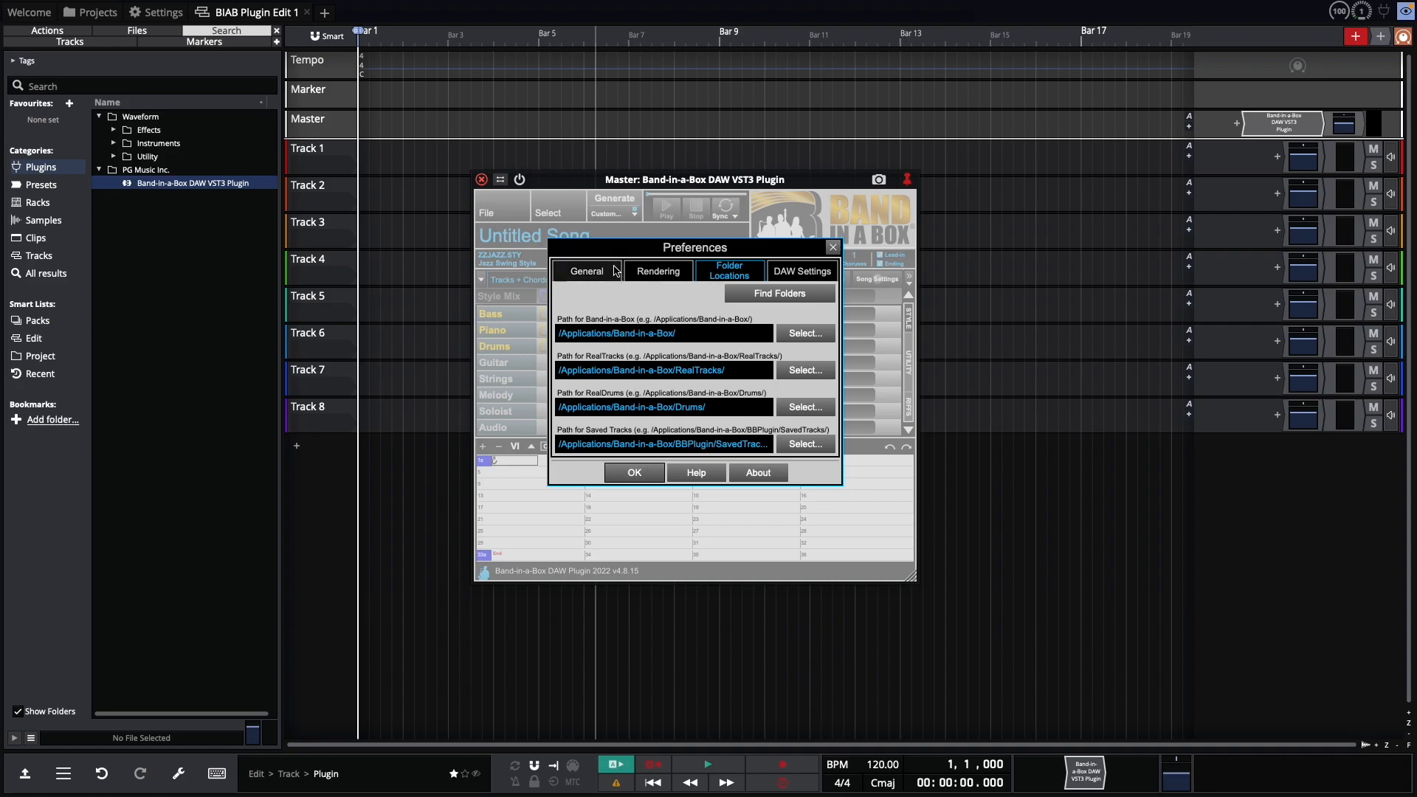
Step: Show the General preferences with USA English and chord display options
click(586, 271)
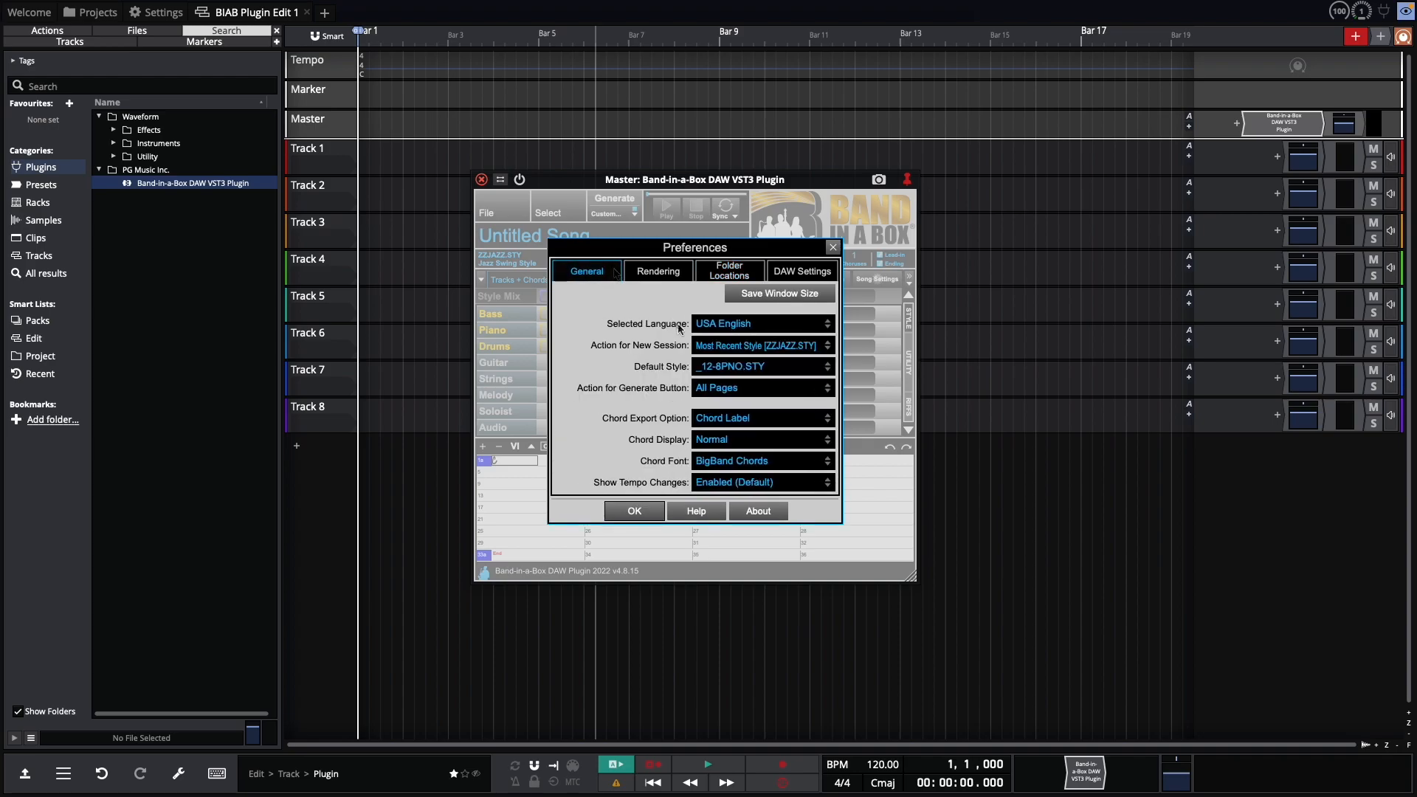
mouse_move(673, 338)
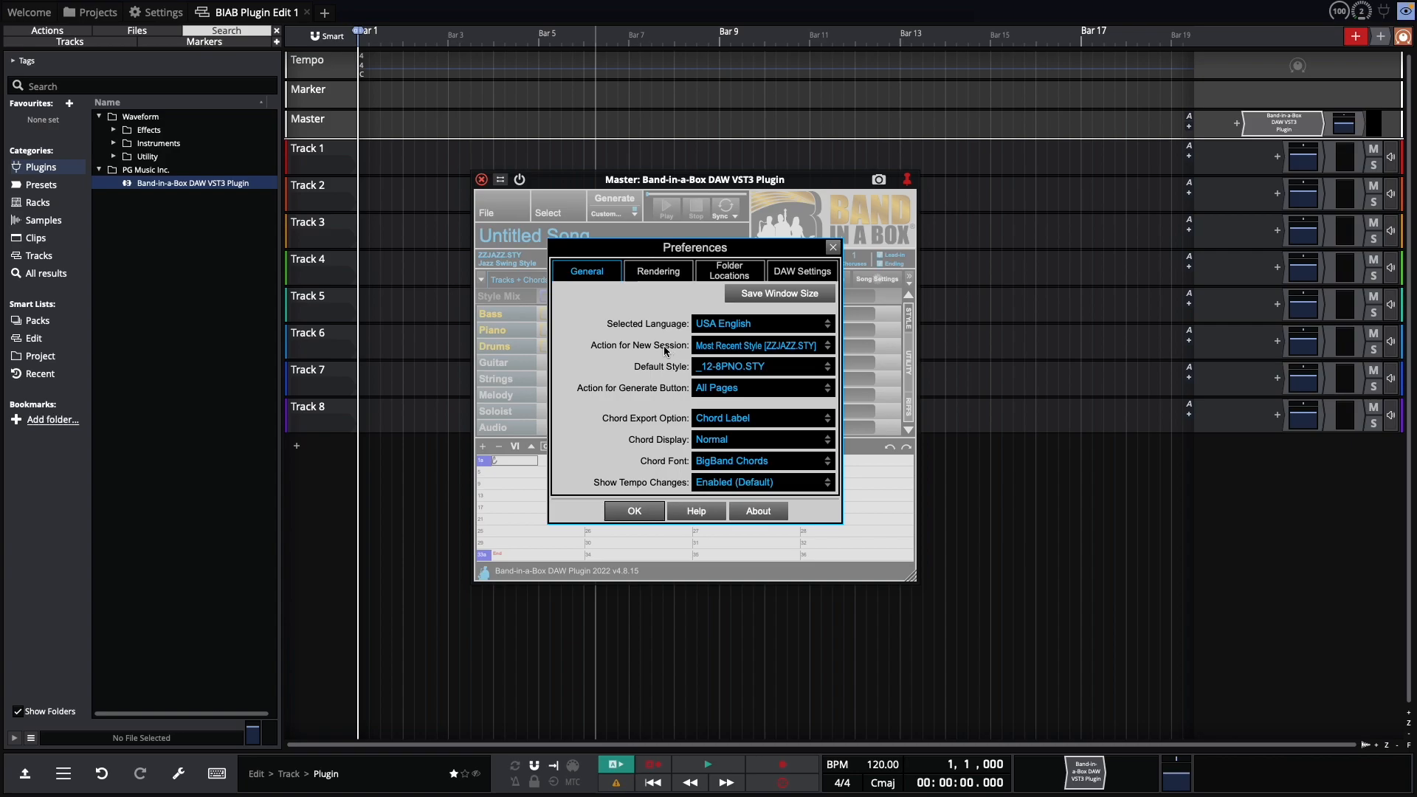
mouse_move(664, 430)
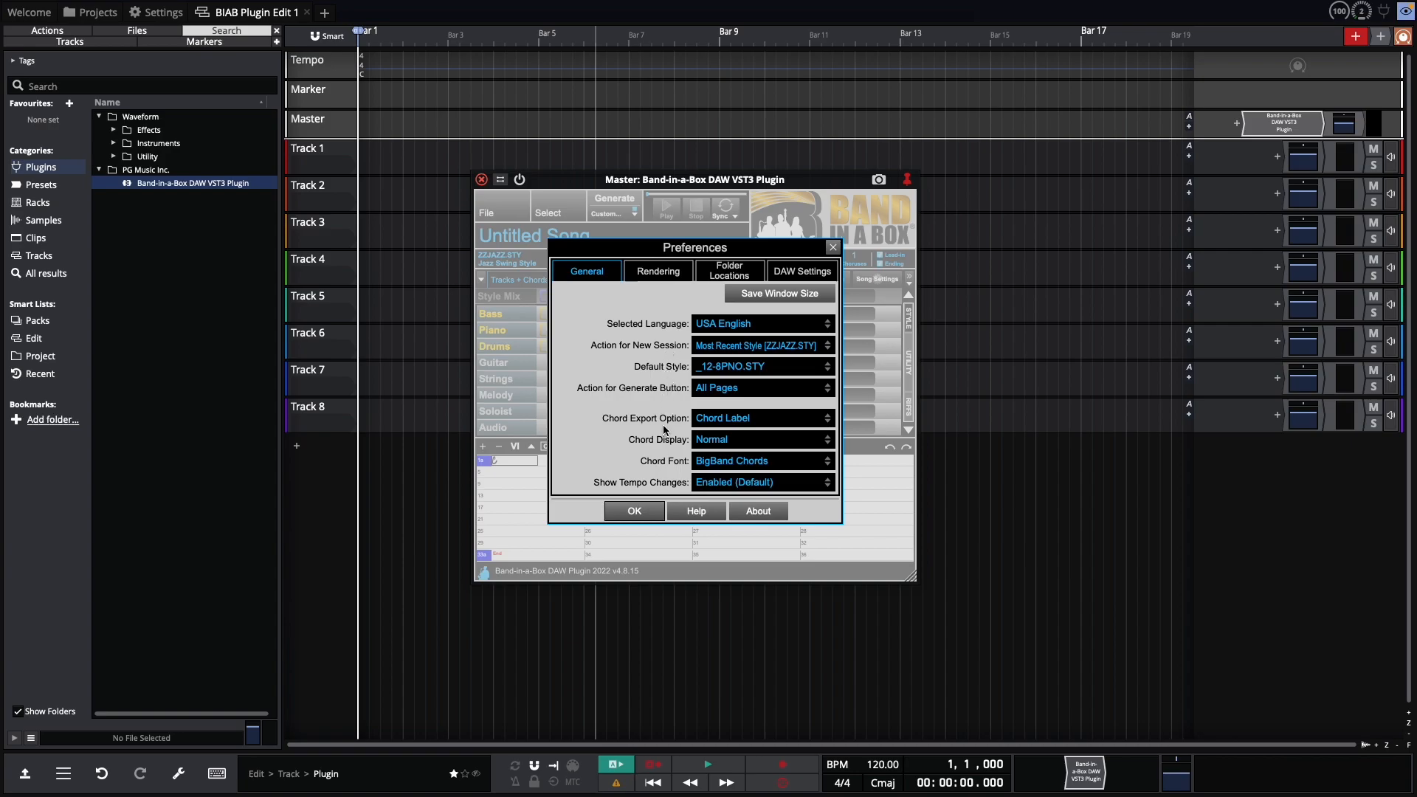
mouse_move(666, 488)
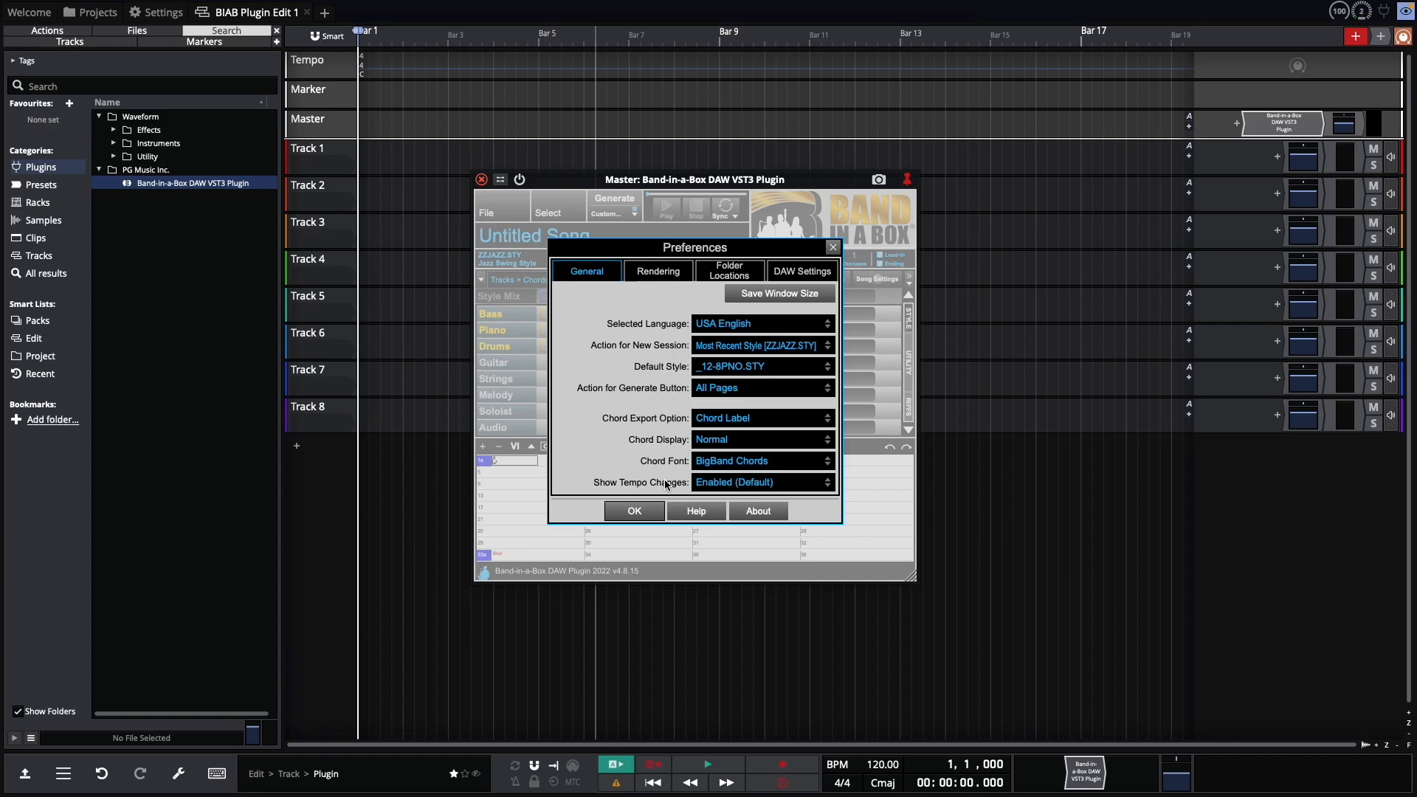
Step: Show the Rendering preferences with render options and auto-clear renders enabled
click(657, 271)
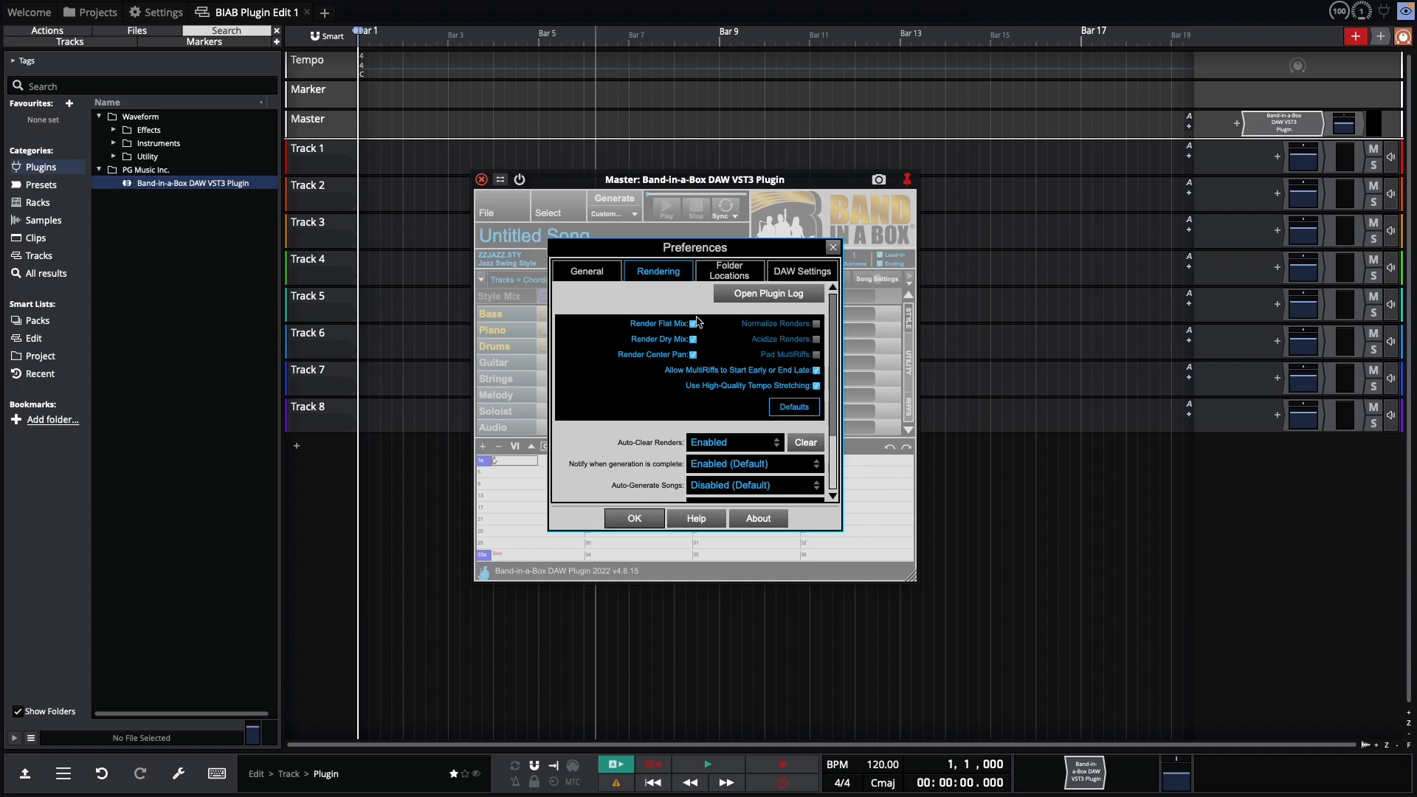
mouse_move(716, 346)
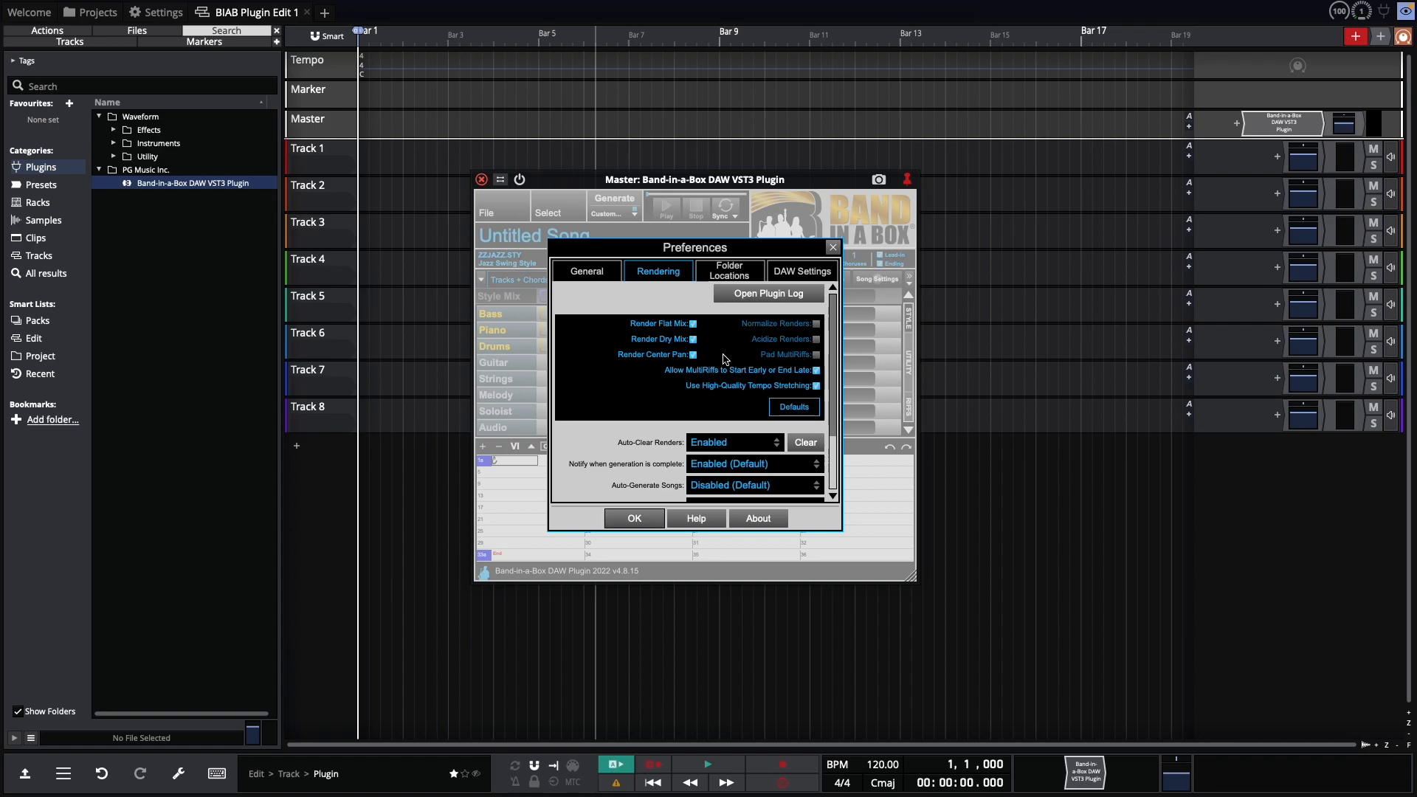
mouse_move(741, 320)
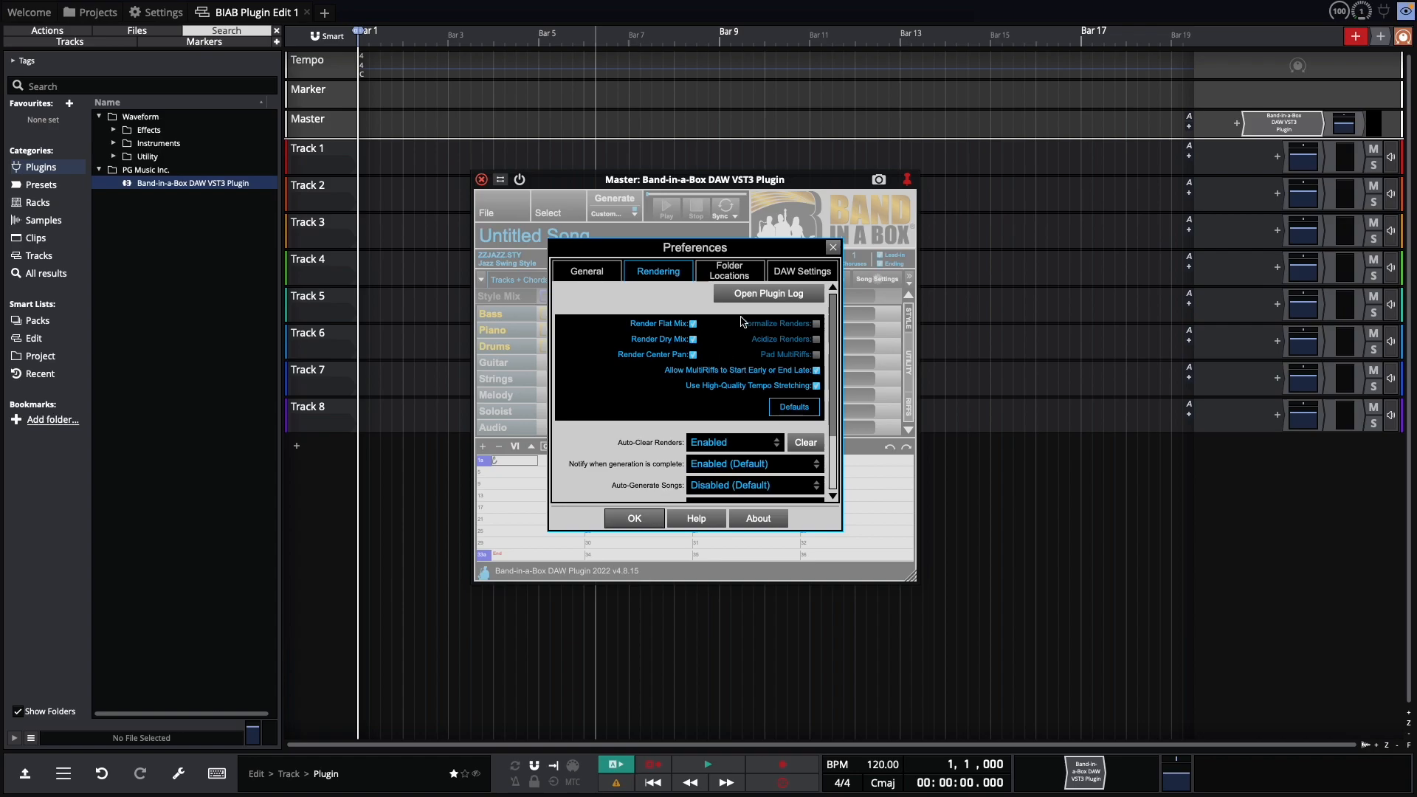
mouse_move(751, 339)
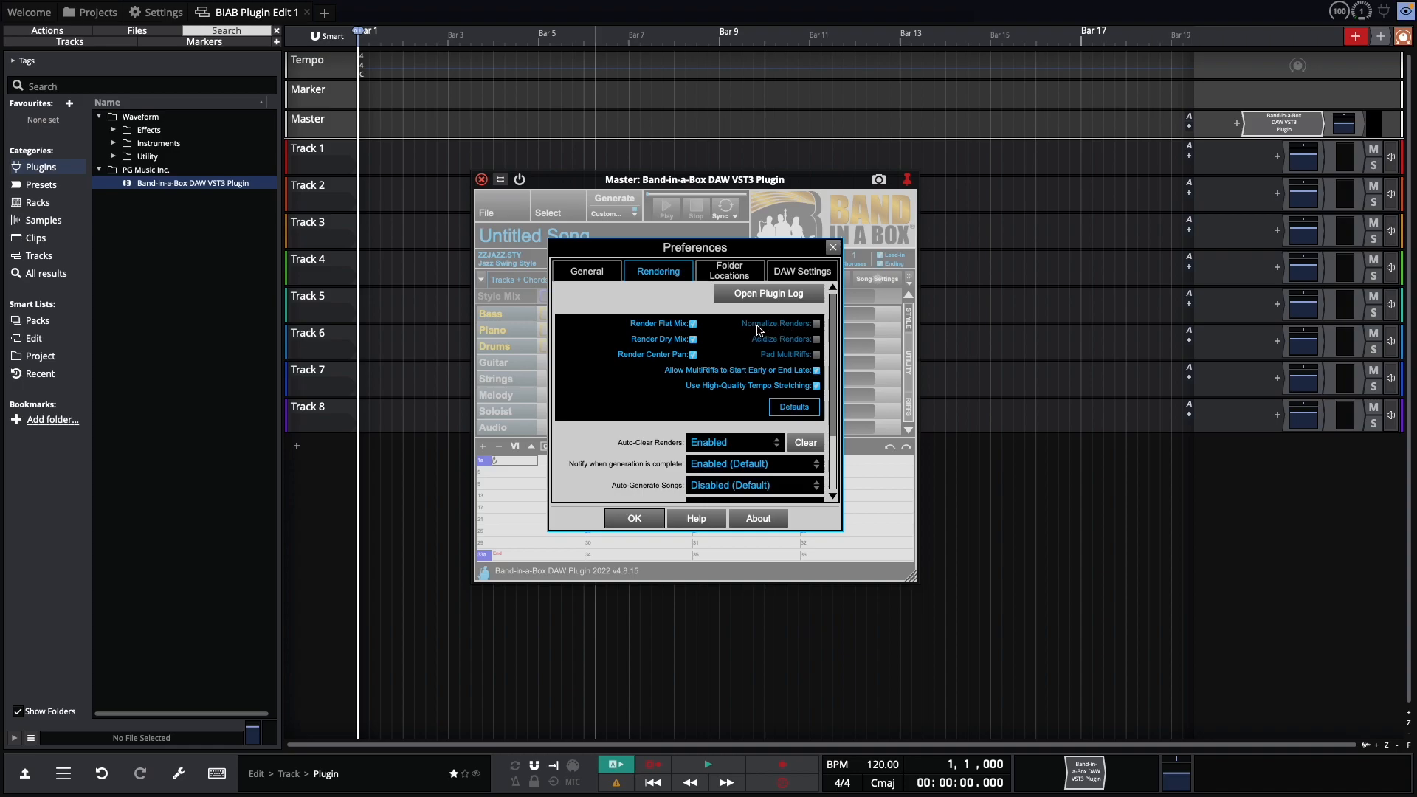
mouse_move(738, 341)
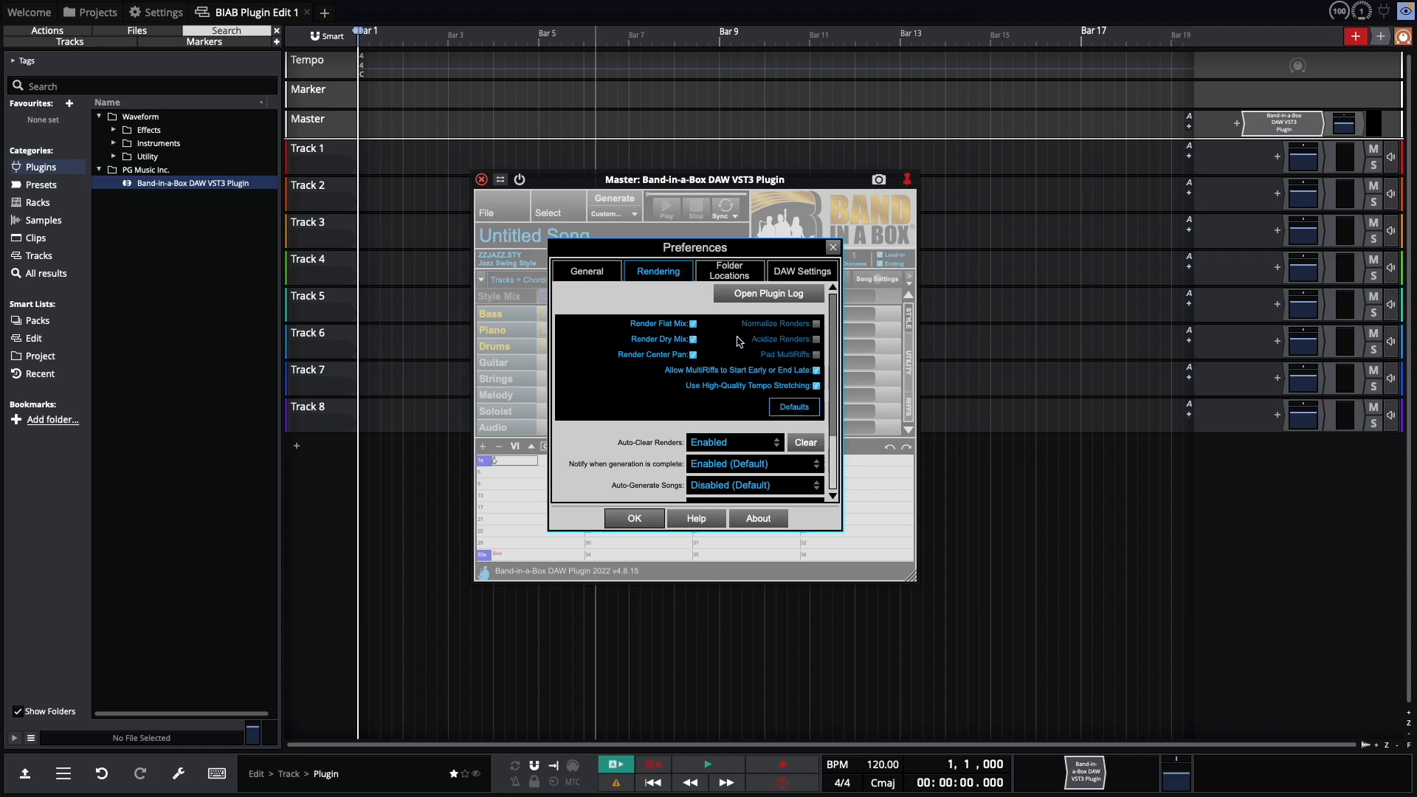
mouse_move(707, 347)
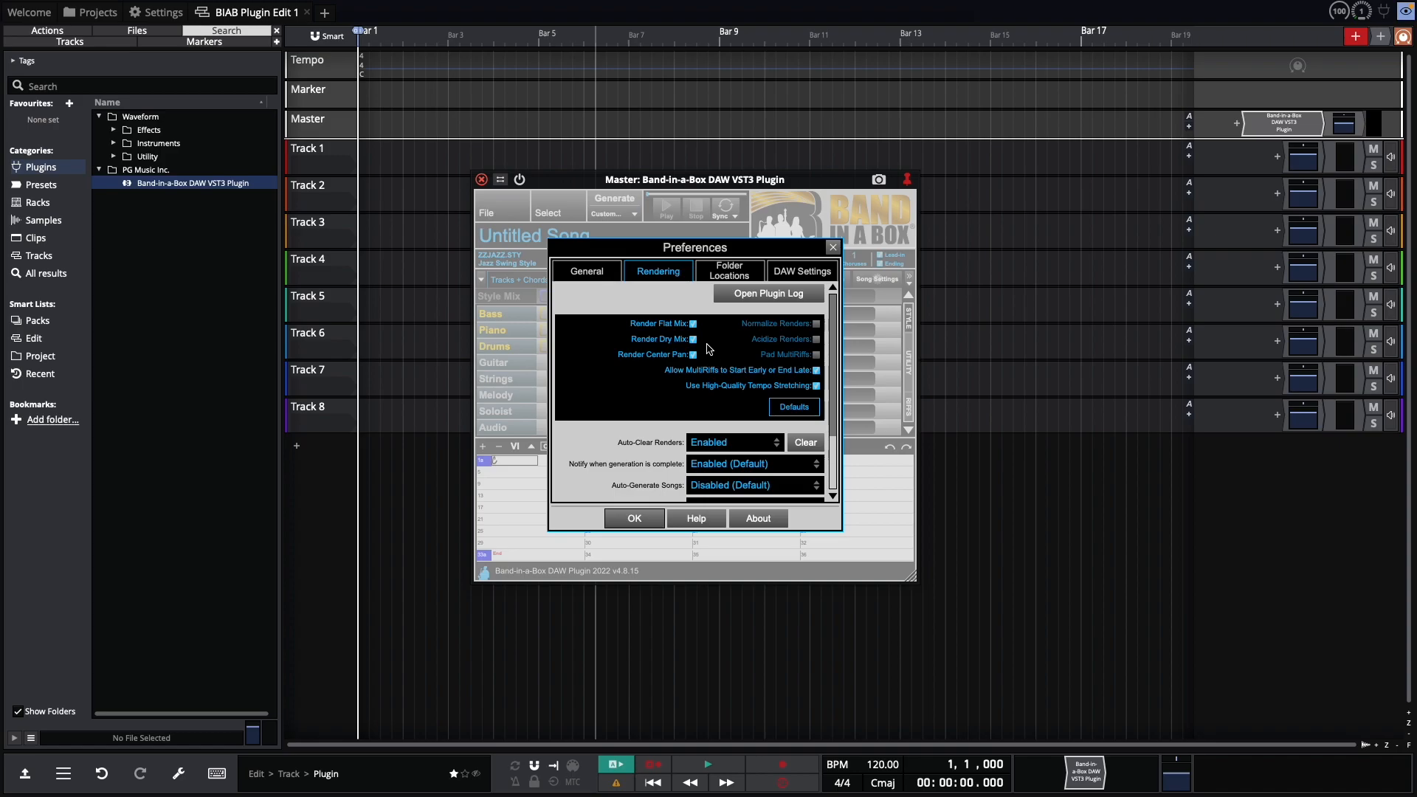
mouse_move(739, 314)
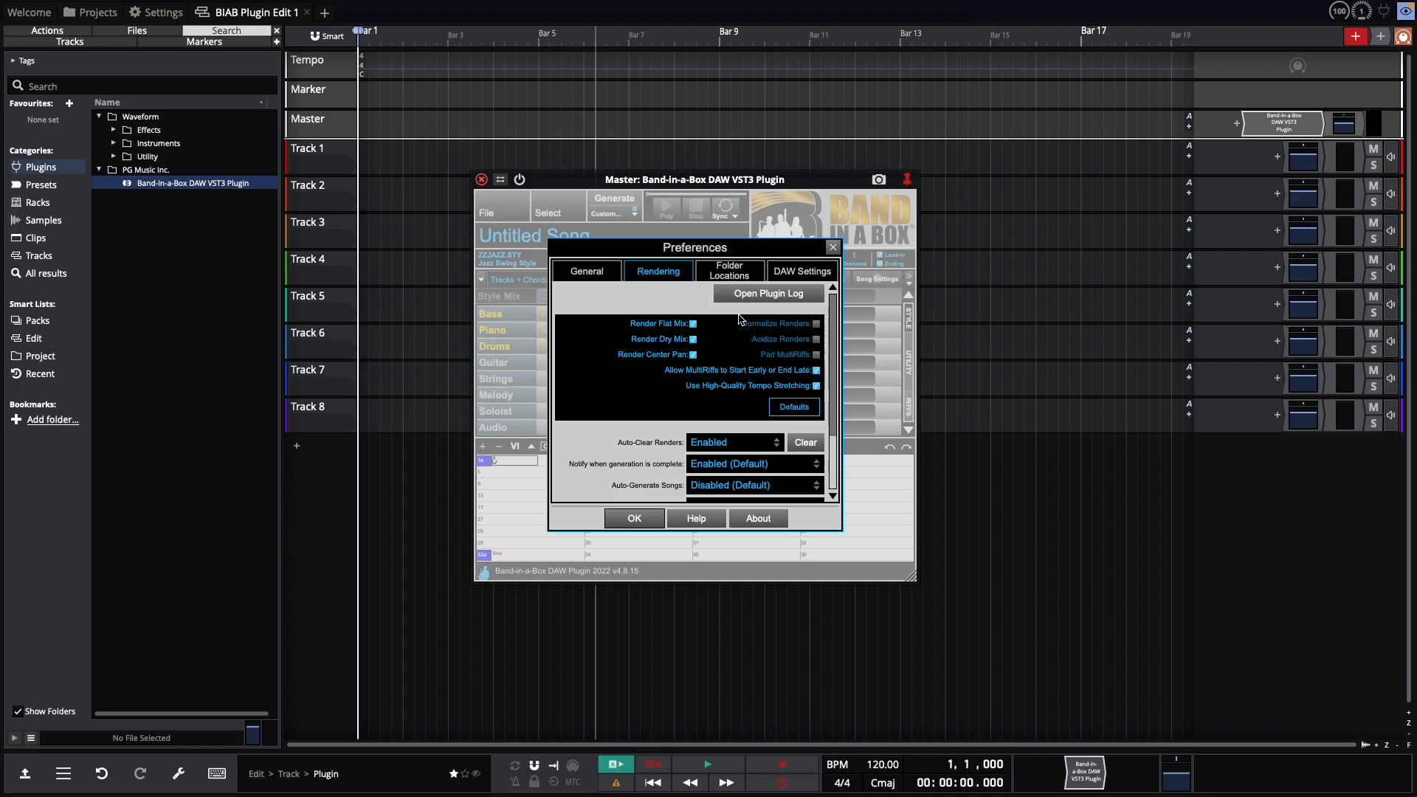
Step: Show the DAW Settings preferences with Tracktion Waveform detected as host
click(802, 271)
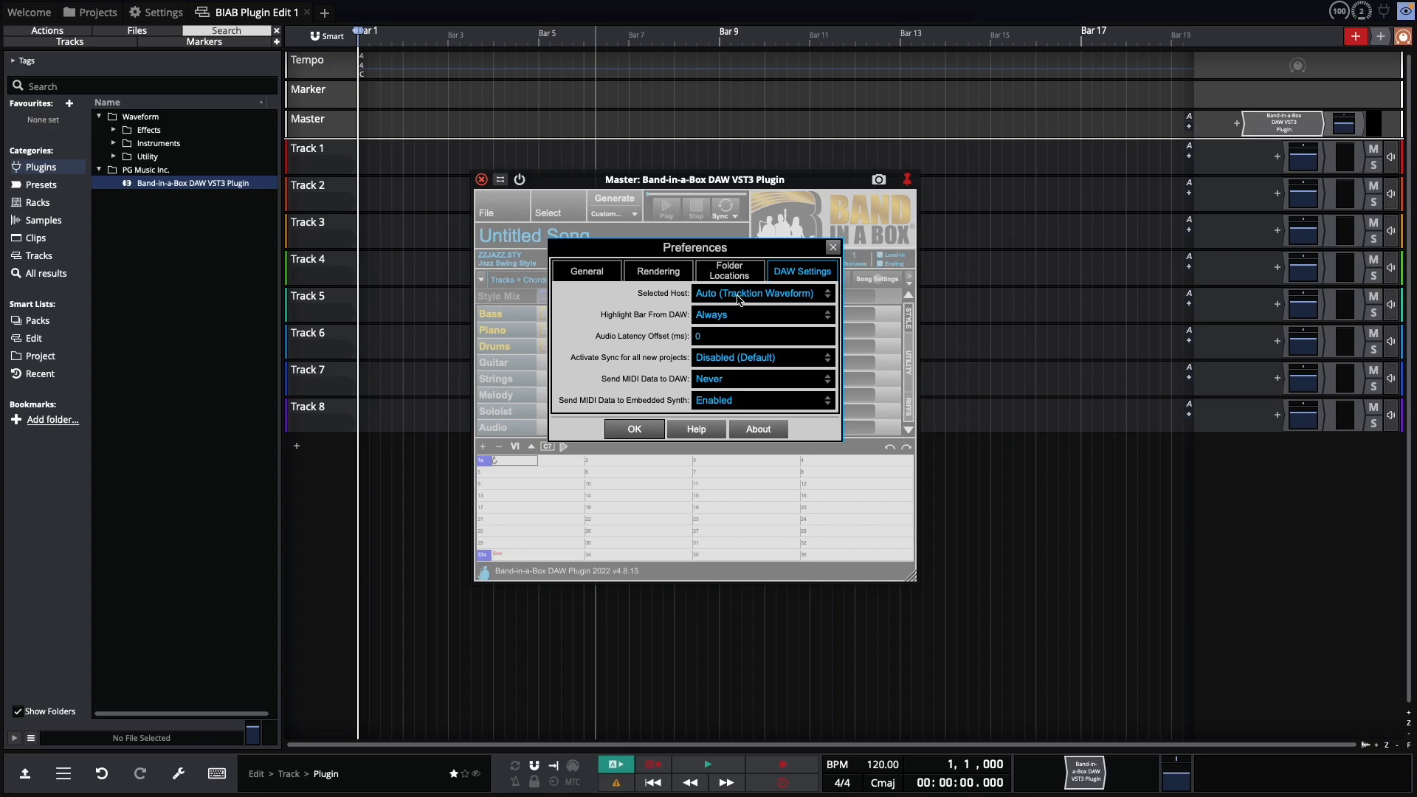
mouse_move(738, 299)
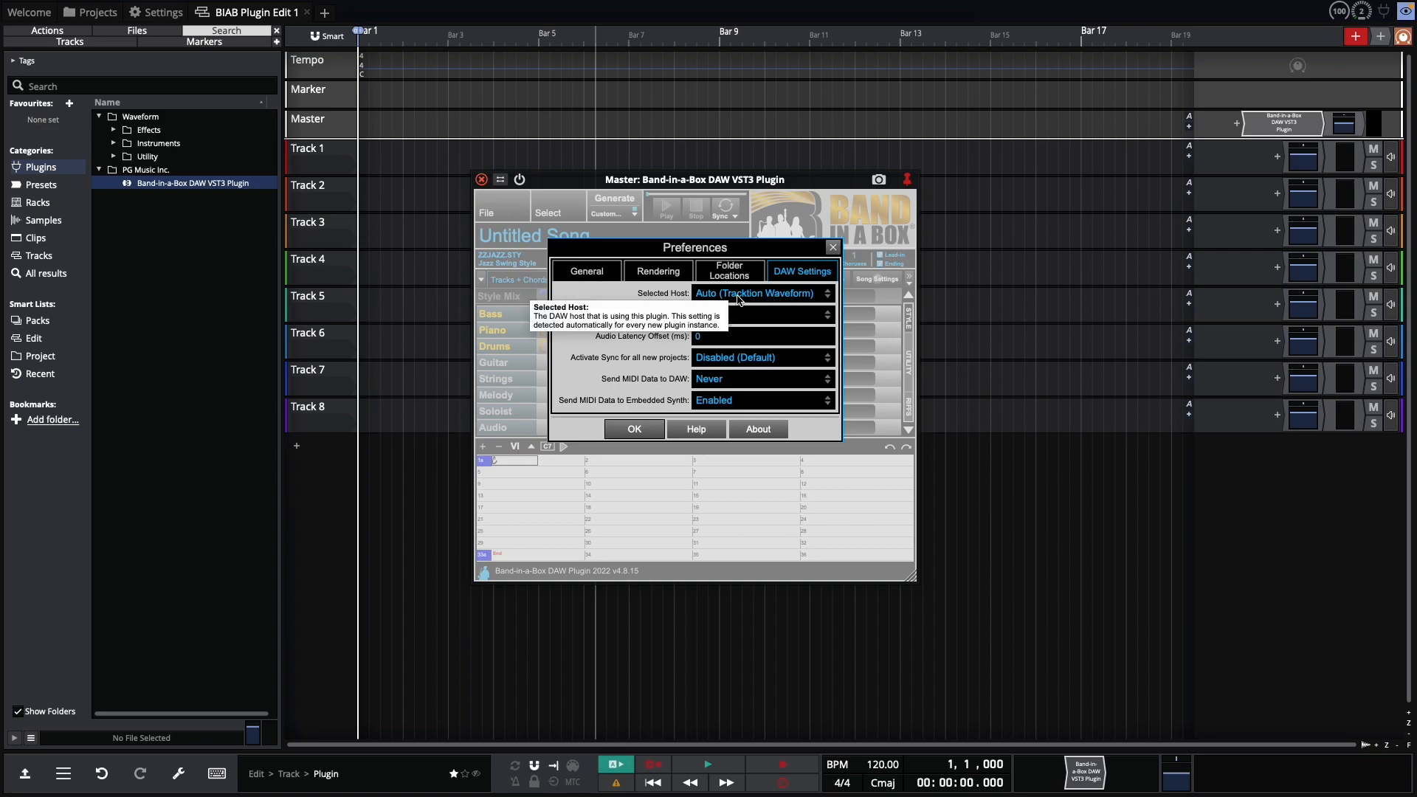
Step: Close the plugin preferences and select My Song.SGU in the Music folder
click(634, 428)
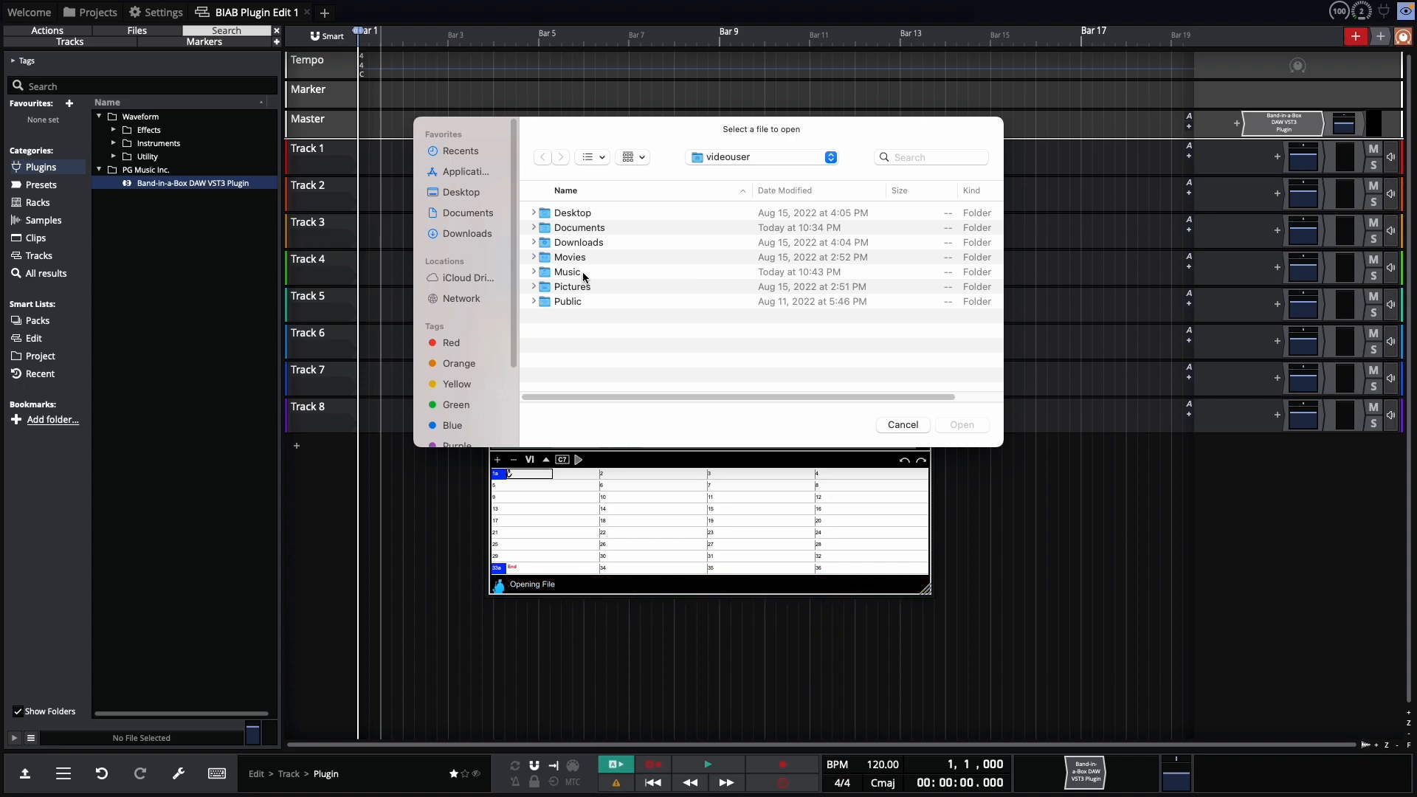
double_click(568, 272)
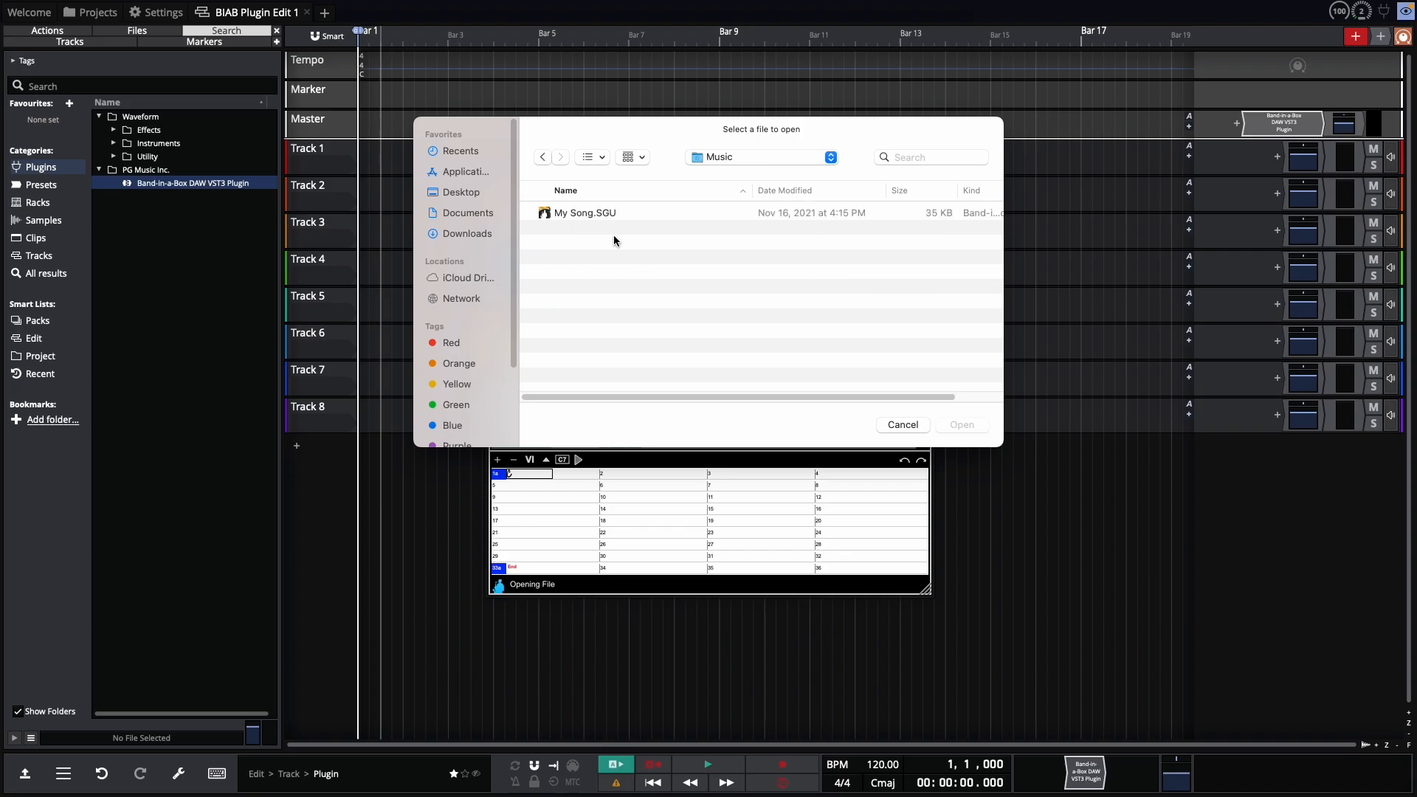
mouse_move(585, 220)
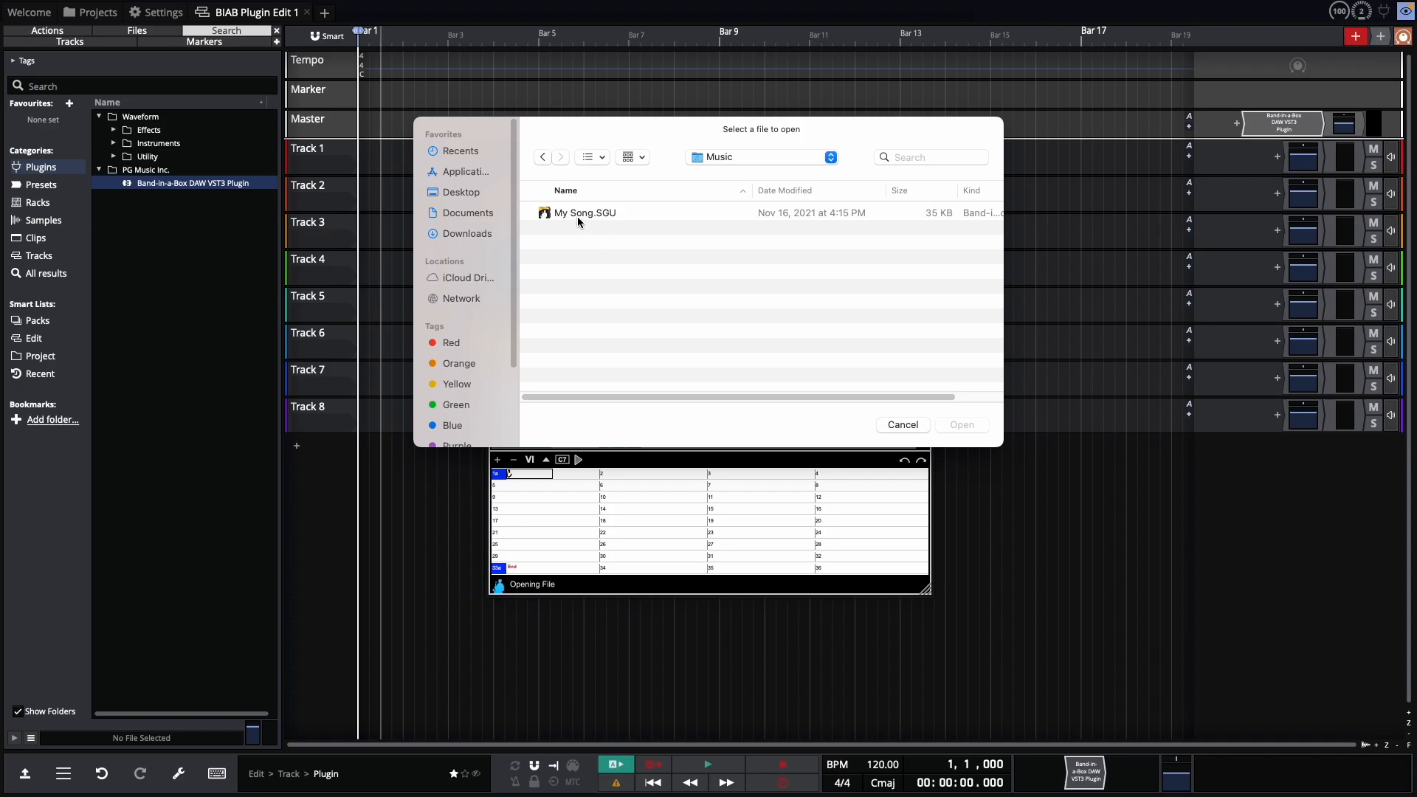
click(579, 212)
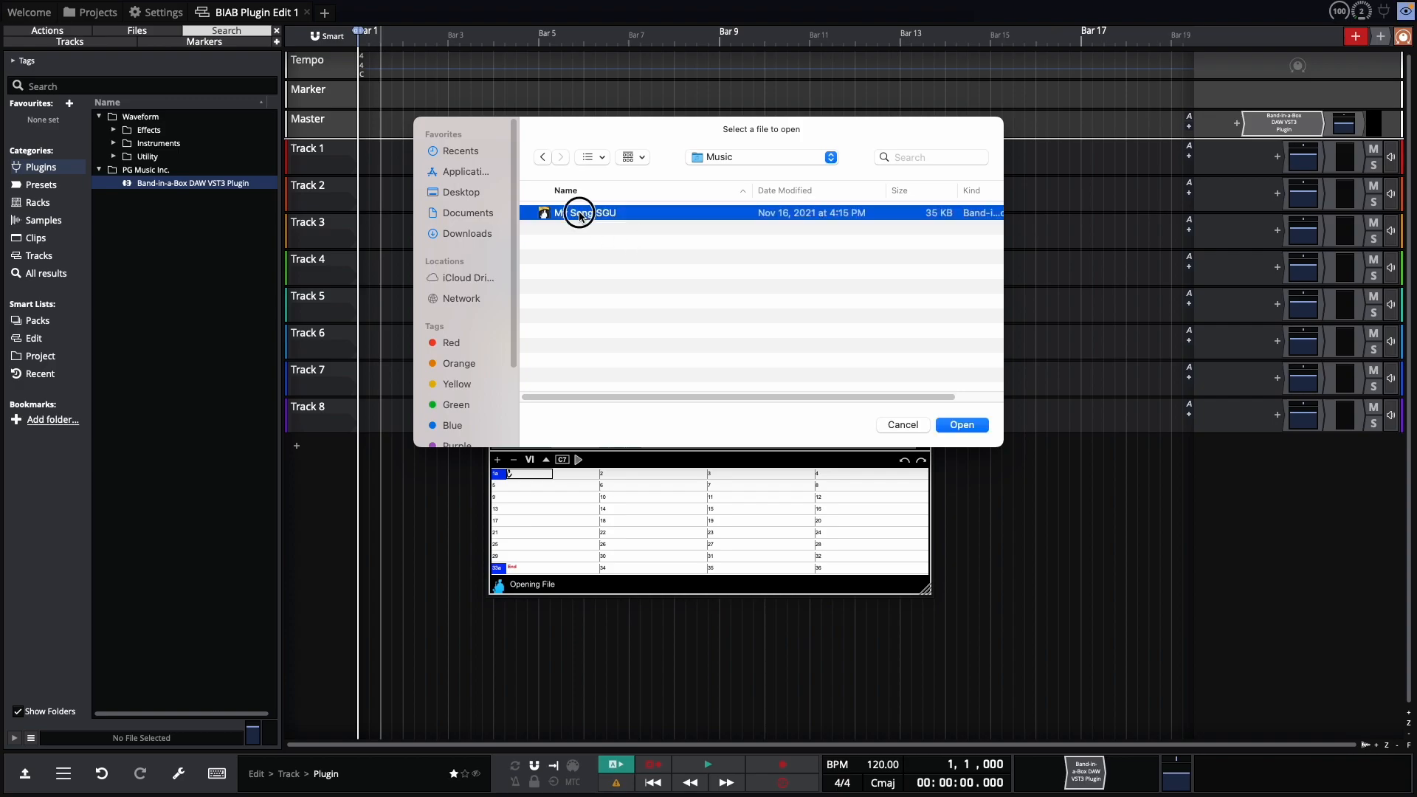
Step: Open My Song.SGU so its eight bars of chords fill the chord sheet
click(962, 425)
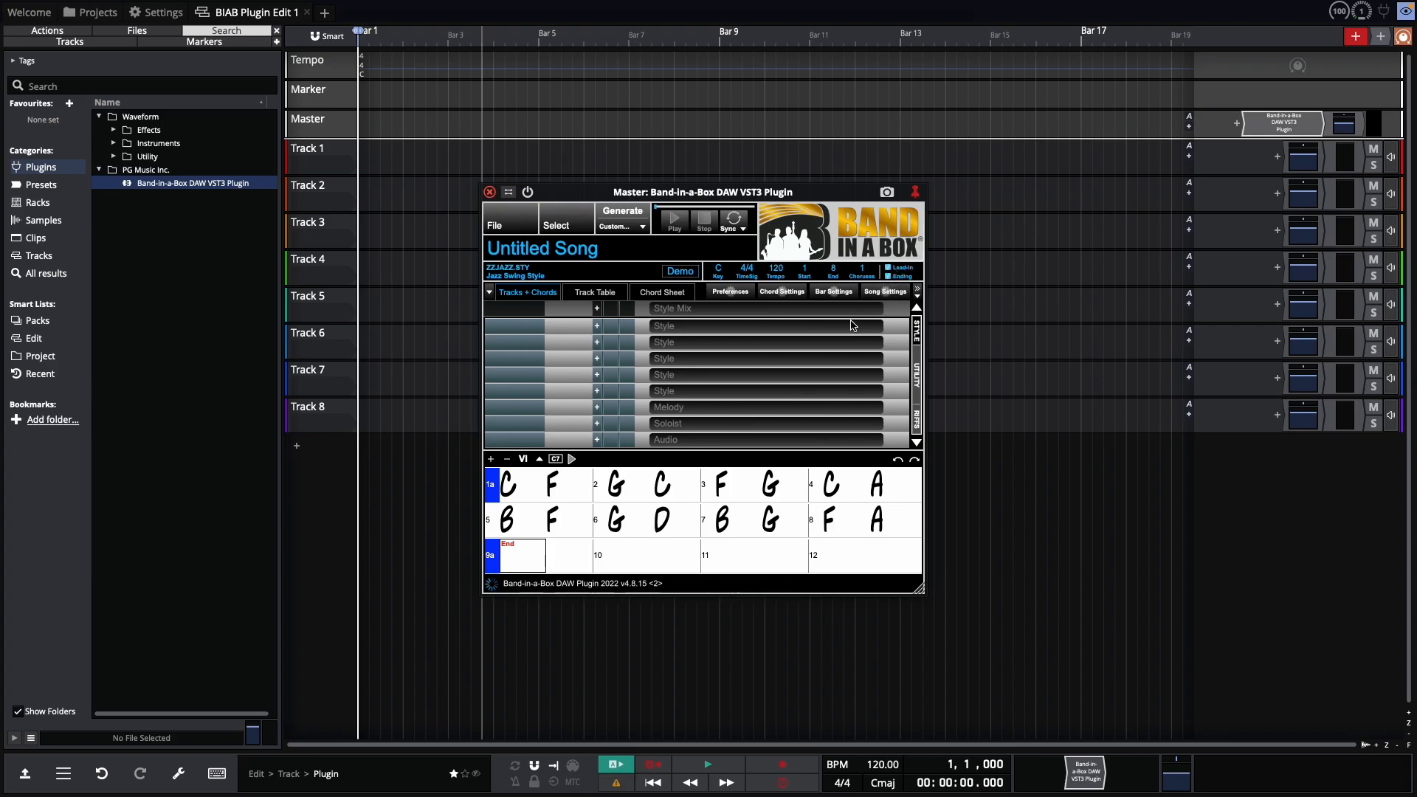
mouse_move(807, 372)
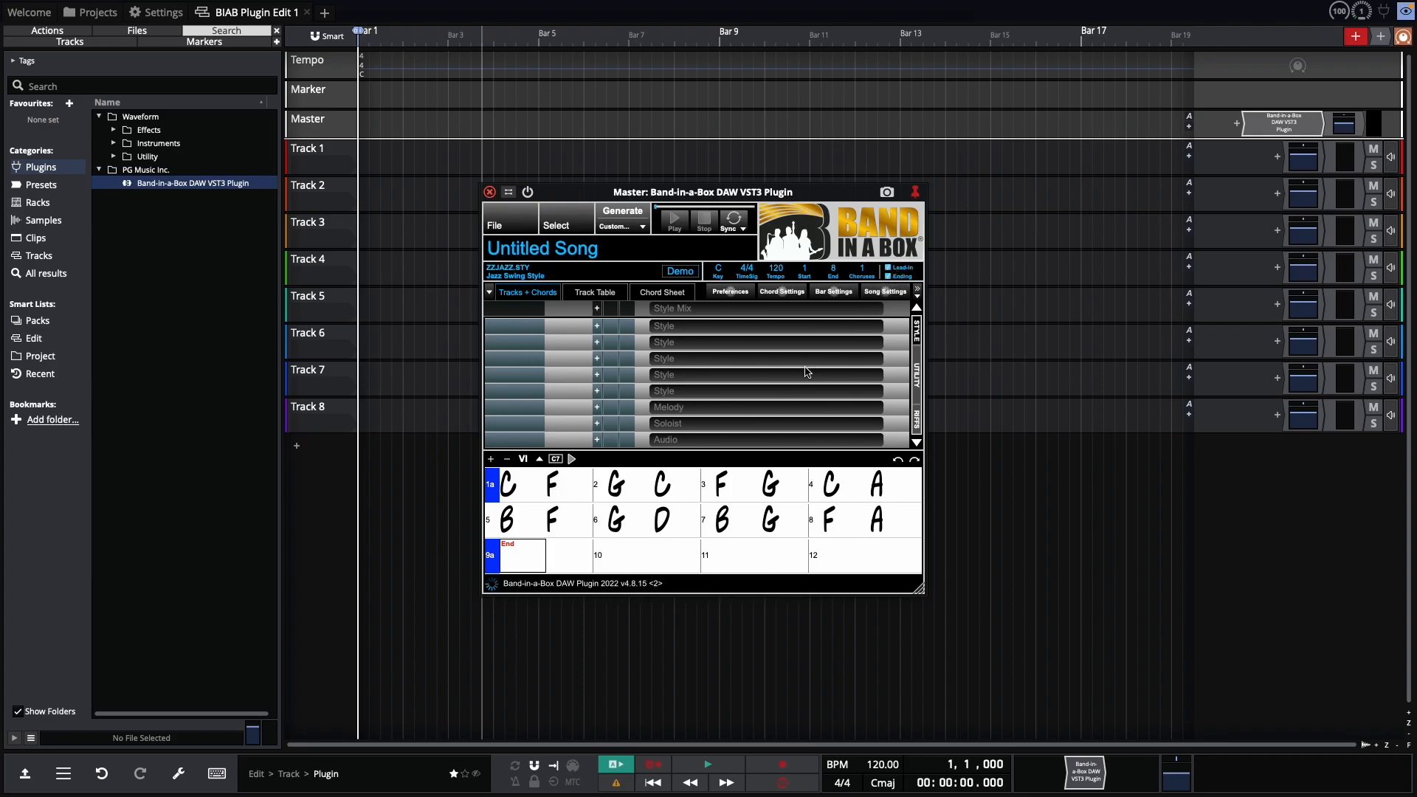
mouse_move(522, 276)
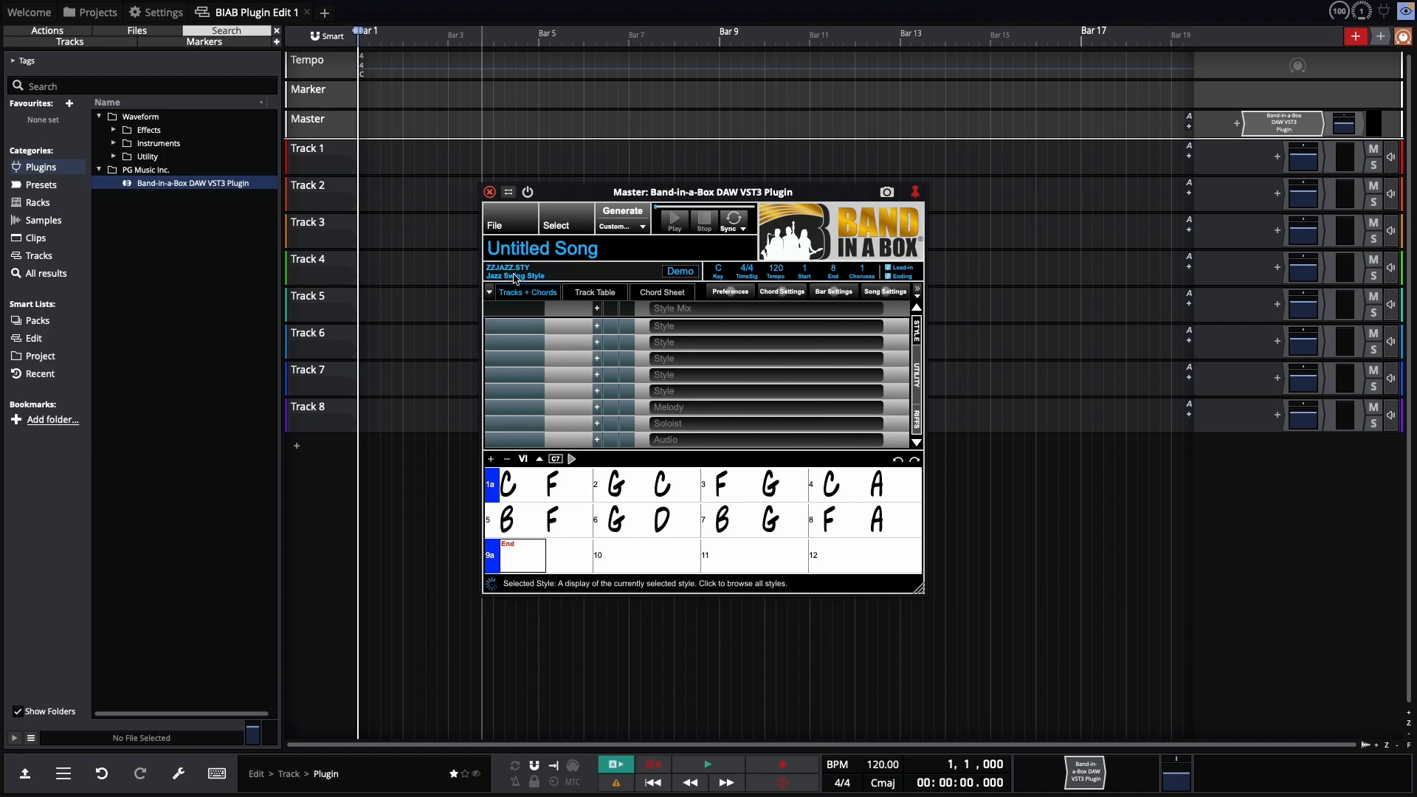
Step: Open the StylePicker and run a fast rebuild of PG Music styles only
click(515, 275)
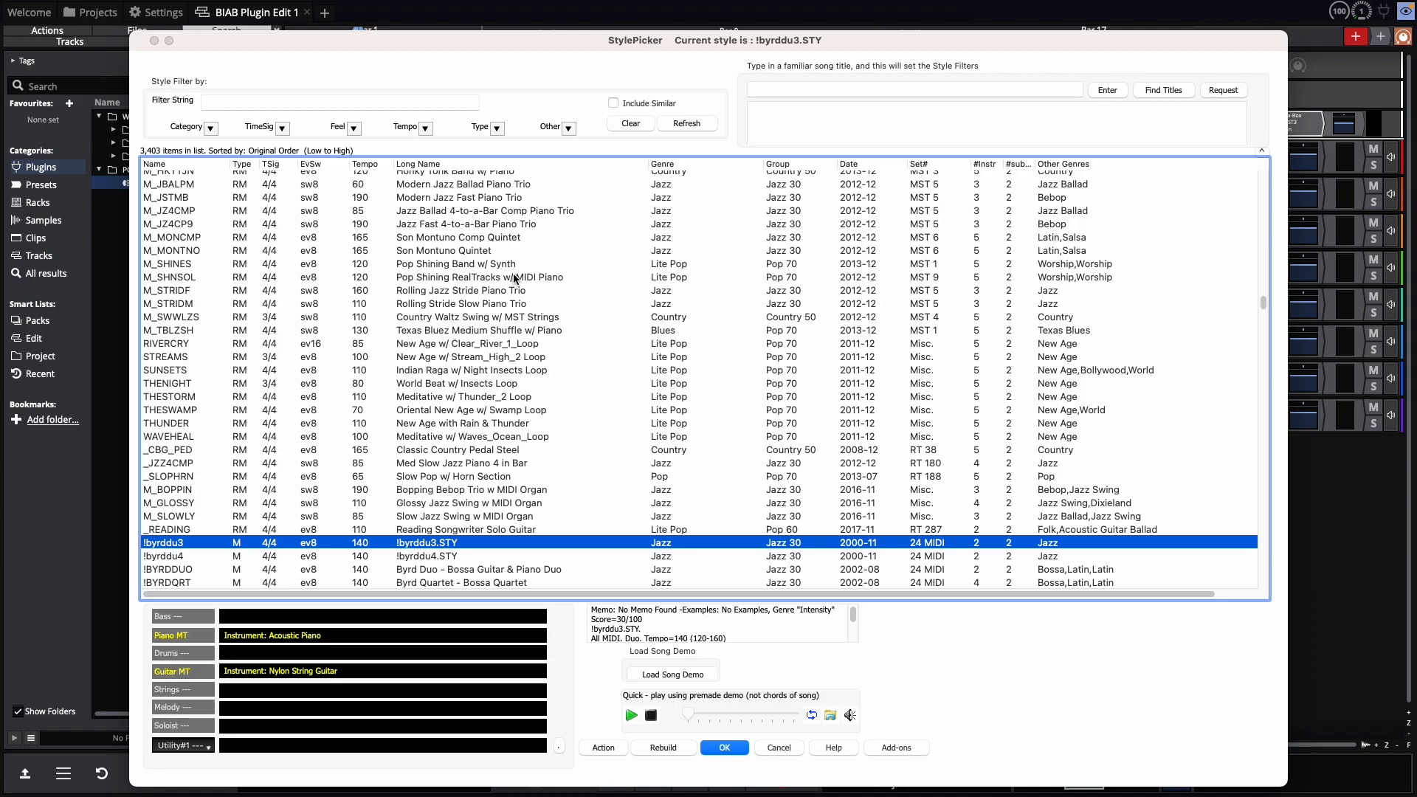
mouse_move(518, 286)
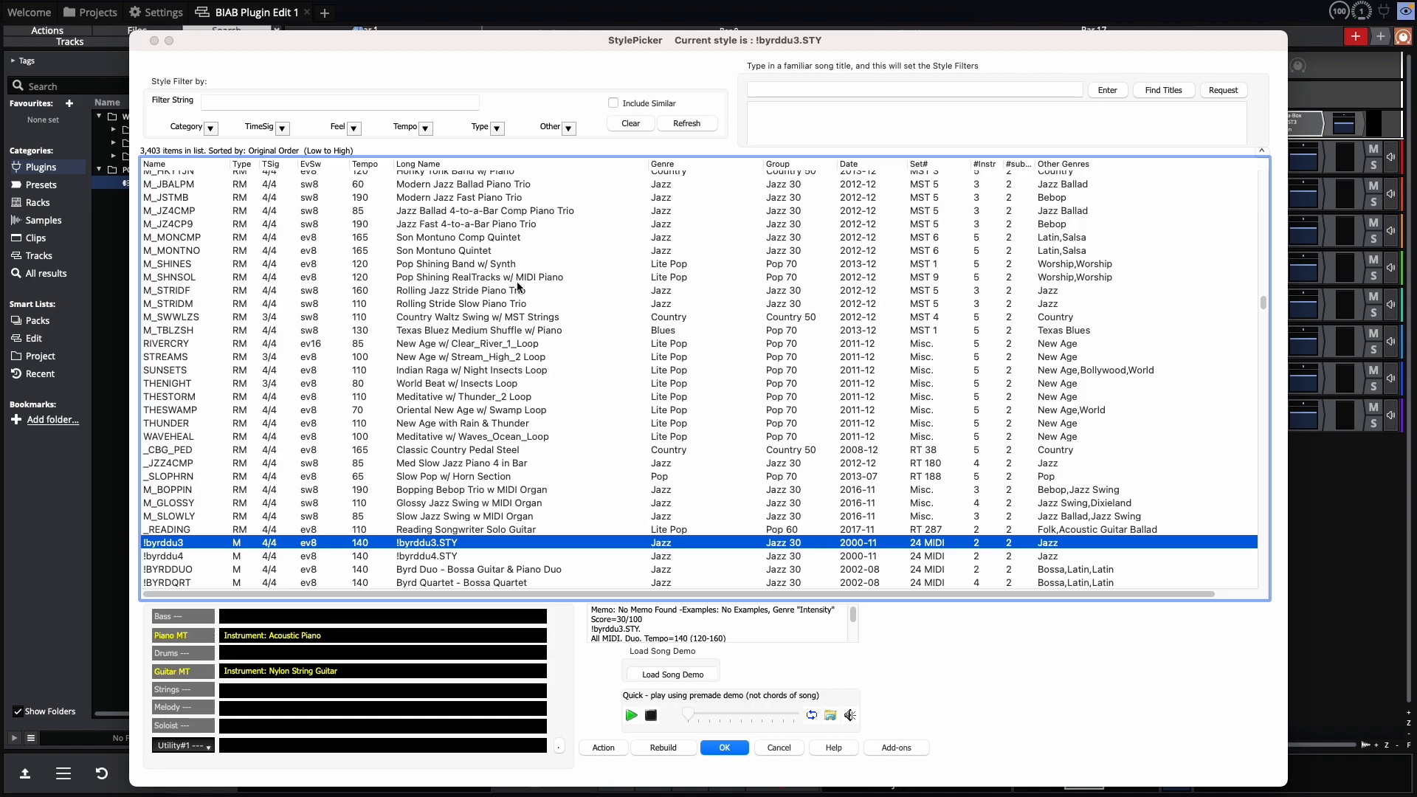
mouse_move(689, 737)
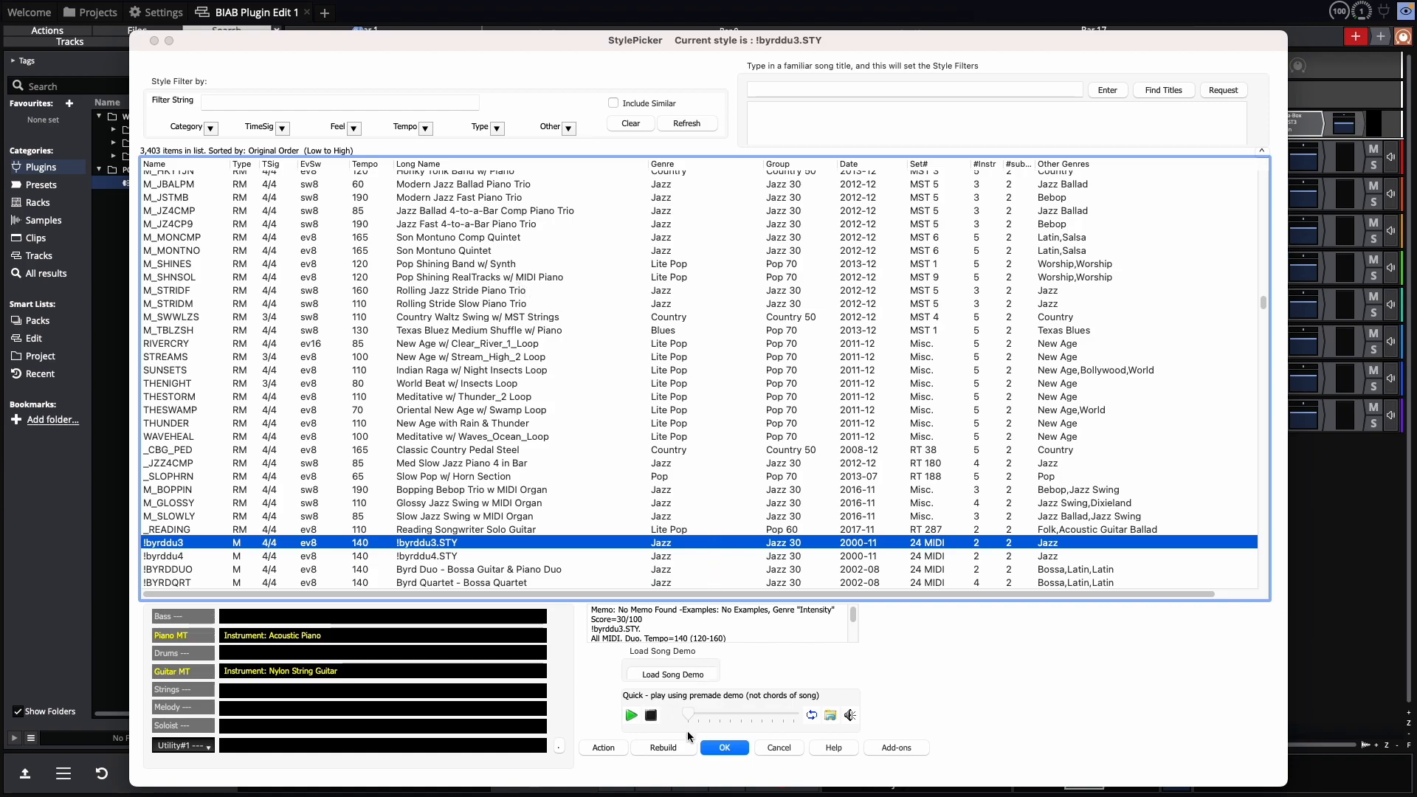
click(663, 748)
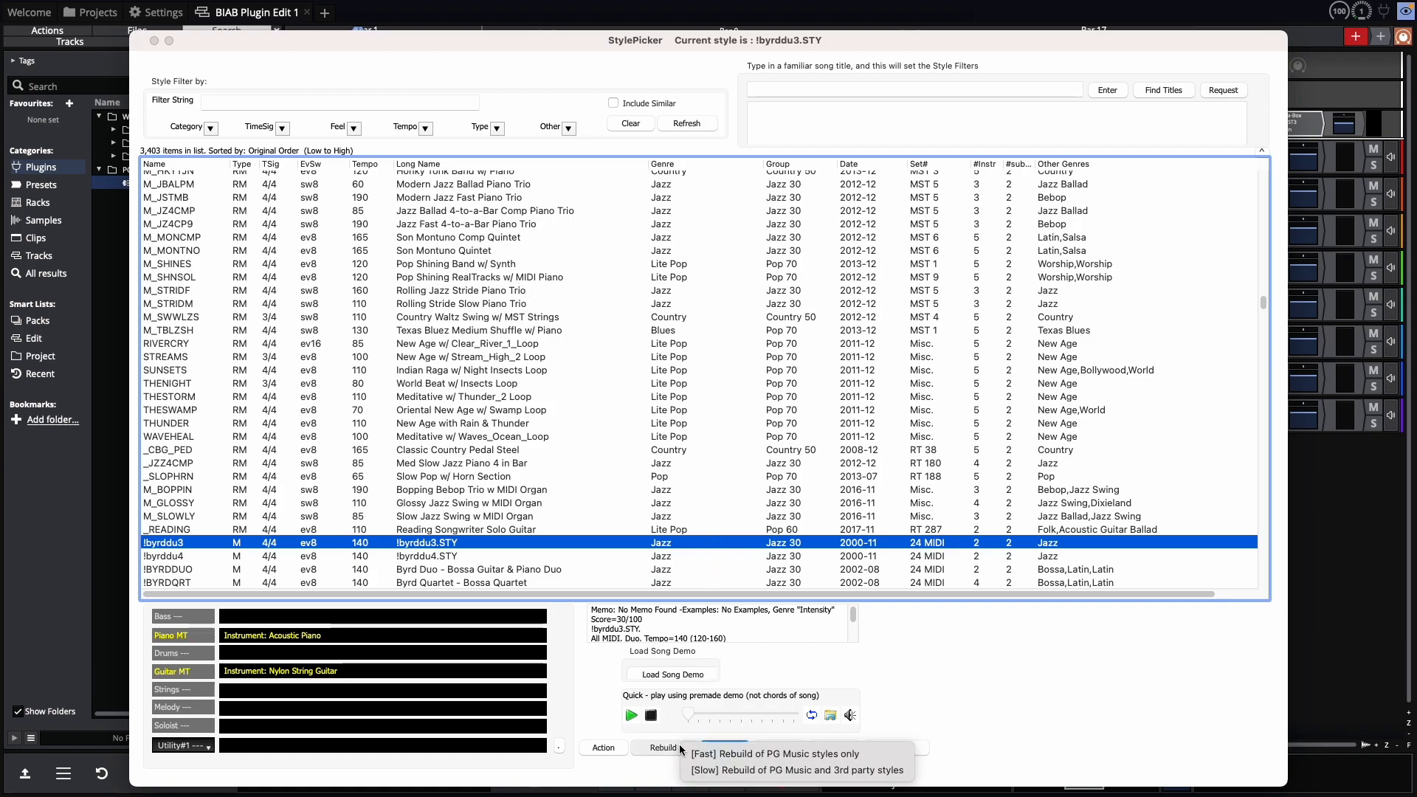
mouse_move(696, 757)
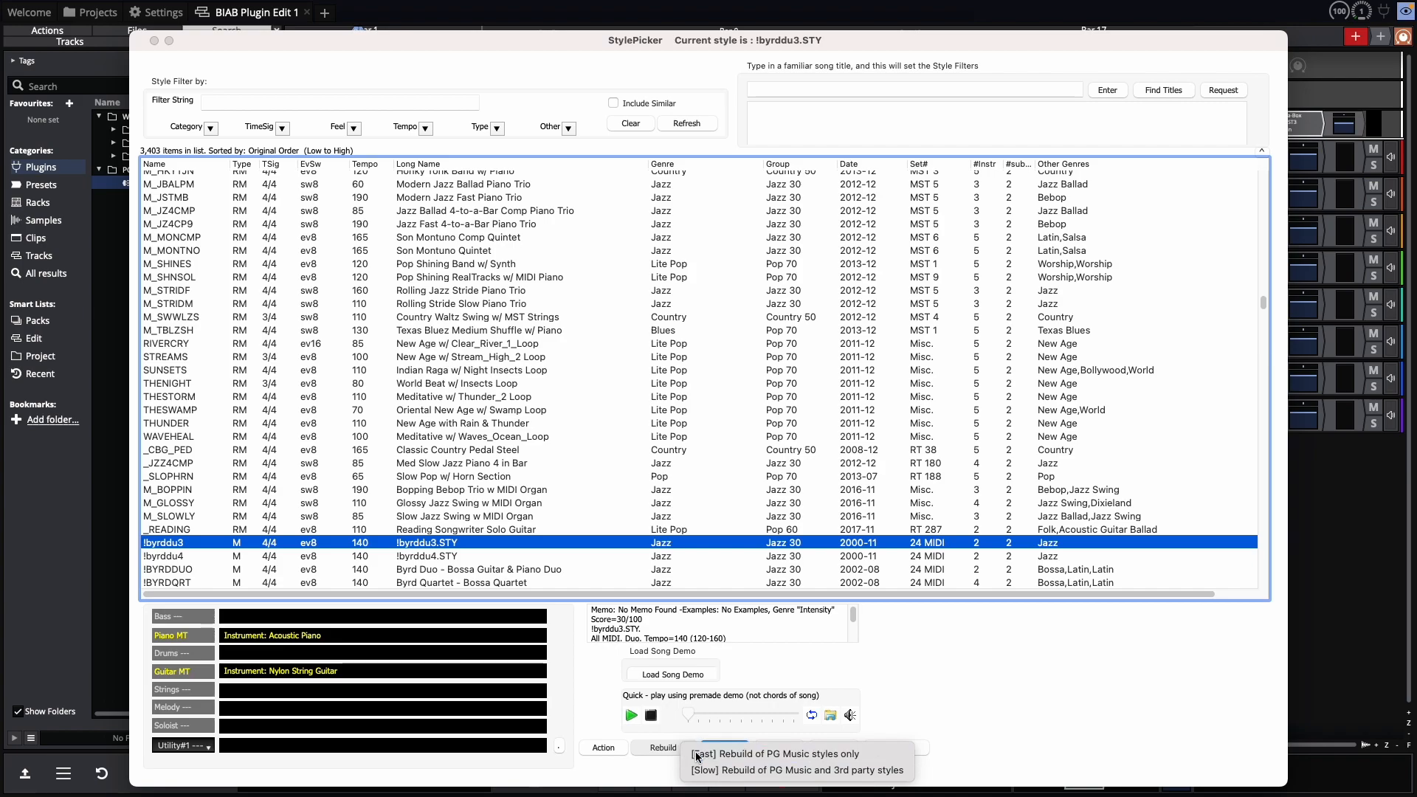
click(773, 753)
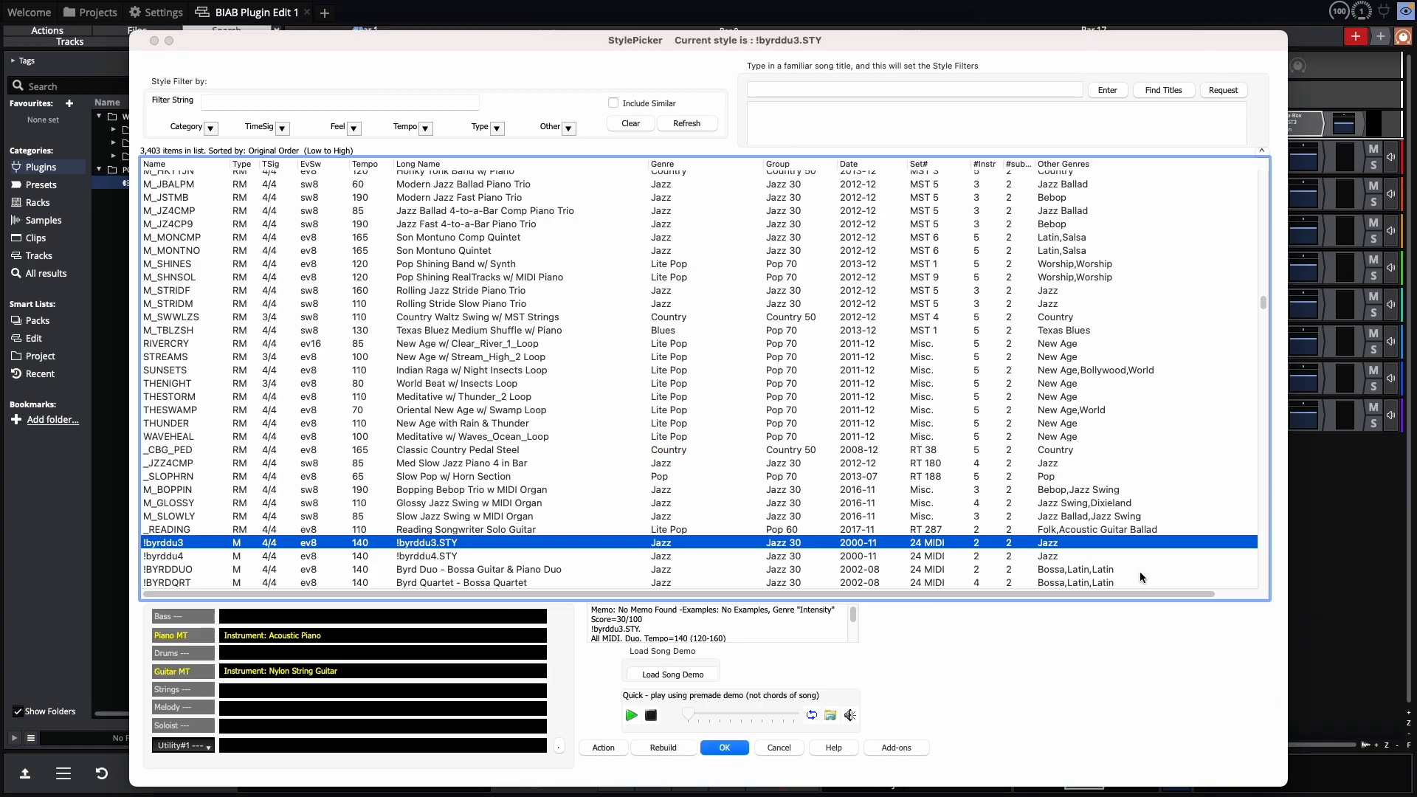
Step: Filter styles to the Latin category, tempo 130, and filter string 'bossa'
scroll(down, 3)
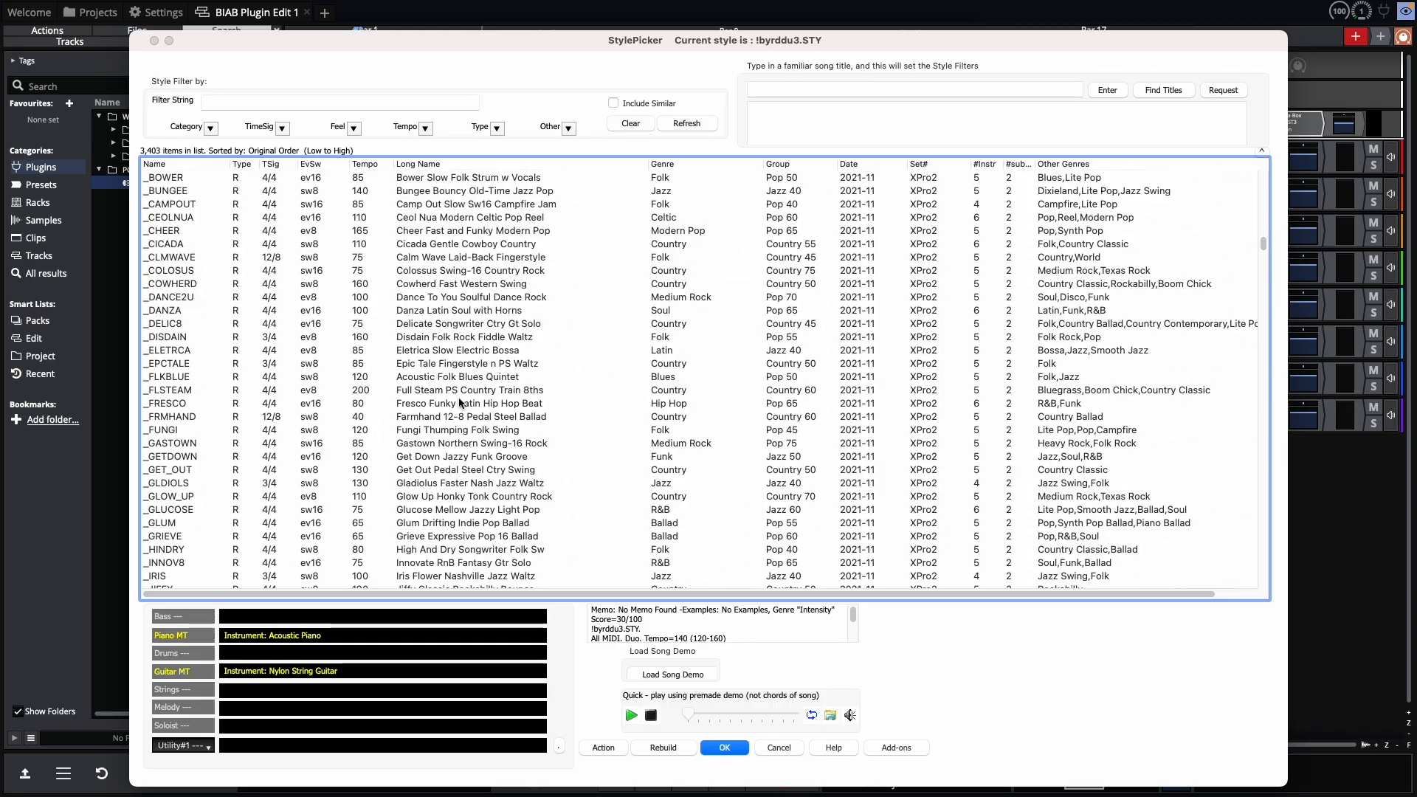
mouse_move(458, 367)
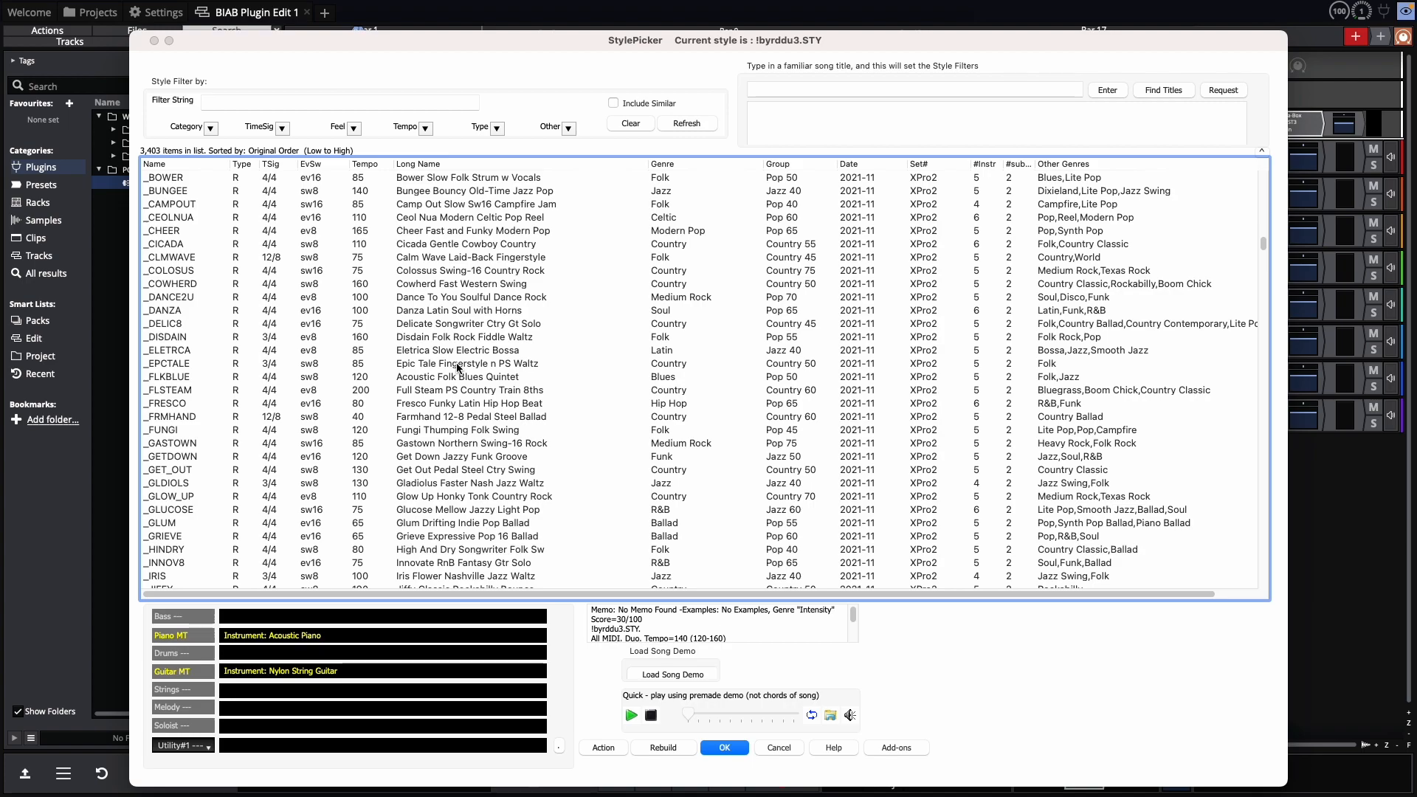
mouse_move(380, 341)
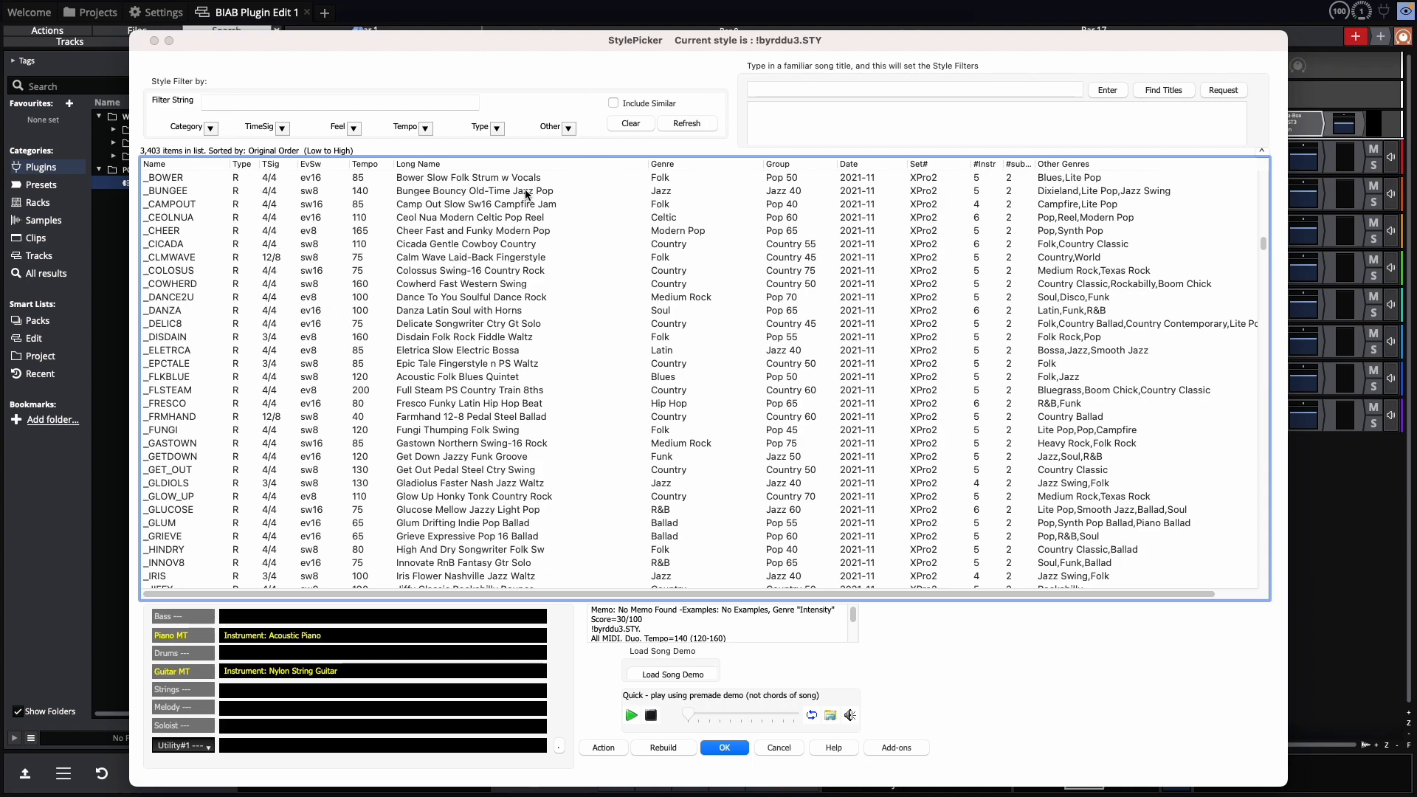
click(211, 127)
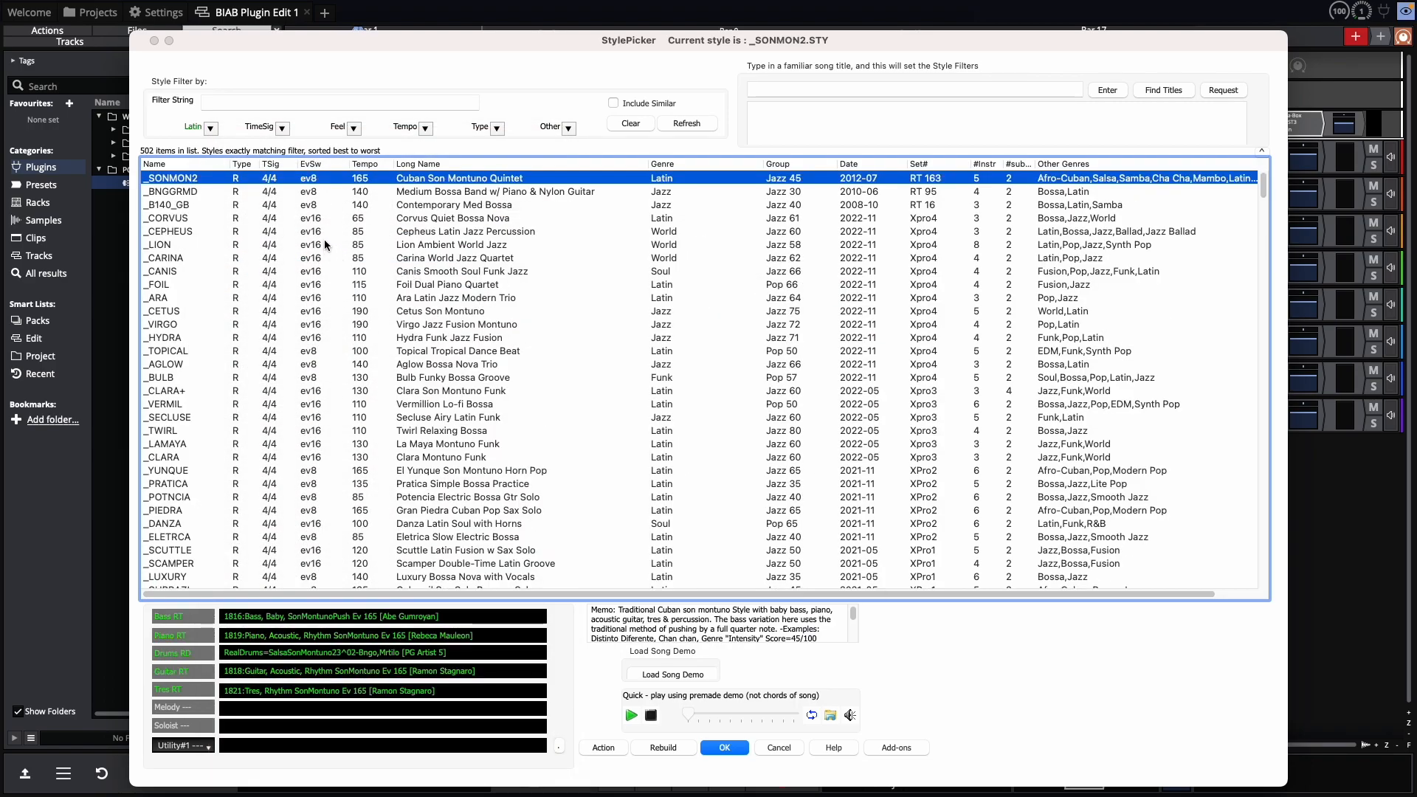
click(431, 127)
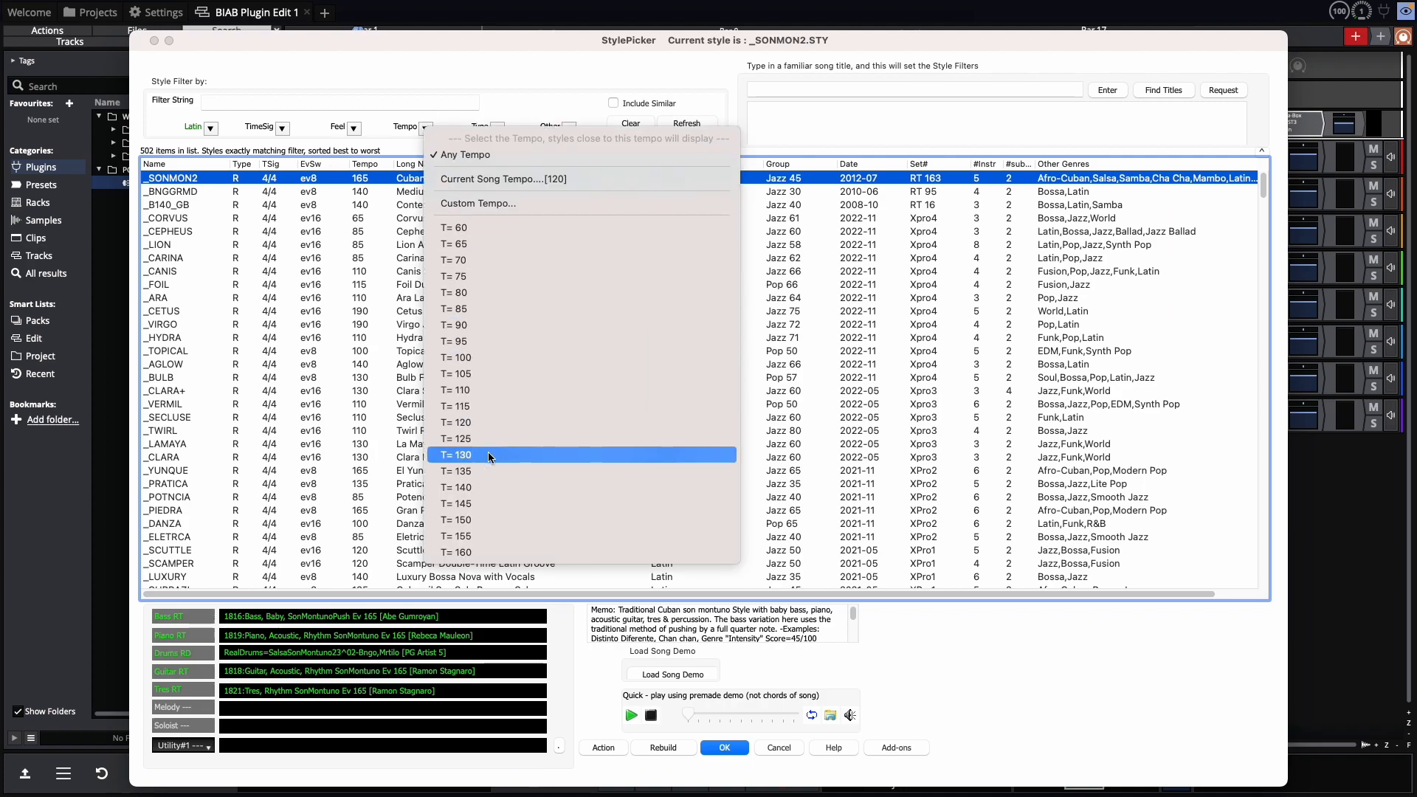
click(455, 455)
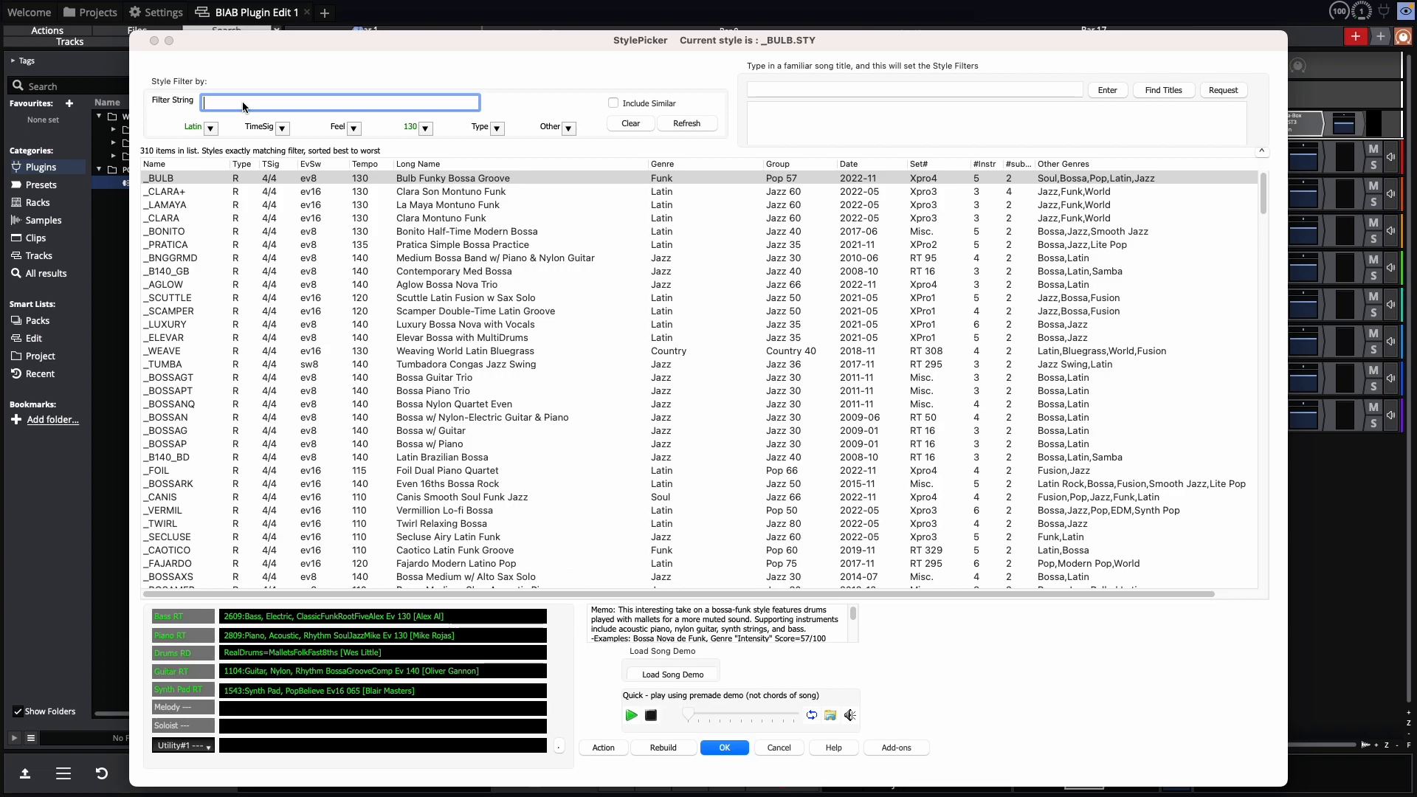
text(bossa)
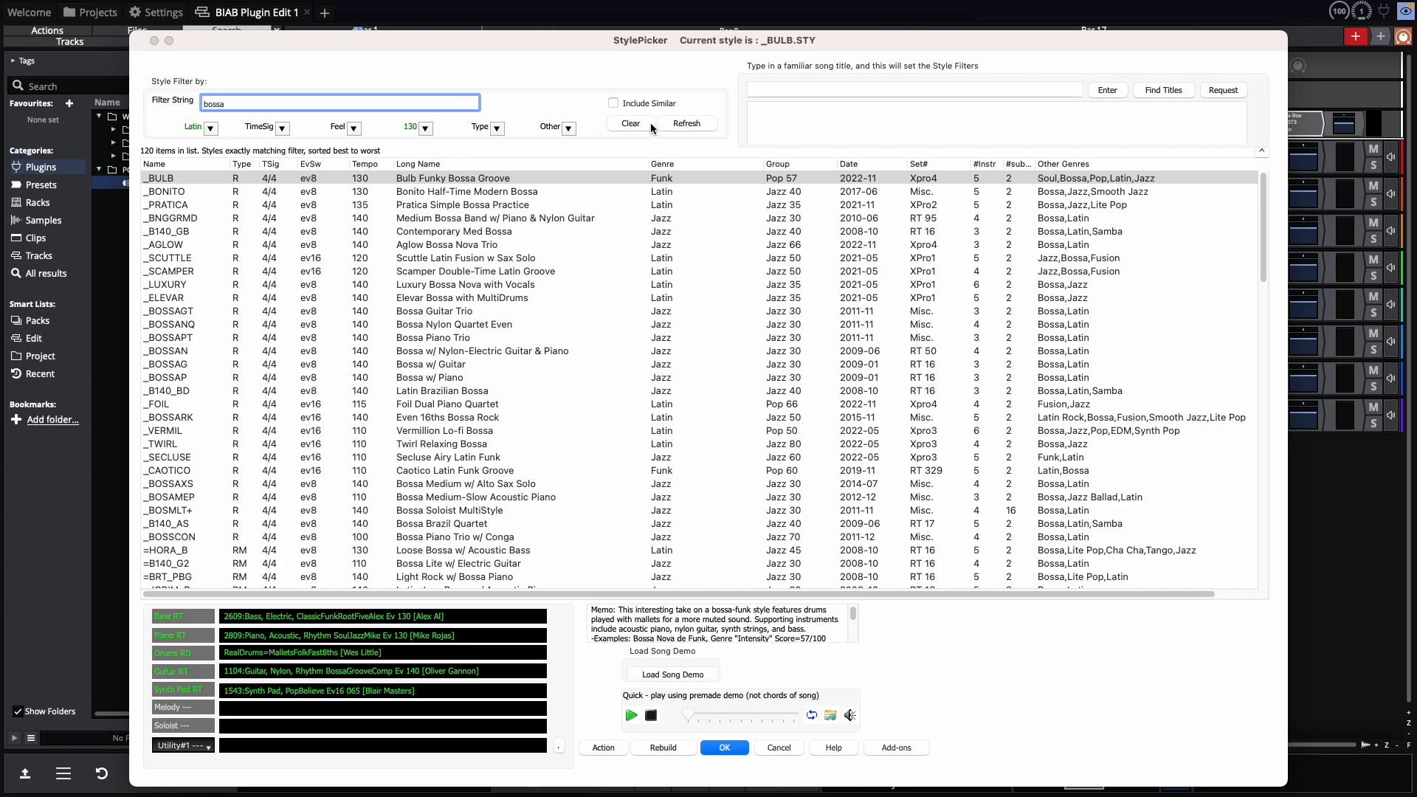
Step: Clear the StylePicker filters so all 3,403 styles are listed again
click(631, 123)
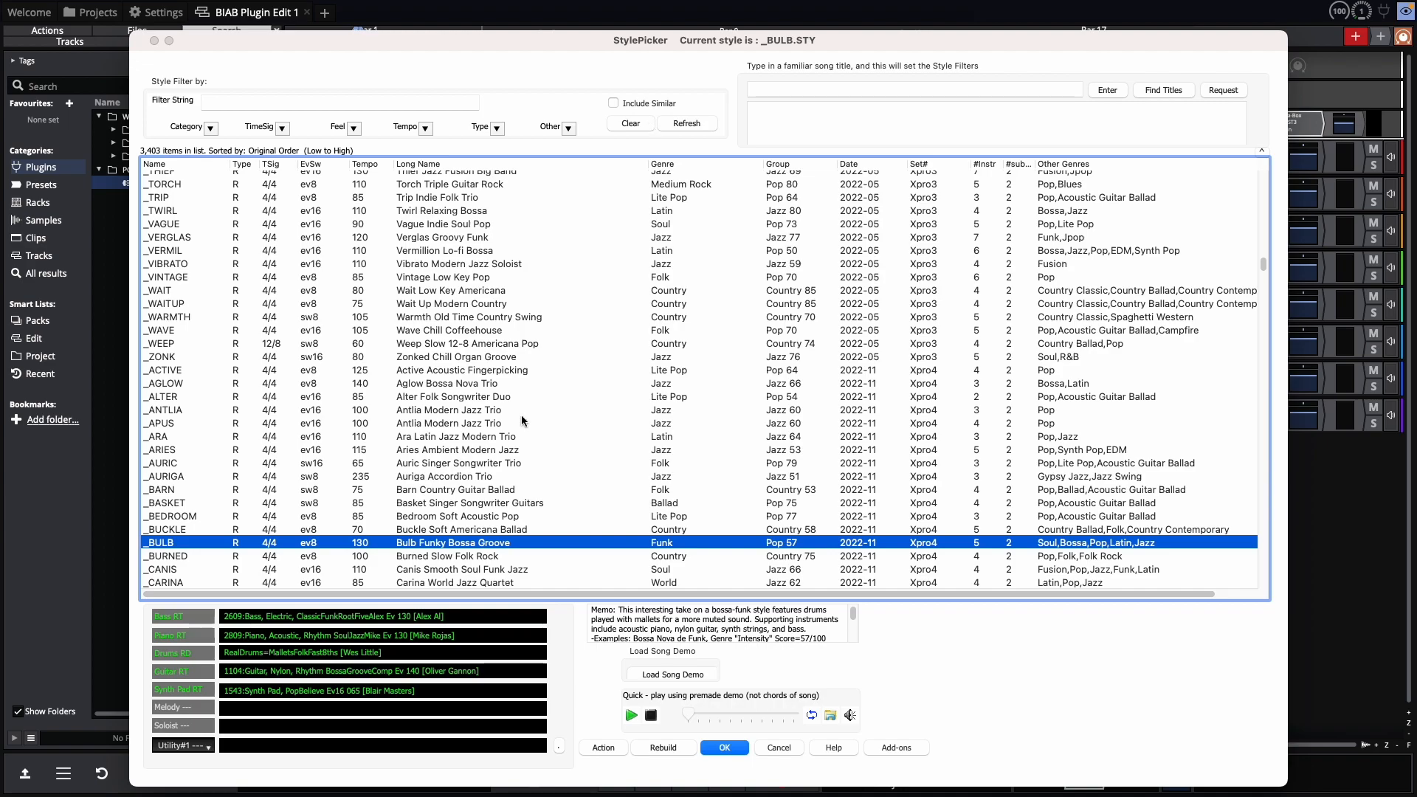
mouse_move(481, 540)
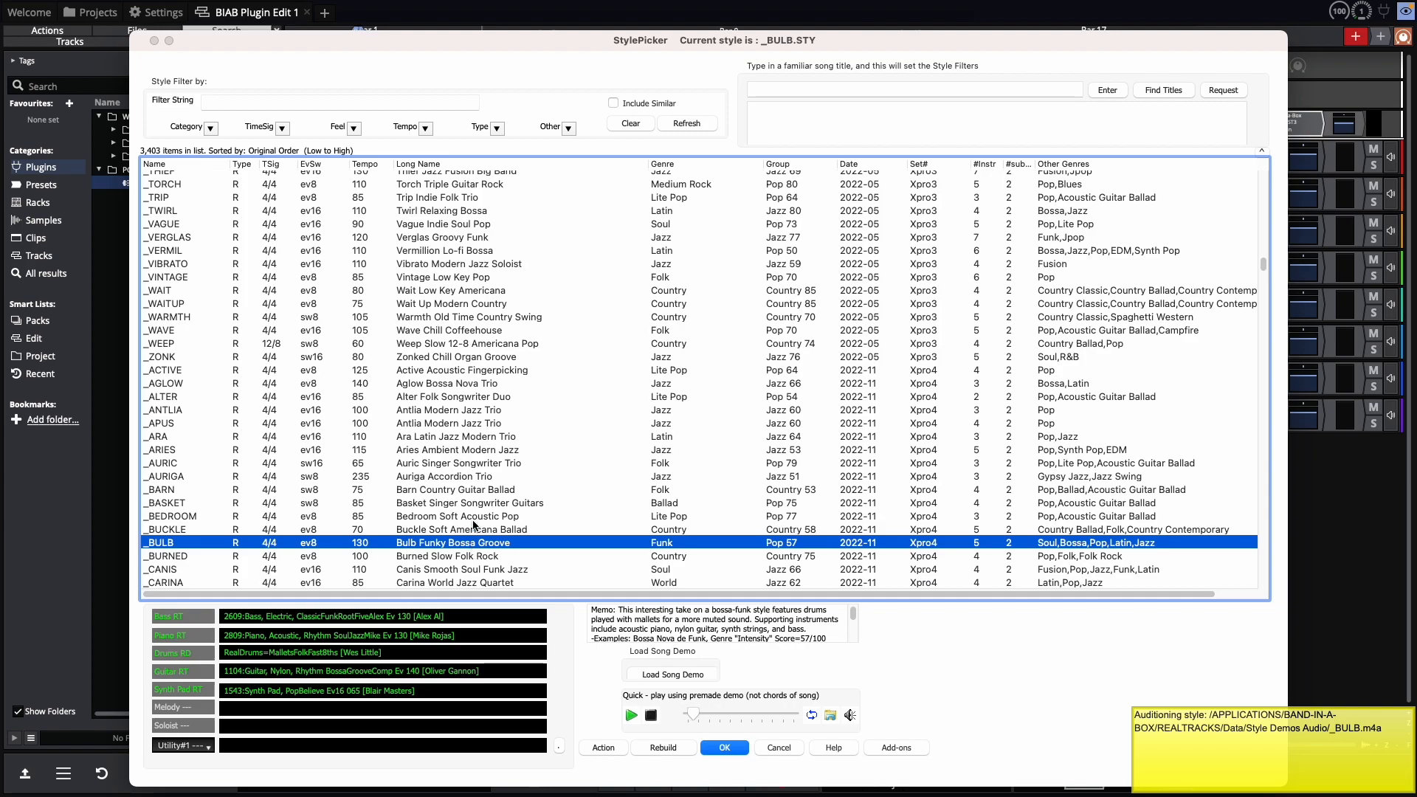
mouse_move(665, 714)
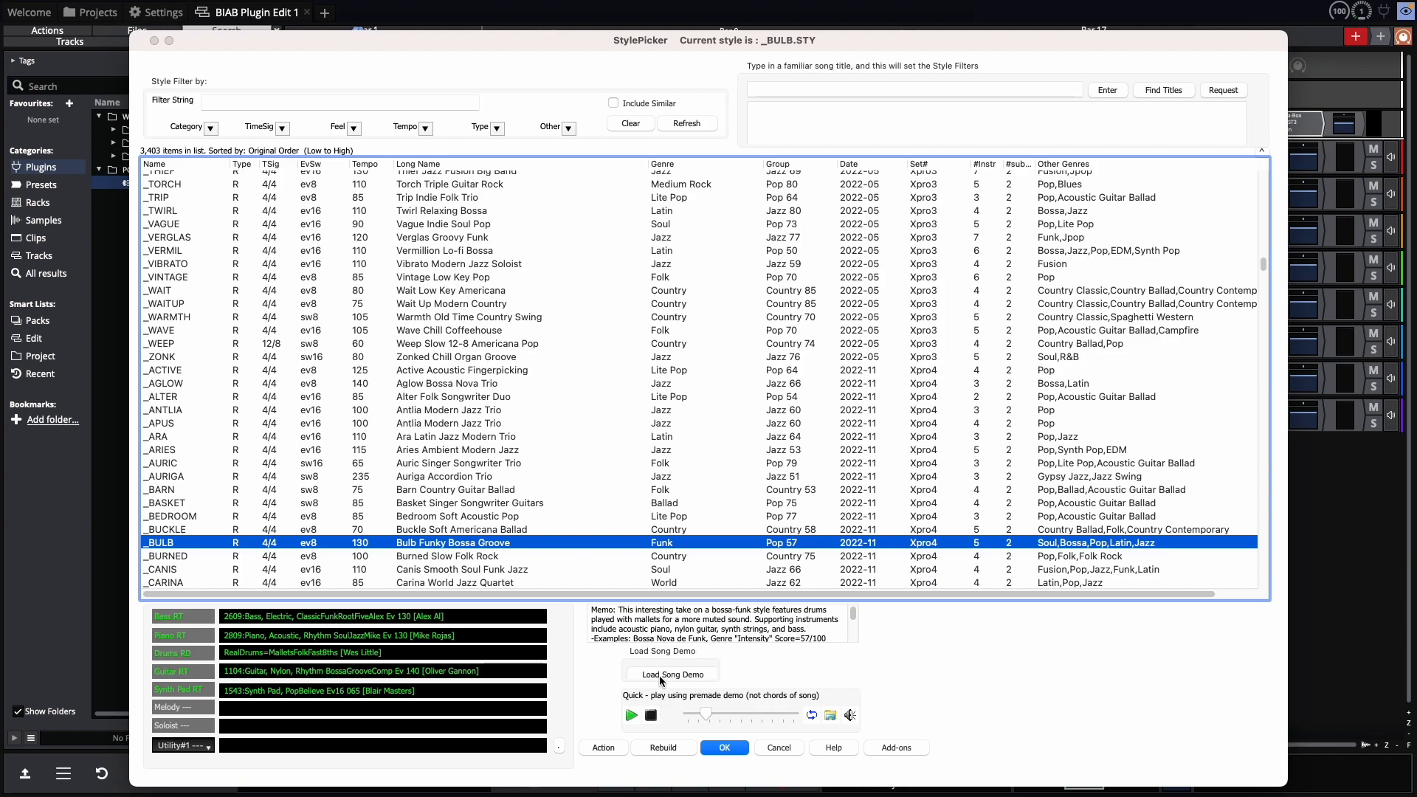
mouse_move(703, 679)
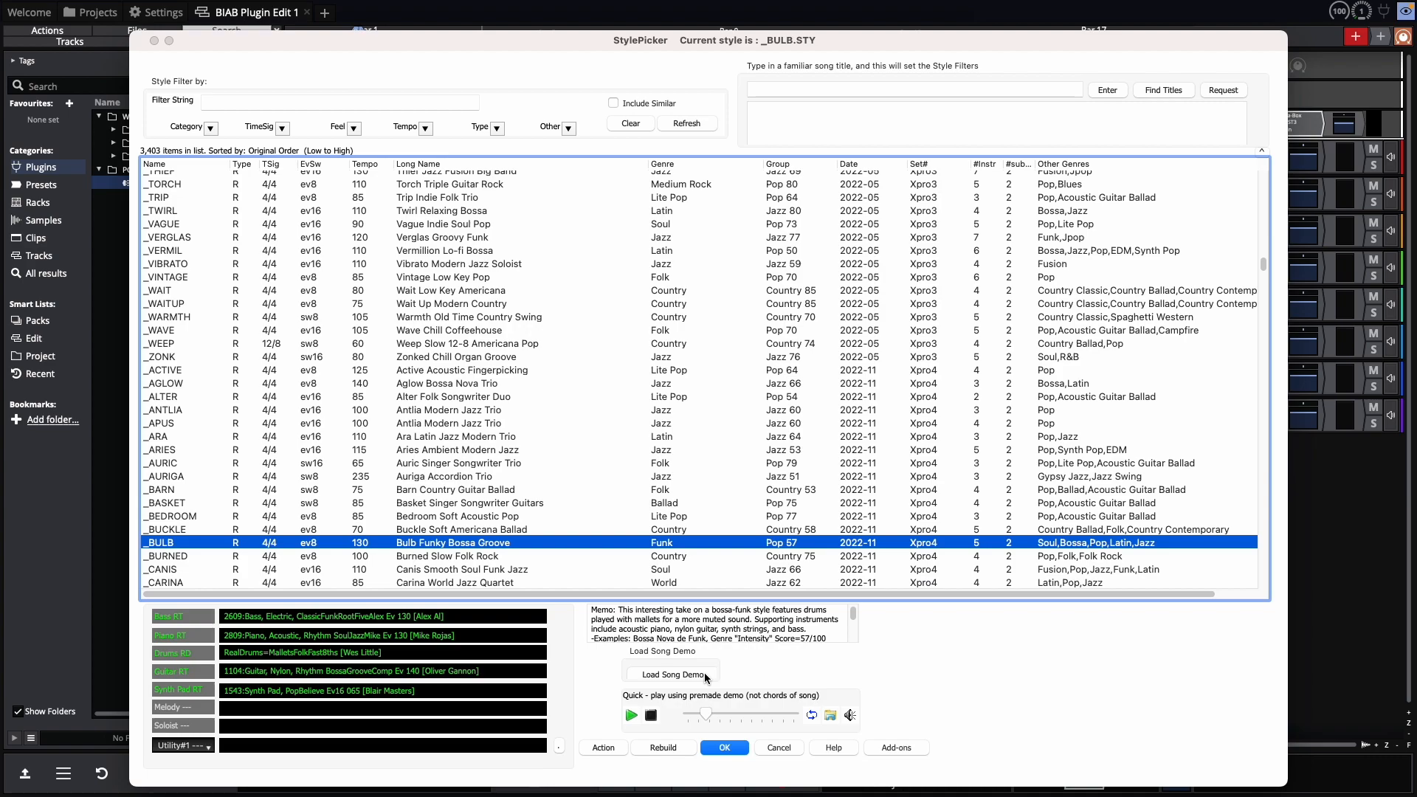
mouse_move(709, 735)
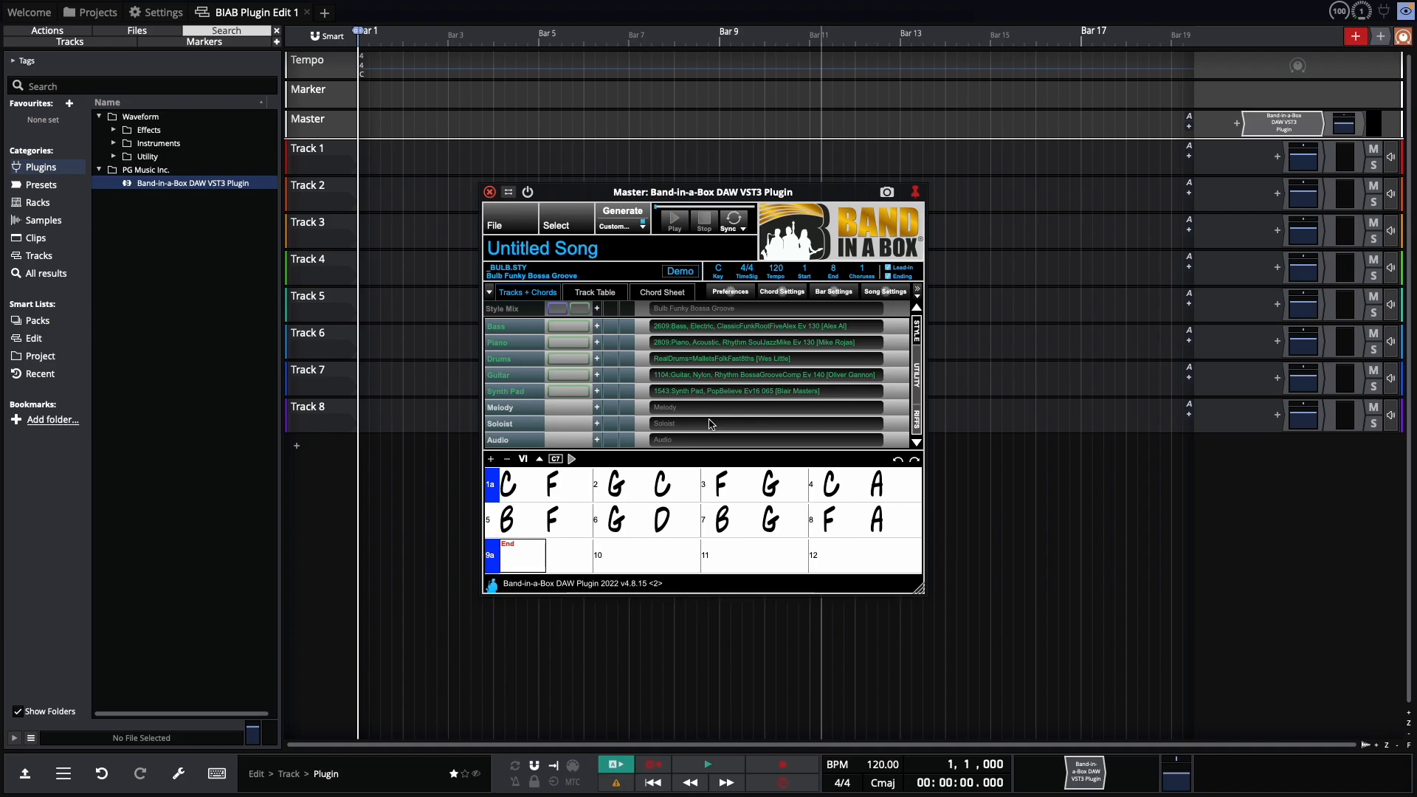
mouse_move(674, 422)
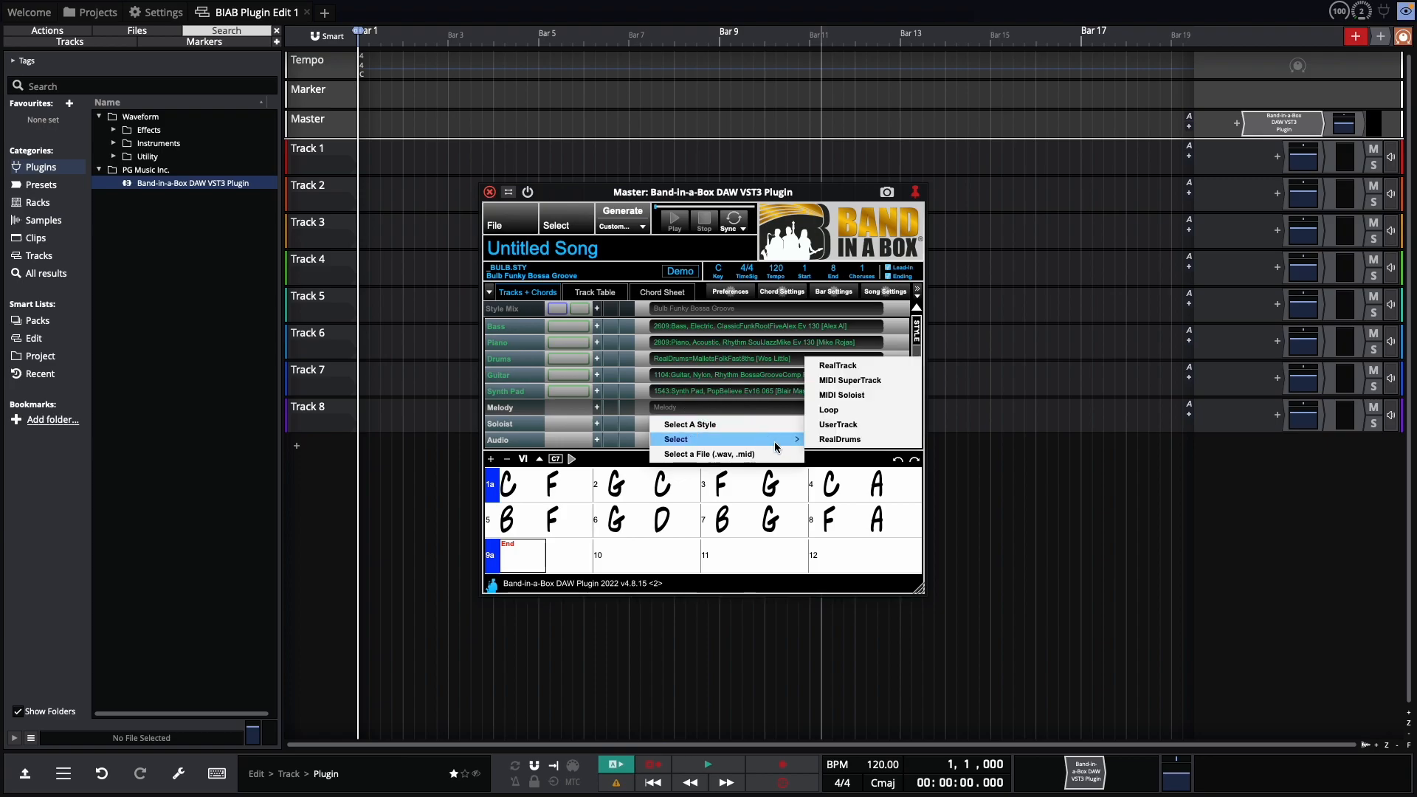
mouse_move(842, 365)
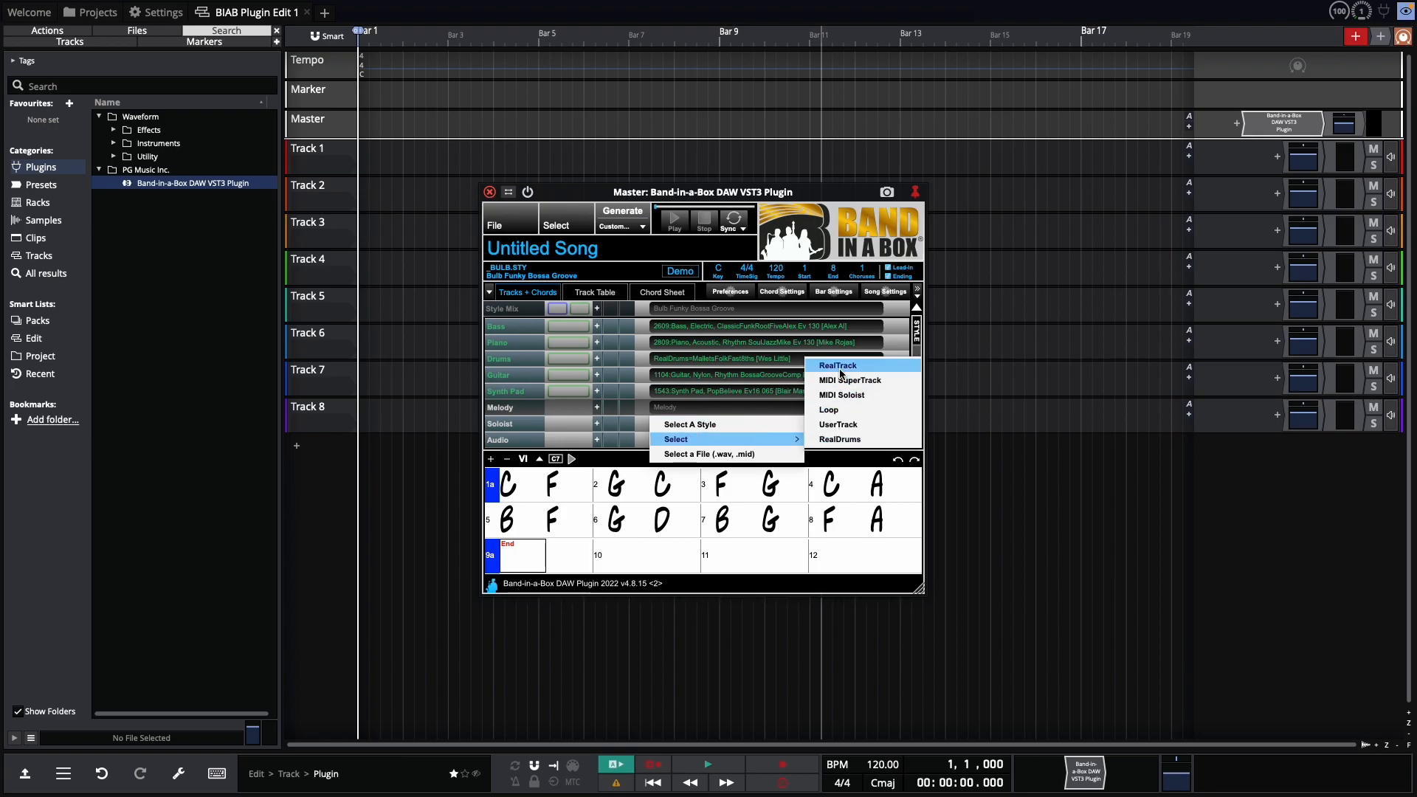
mouse_move(849, 380)
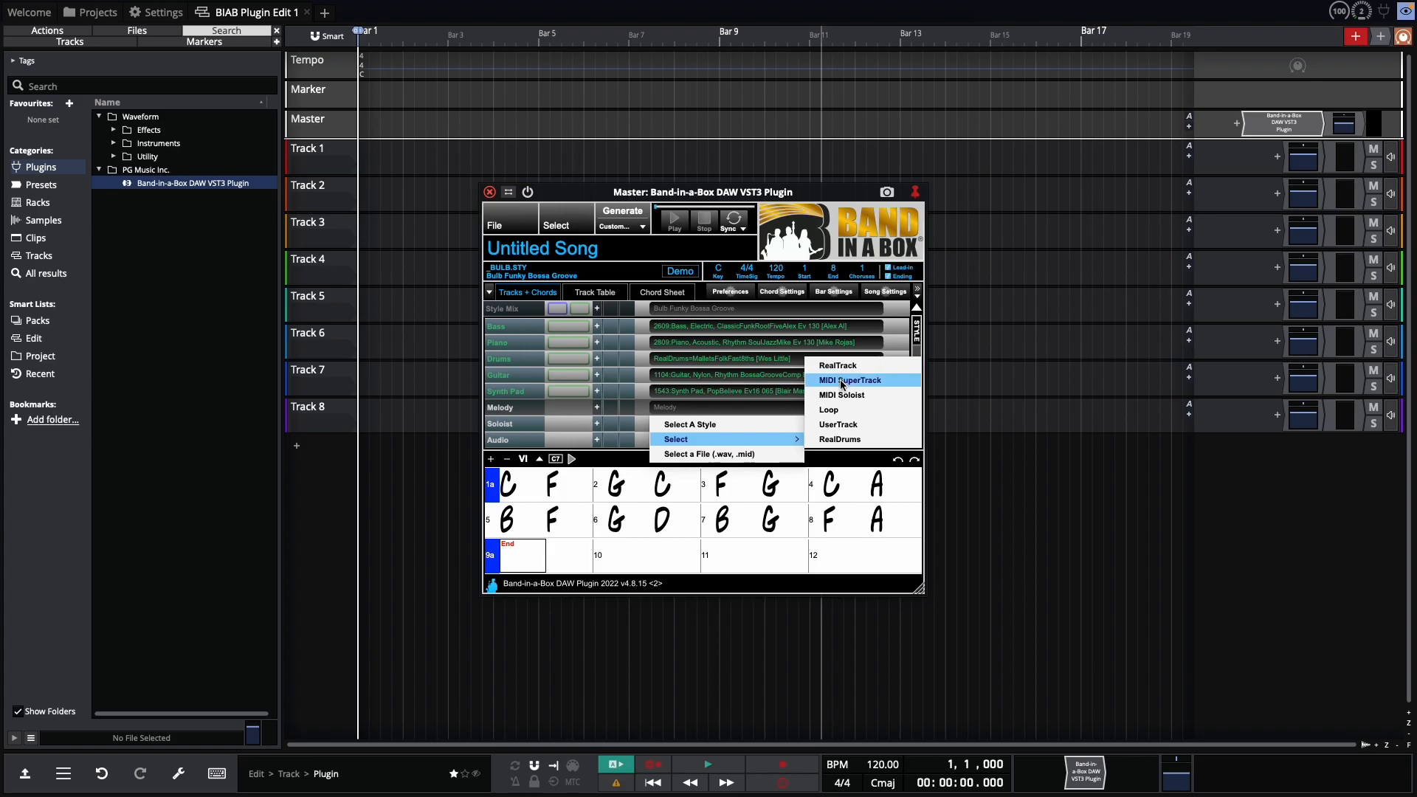
mouse_move(846, 409)
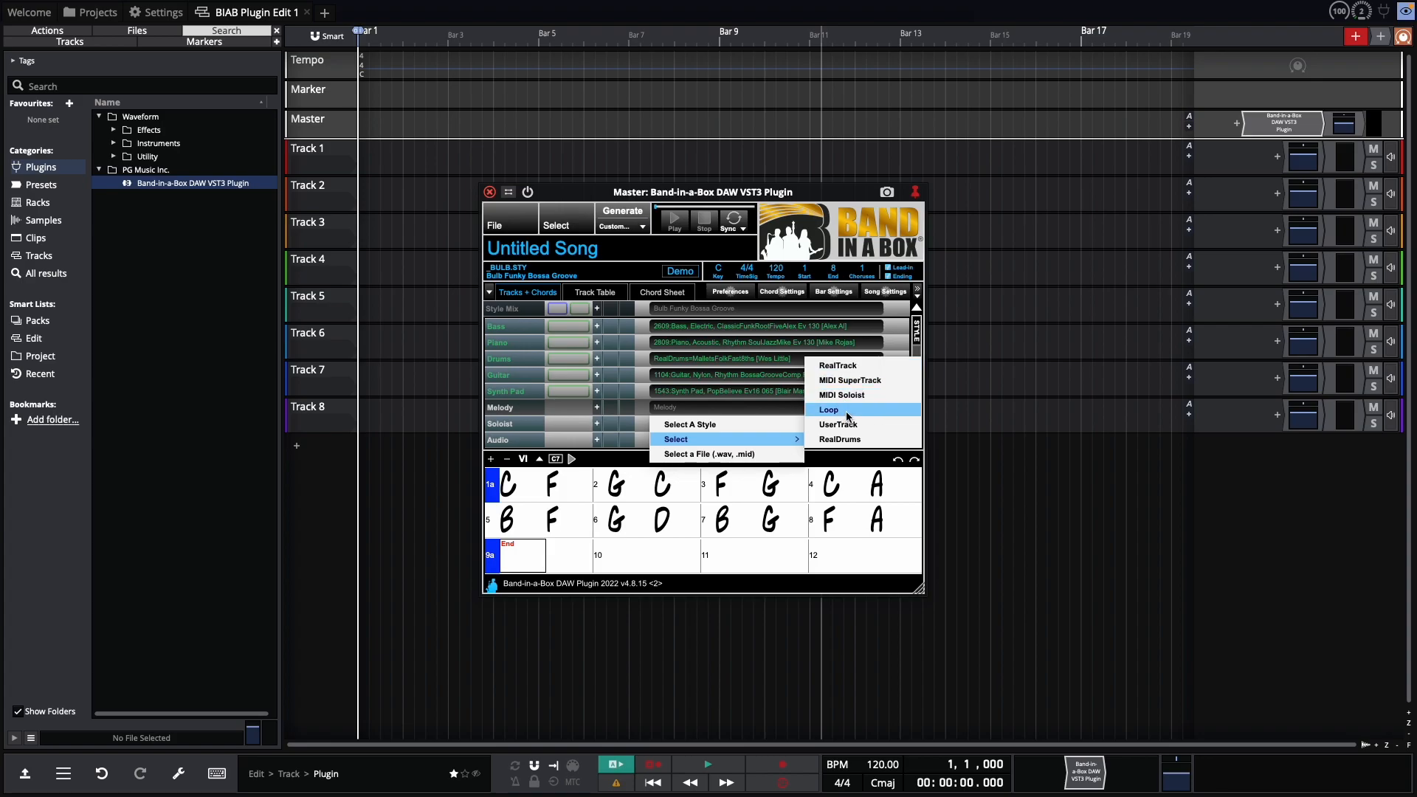
mouse_move(860, 439)
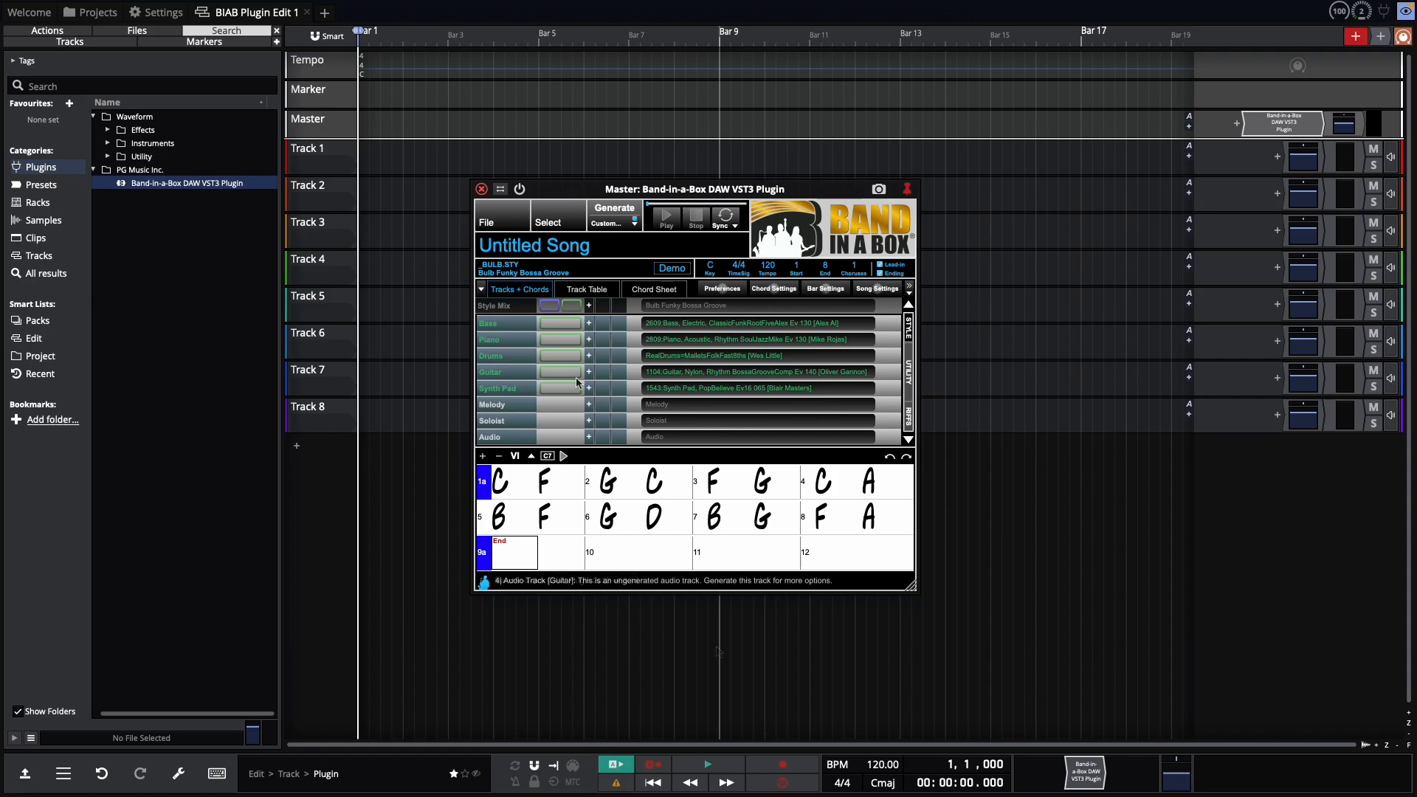
Step: Open the options menu of one of the band tracks
click(564, 356)
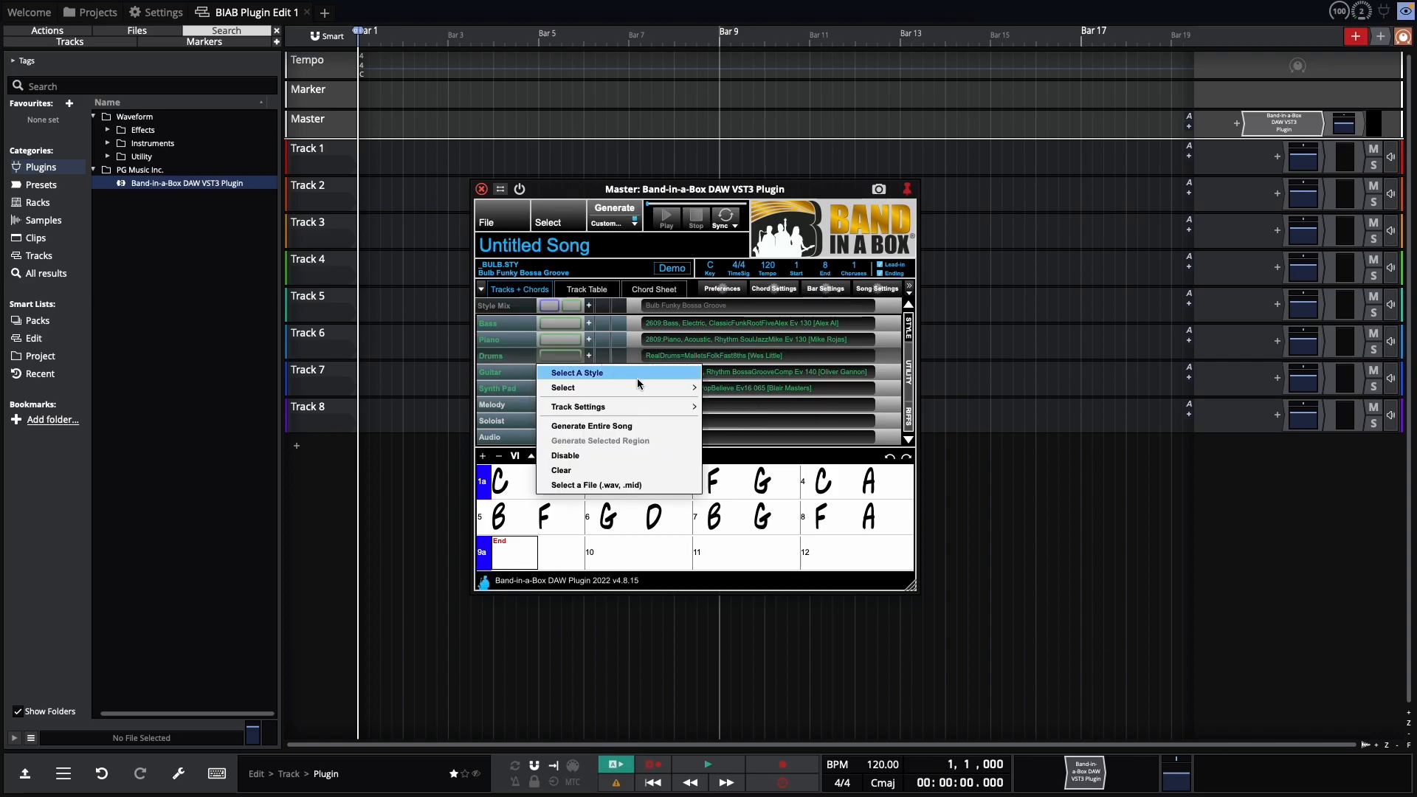
Step: Open the RealDrums Picker and adjust the stems, feel and tempo filters
click(576, 372)
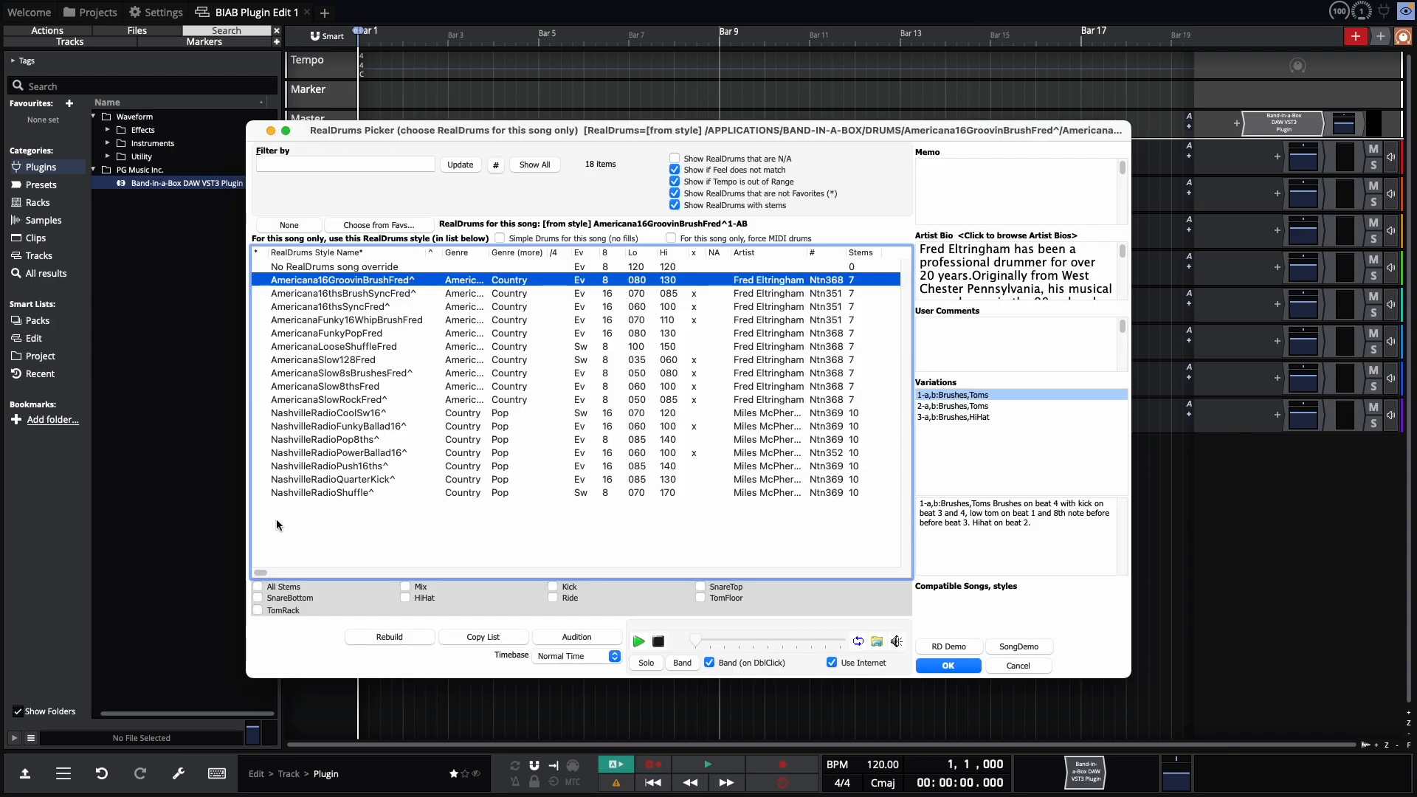
mouse_move(260, 627)
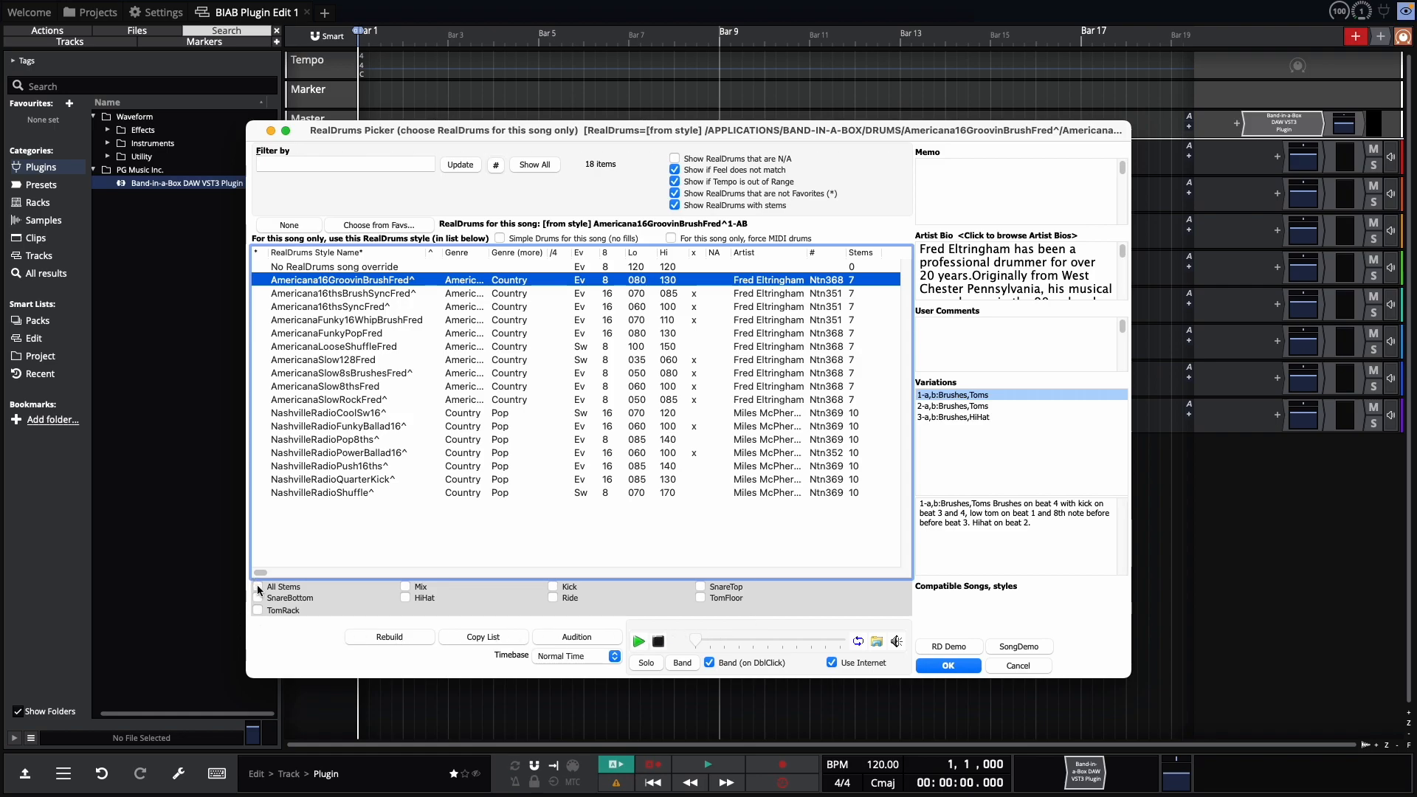
click(258, 587)
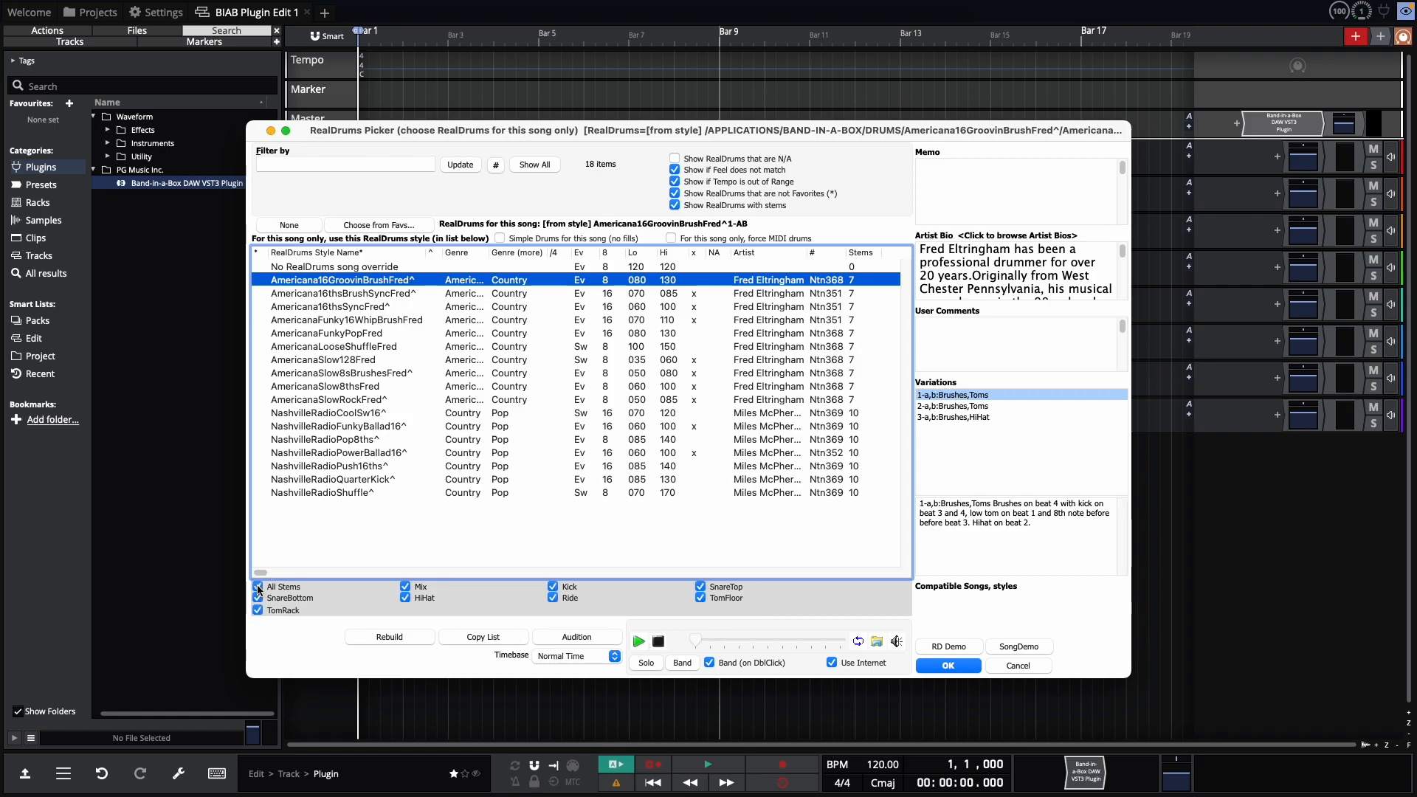
click(259, 587)
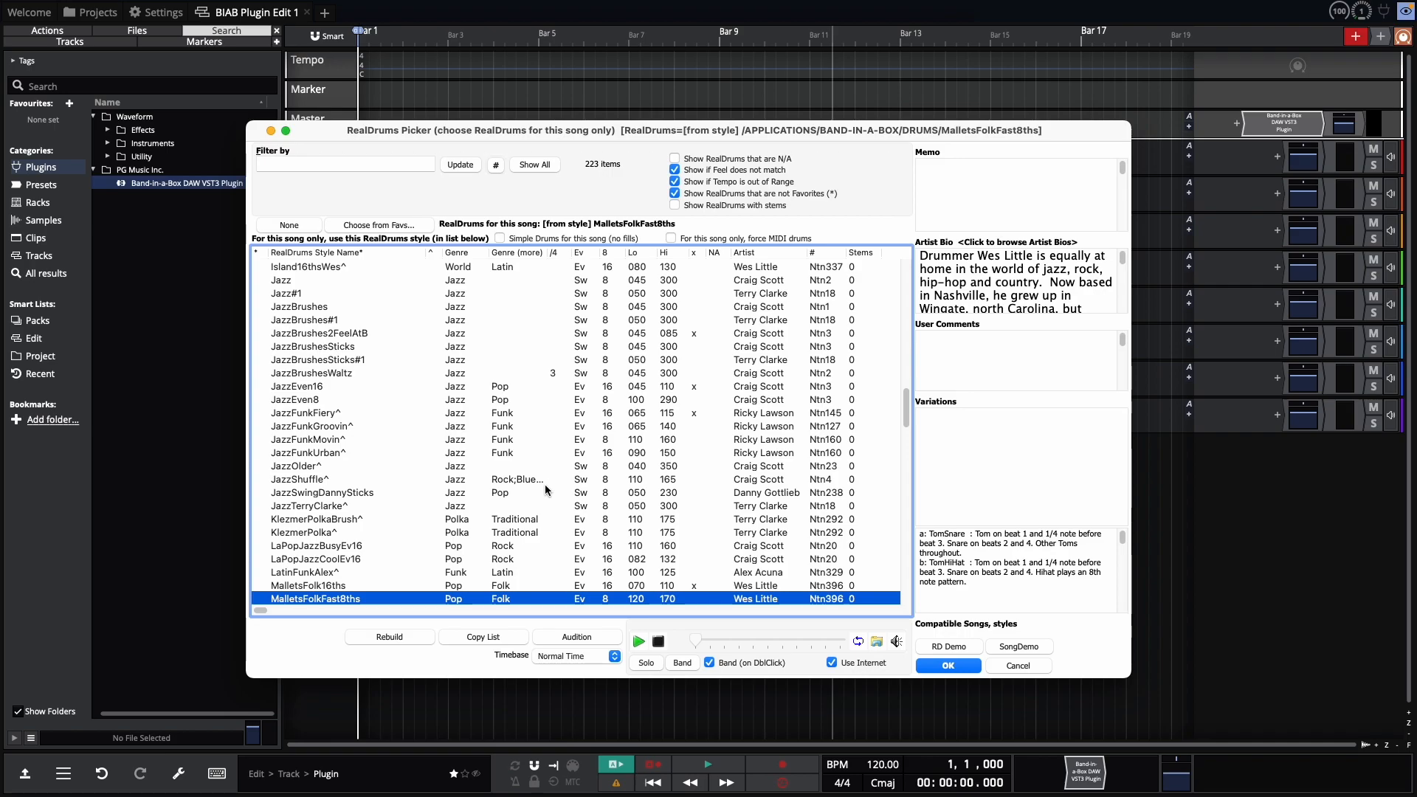
mouse_move(674, 205)
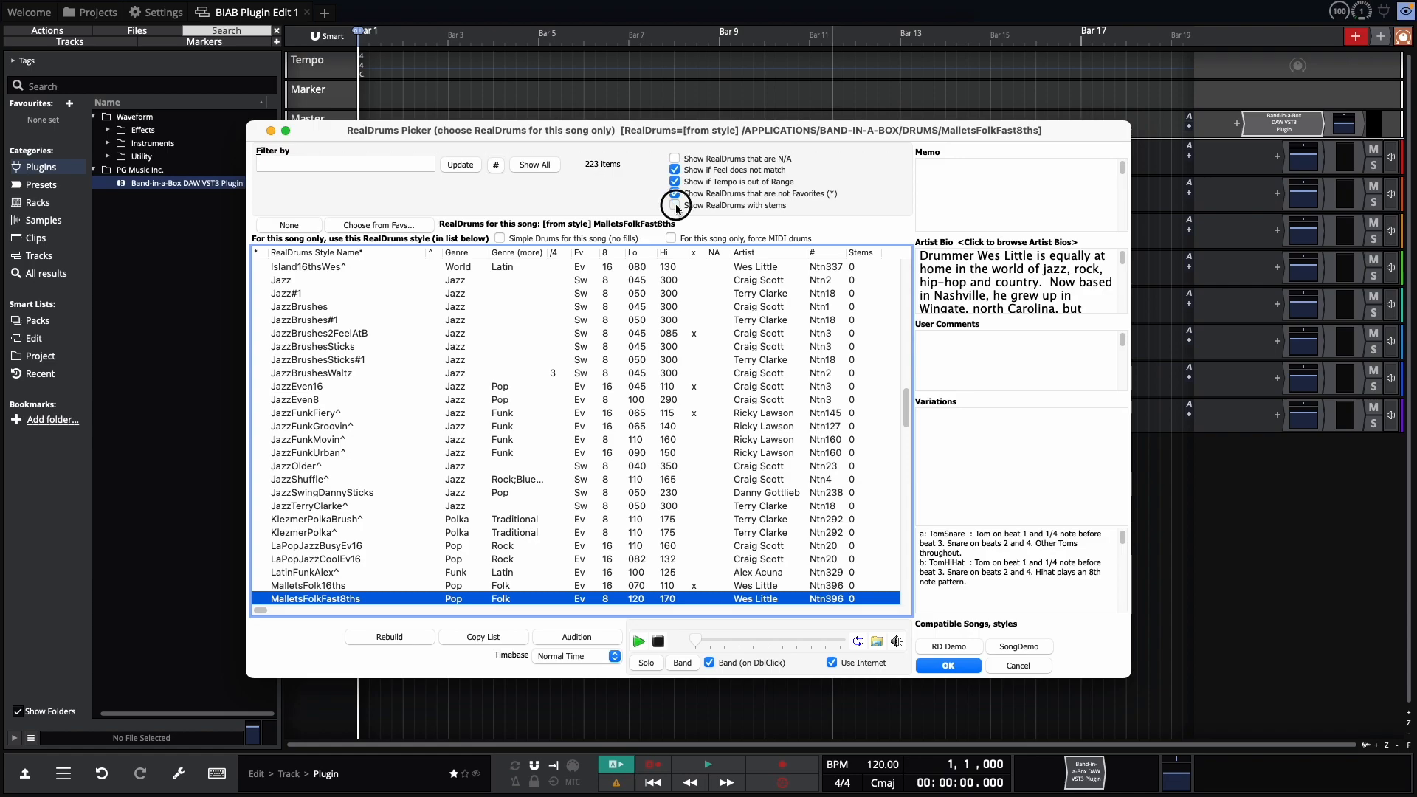
click(674, 205)
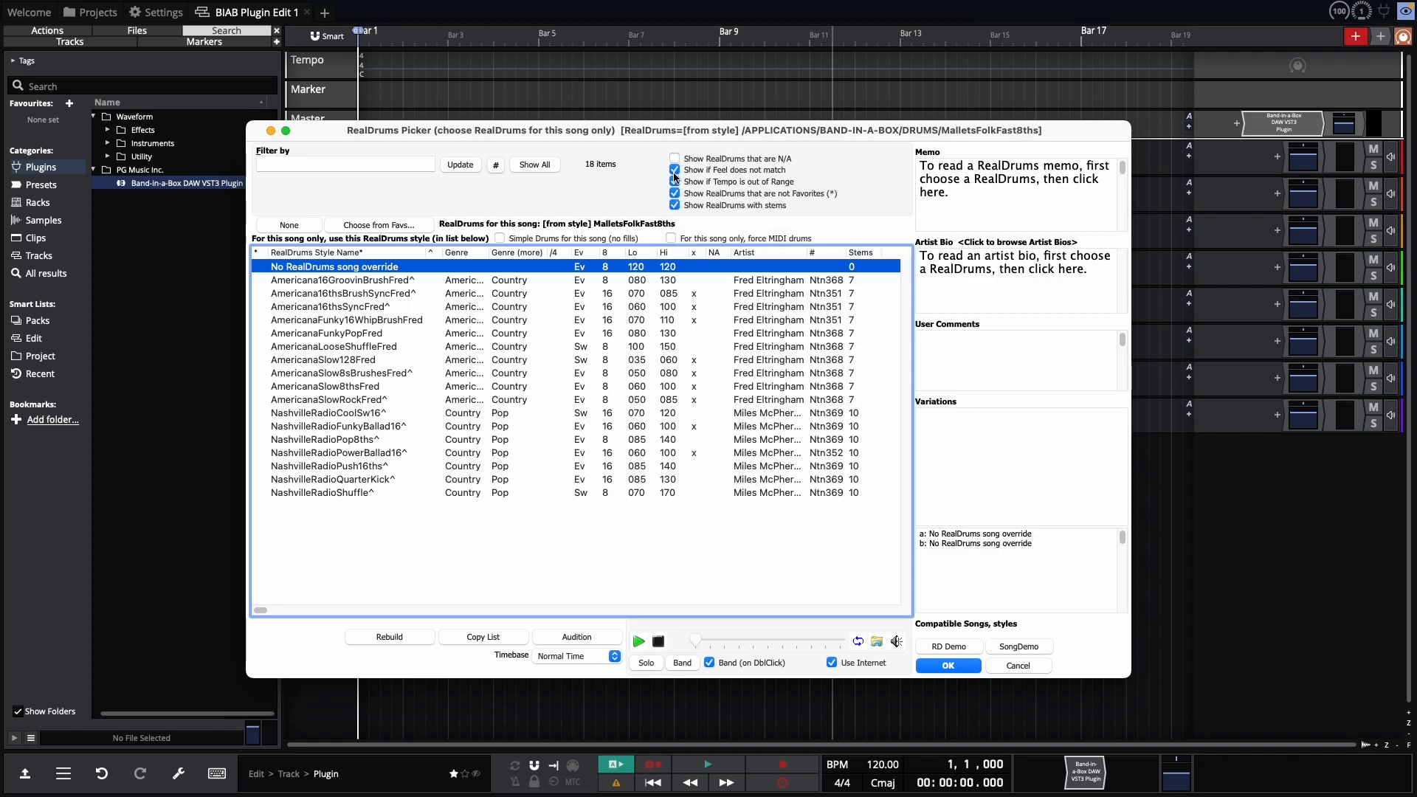
click(675, 182)
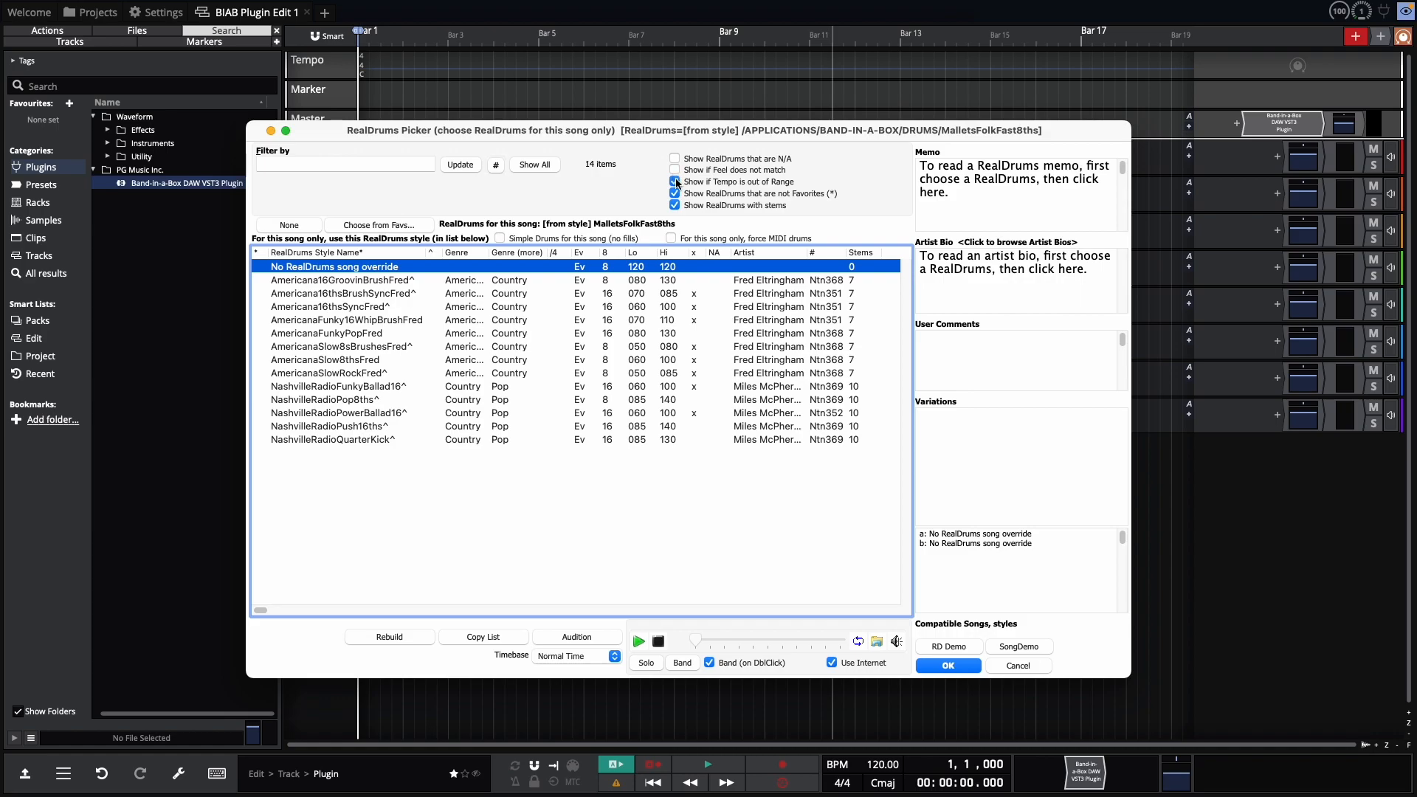
click(675, 182)
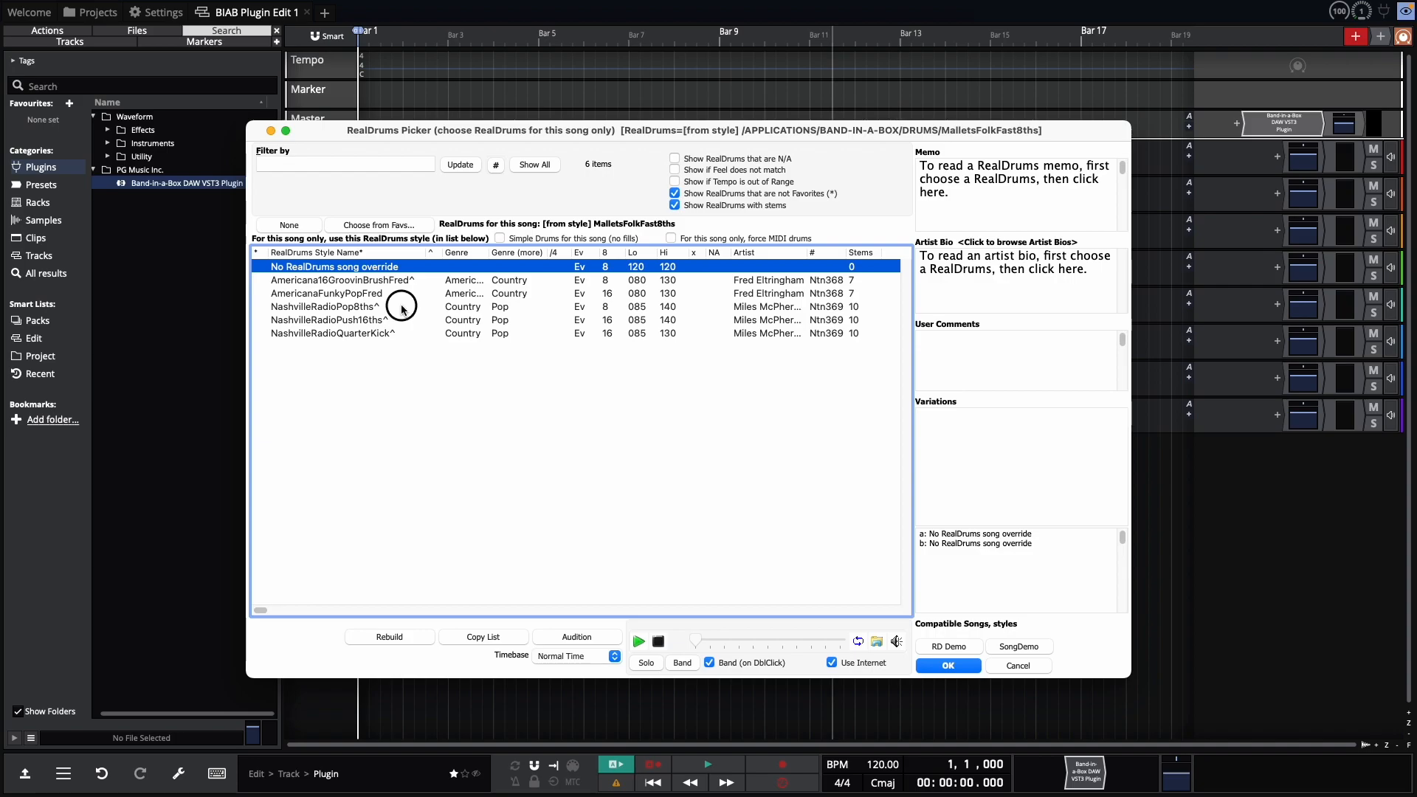
Step: Preview NashvilleRadioPop8ths^ with all stems enabled, then close the picker
click(354, 307)
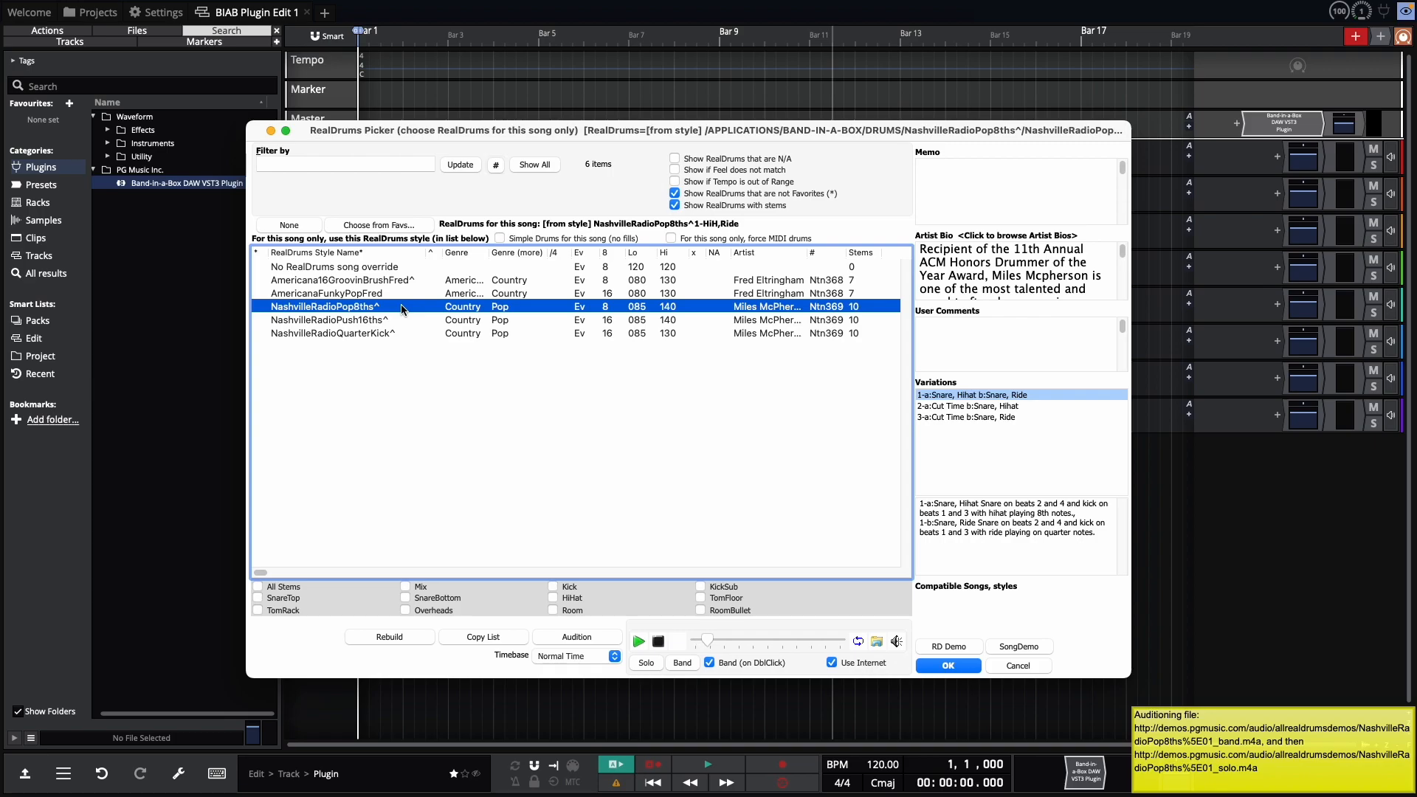
click(258, 586)
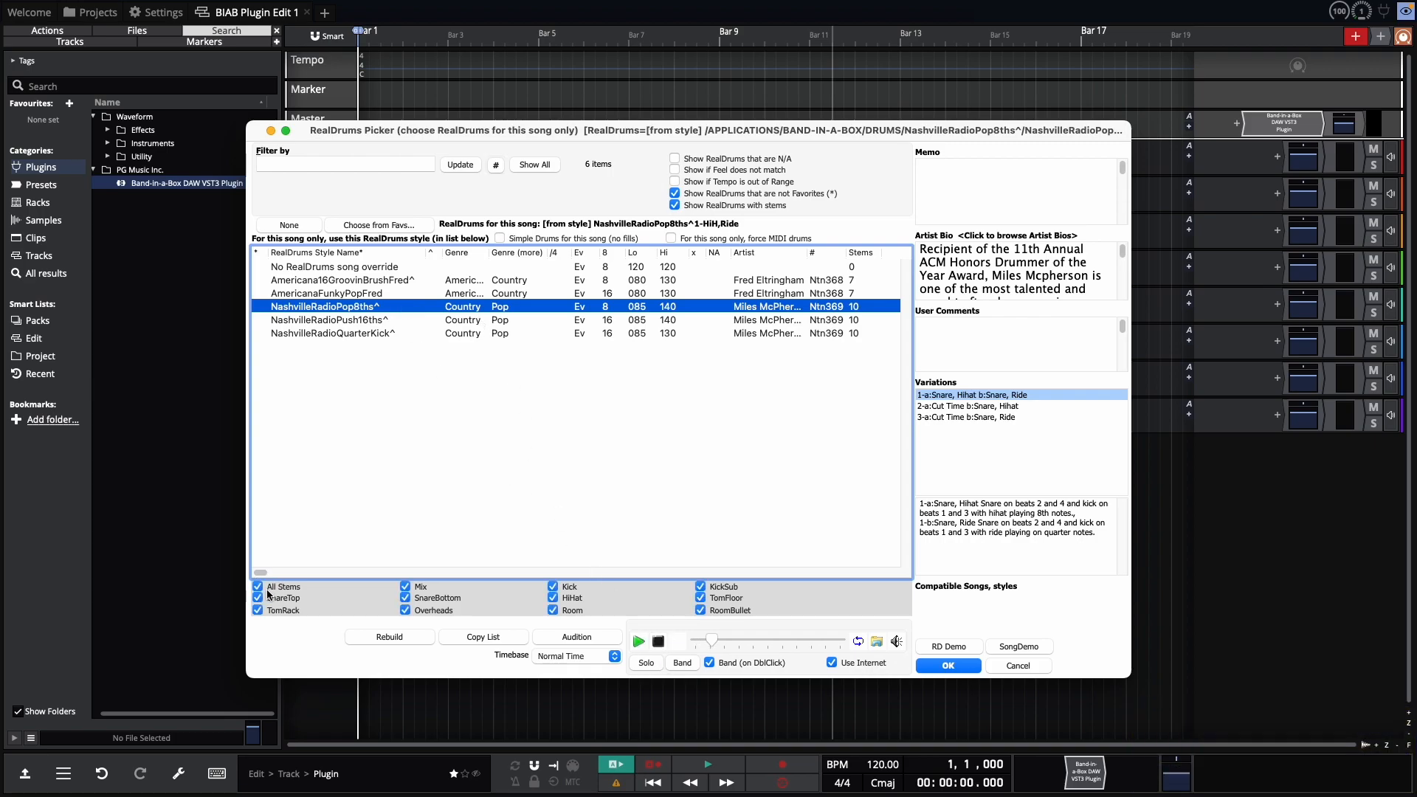
mouse_move(802, 605)
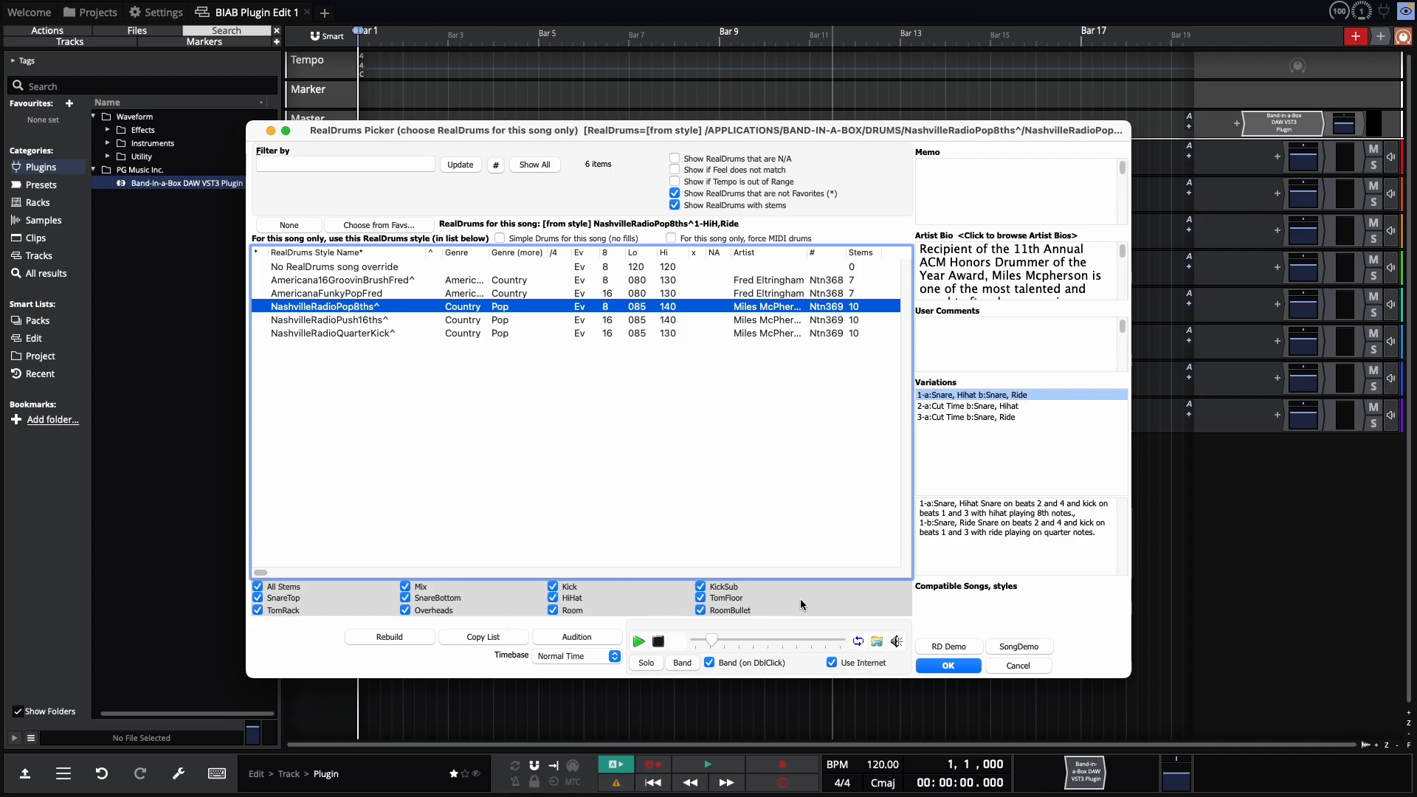
click(949, 666)
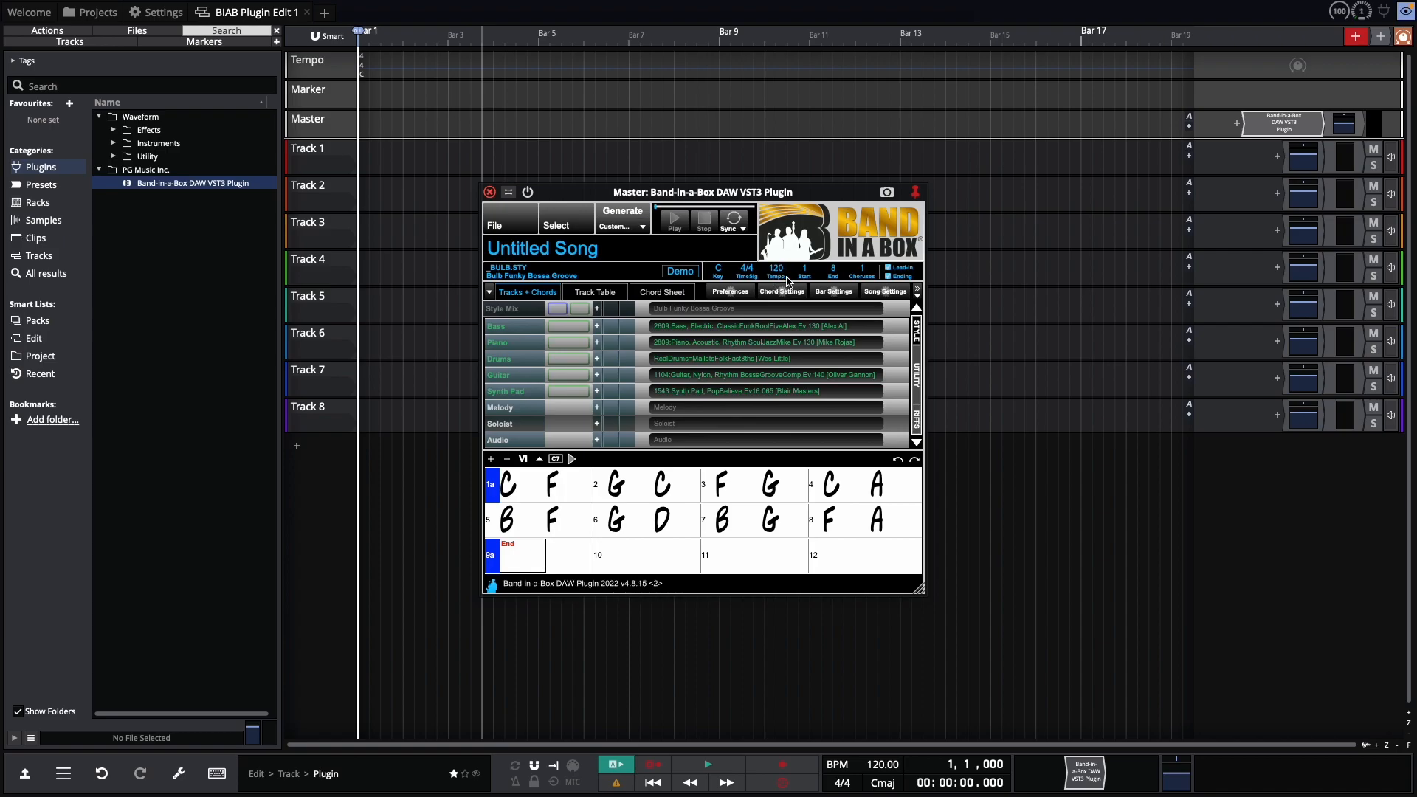
mouse_move(779, 462)
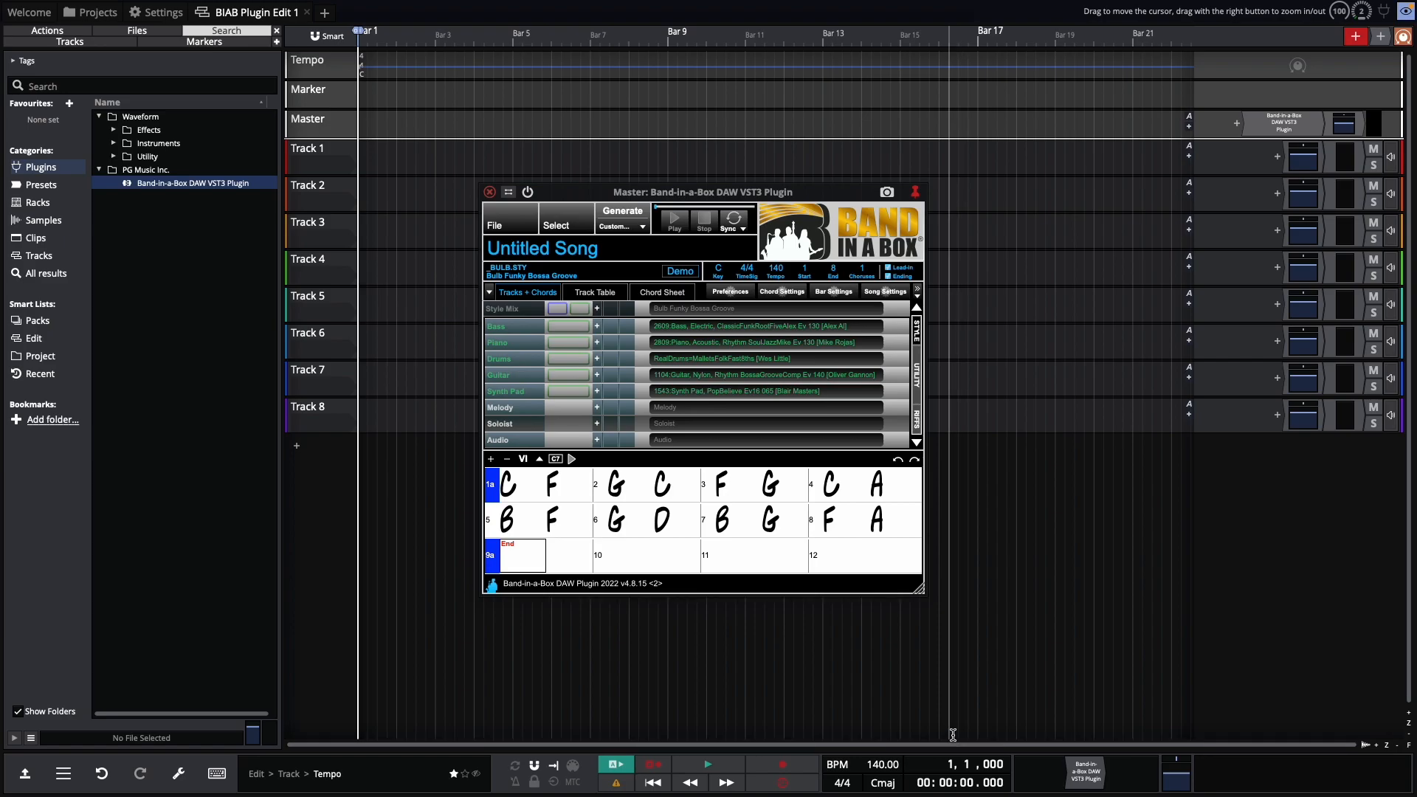
Step: Close the RealDrums Picker to return to the Band-in-a-Box main window
click(839, 783)
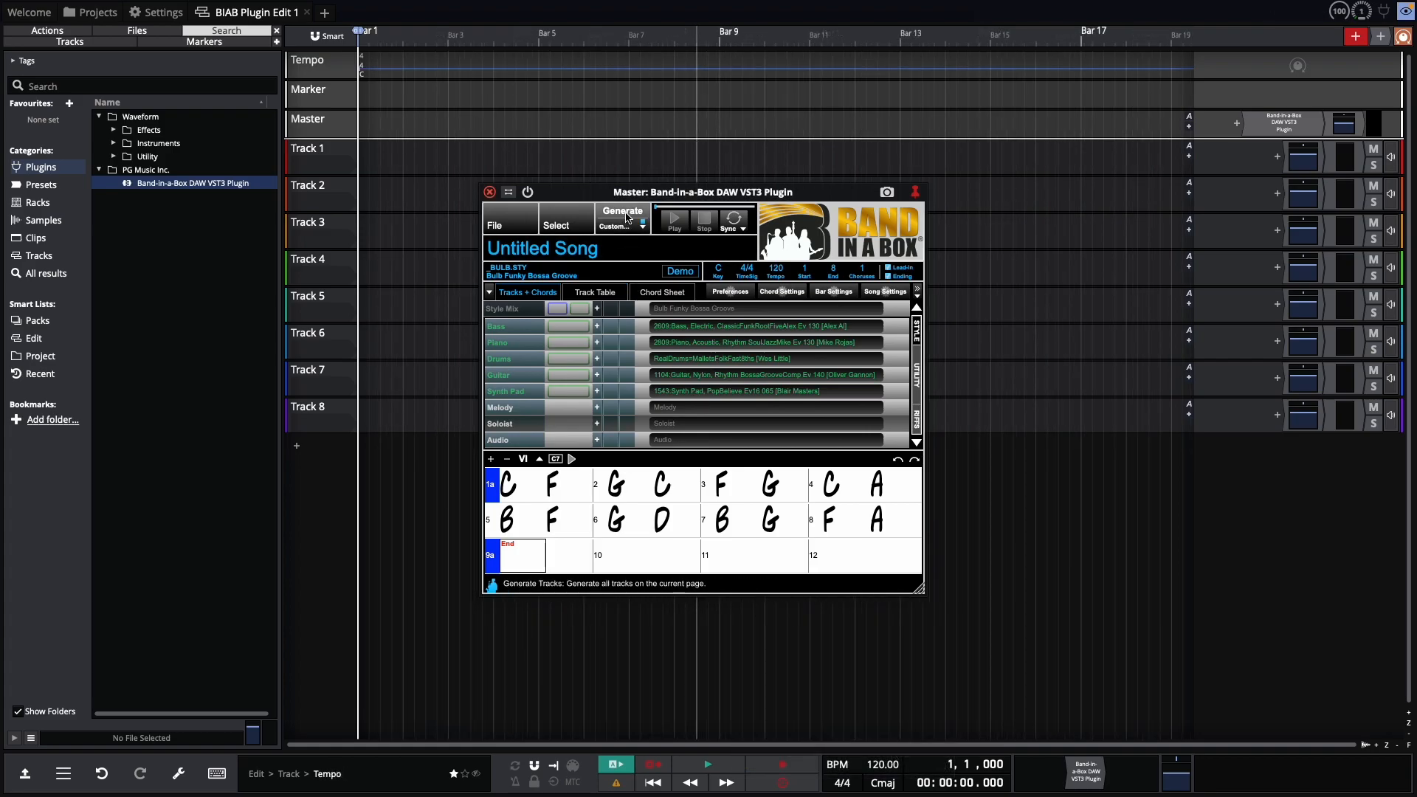
Step: Generate the Bossa backing tracks, play them, replay from bar 7, then stop
click(622, 212)
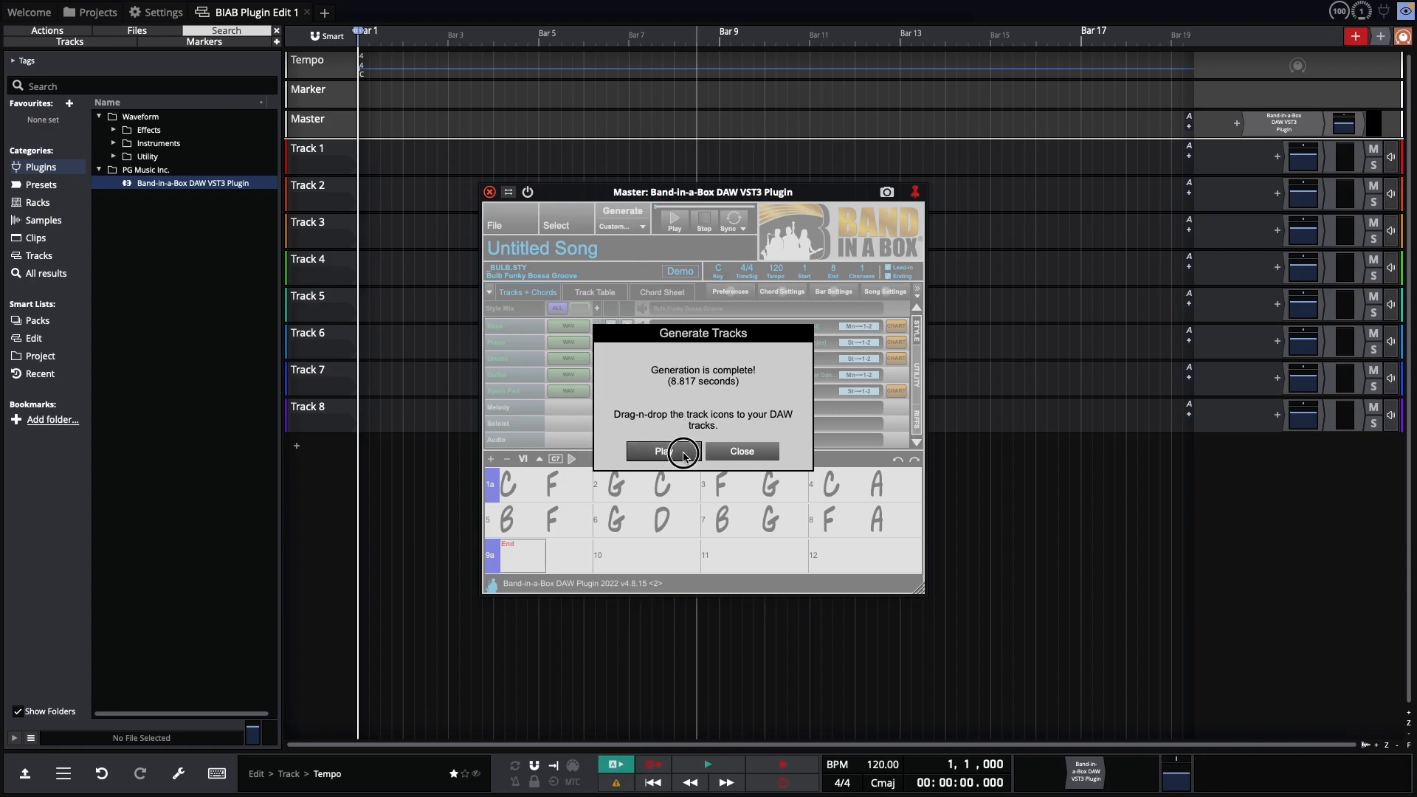
click(663, 451)
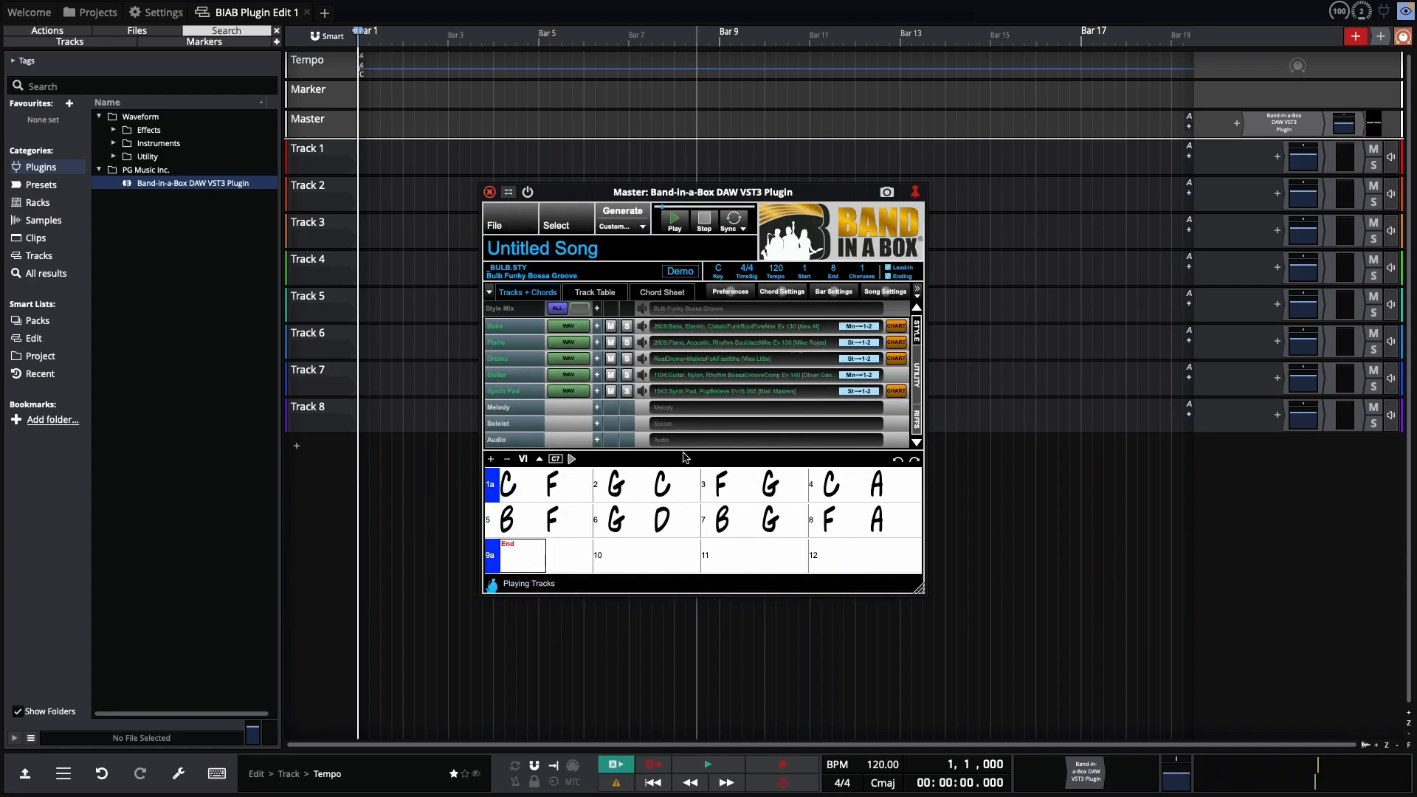
click(674, 219)
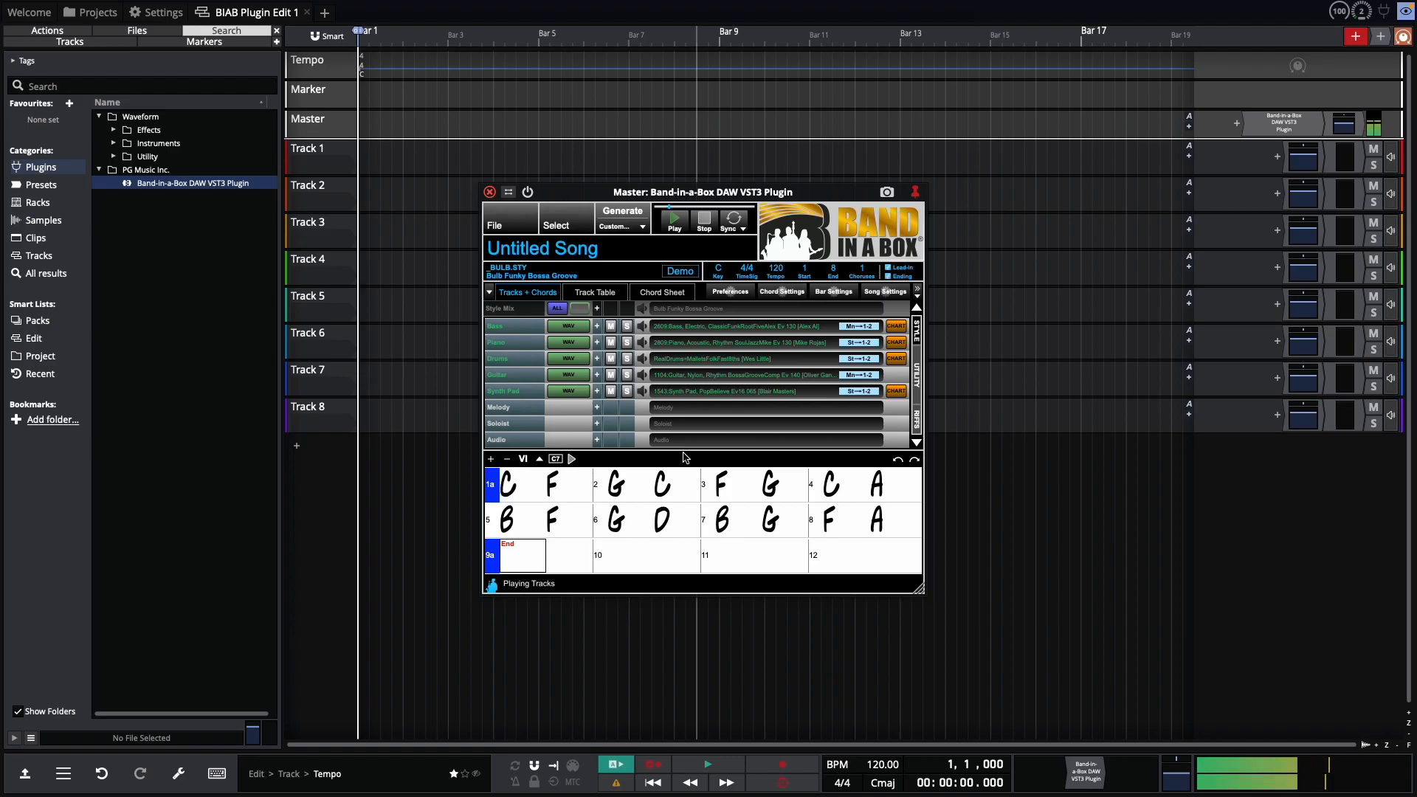
click(539, 485)
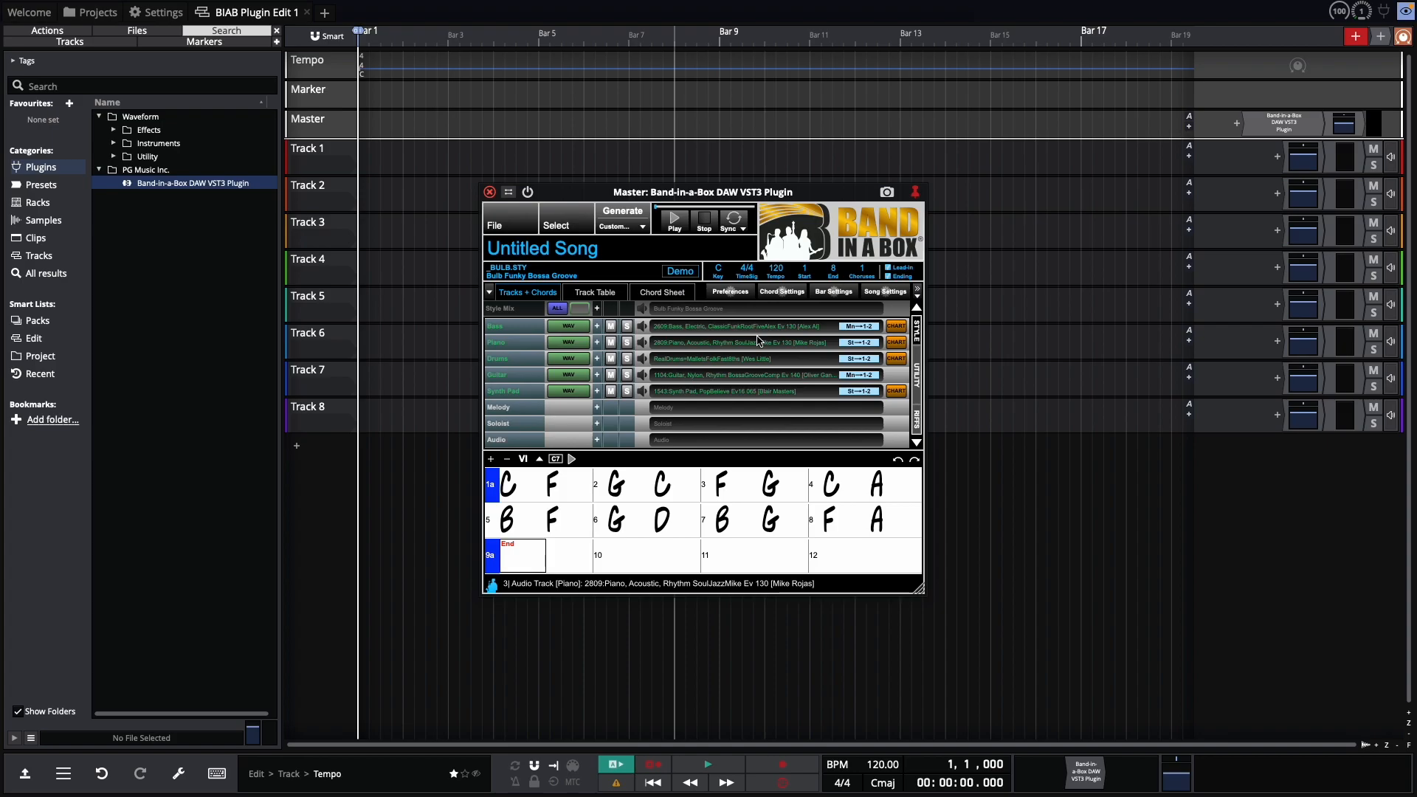
mouse_move(674, 219)
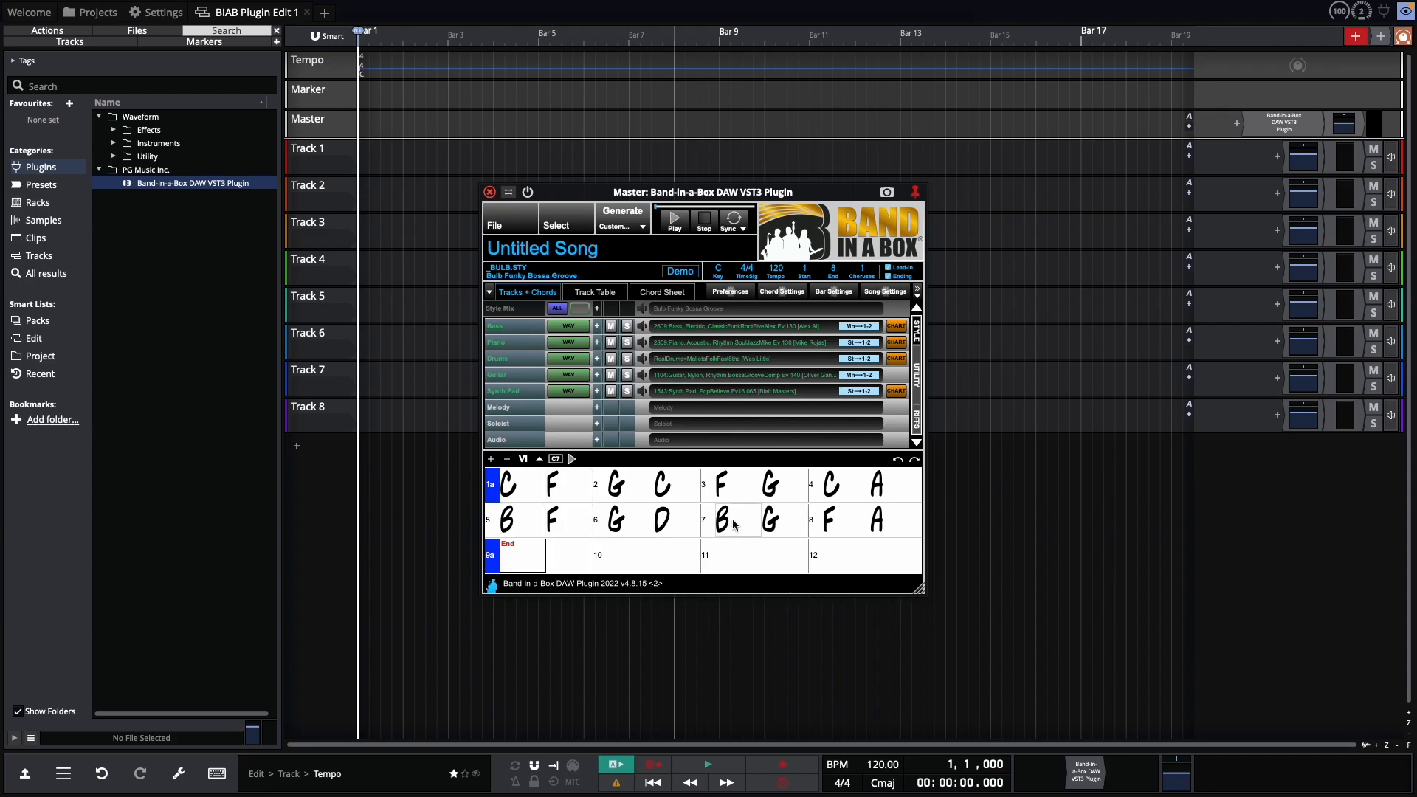
click(674, 220)
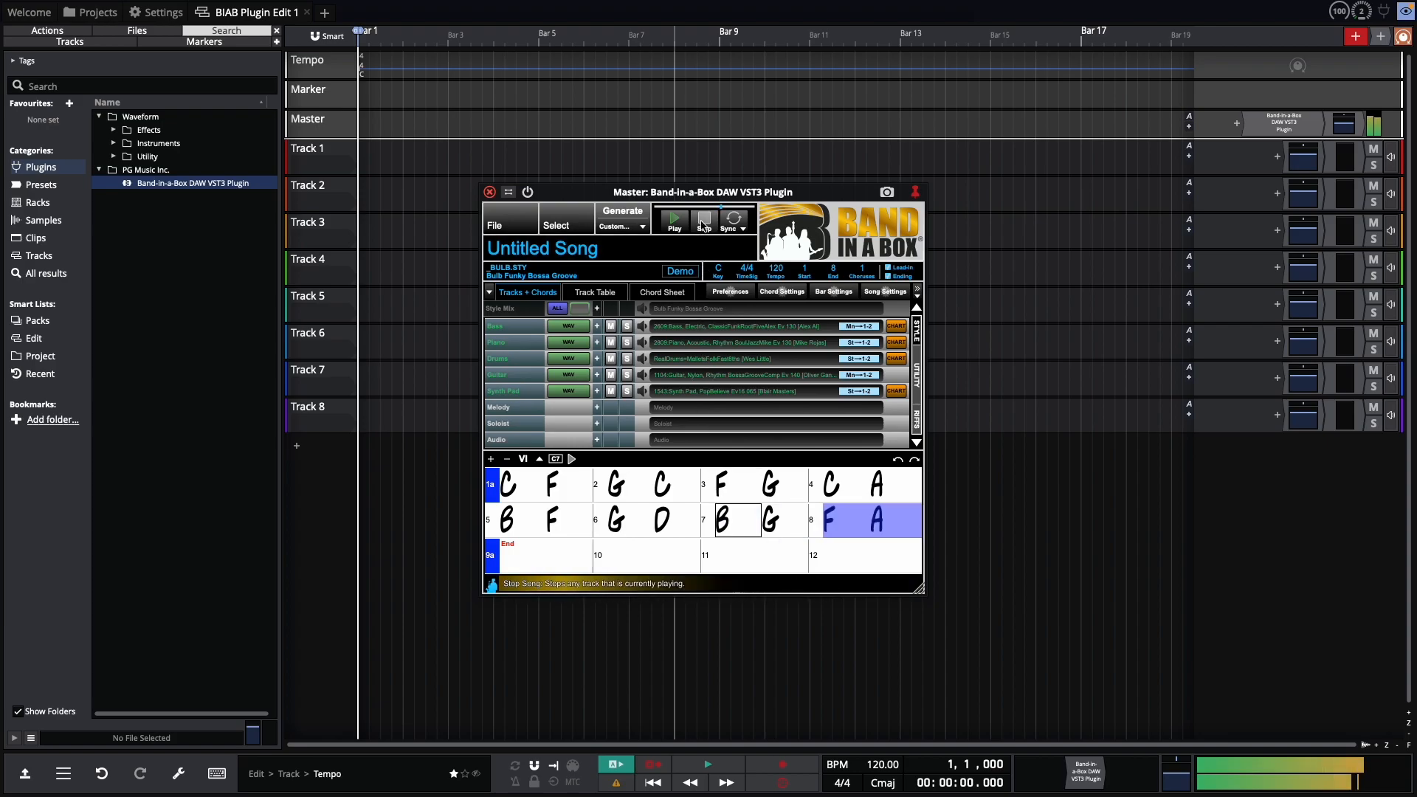
click(705, 218)
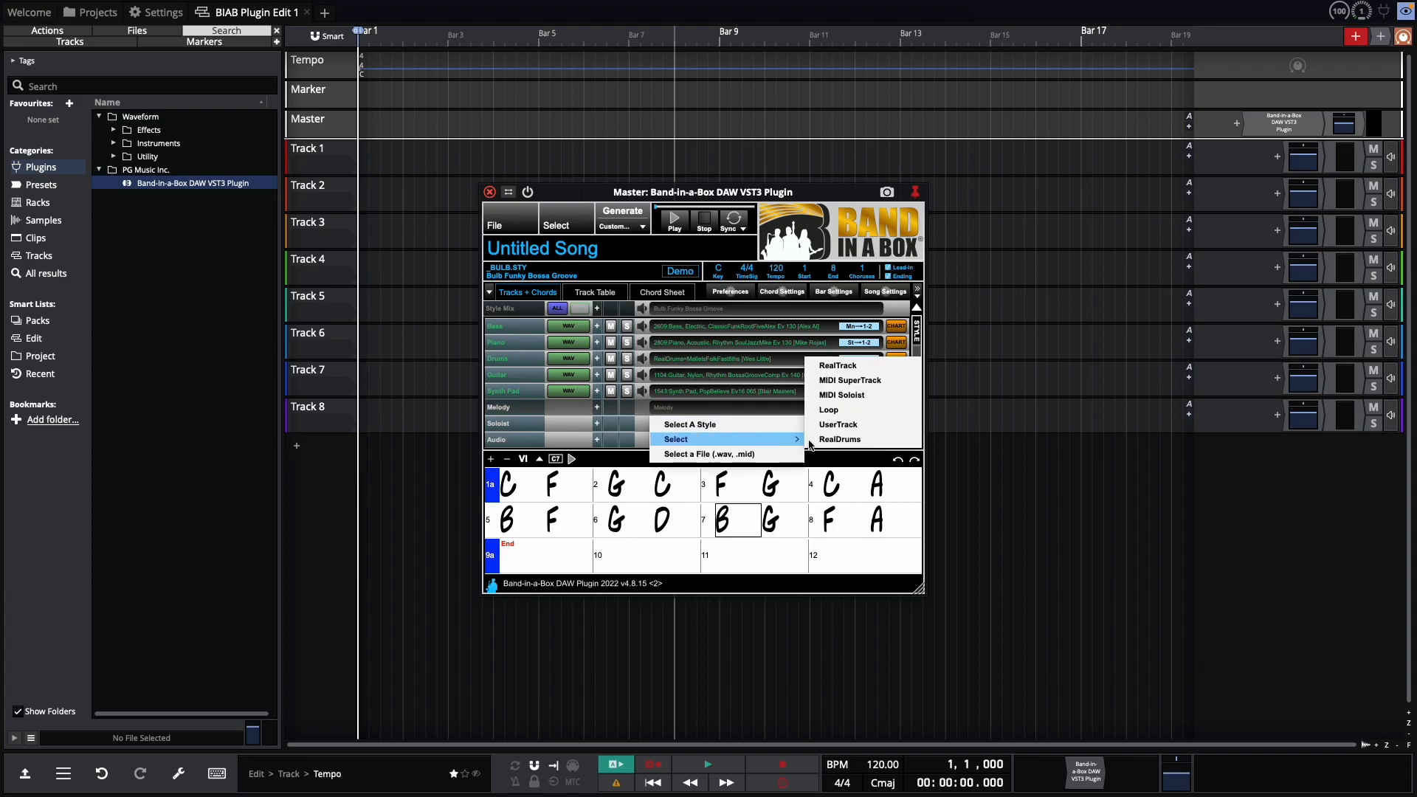
Step: Filter RealTracks by 'sax' and assign Sax, Alto, Bossa Ev 140 to the Melody part
click(837, 365)
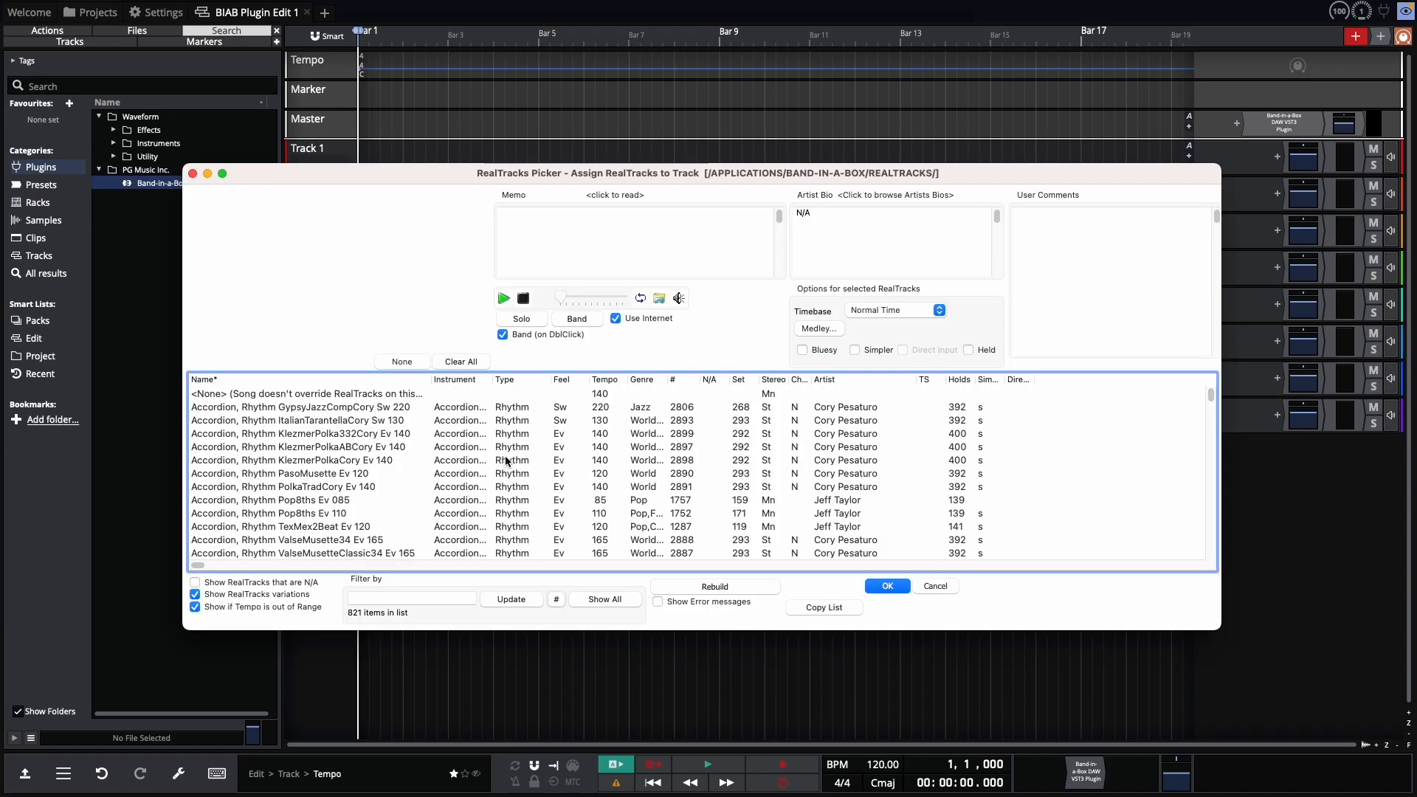
click(411, 599)
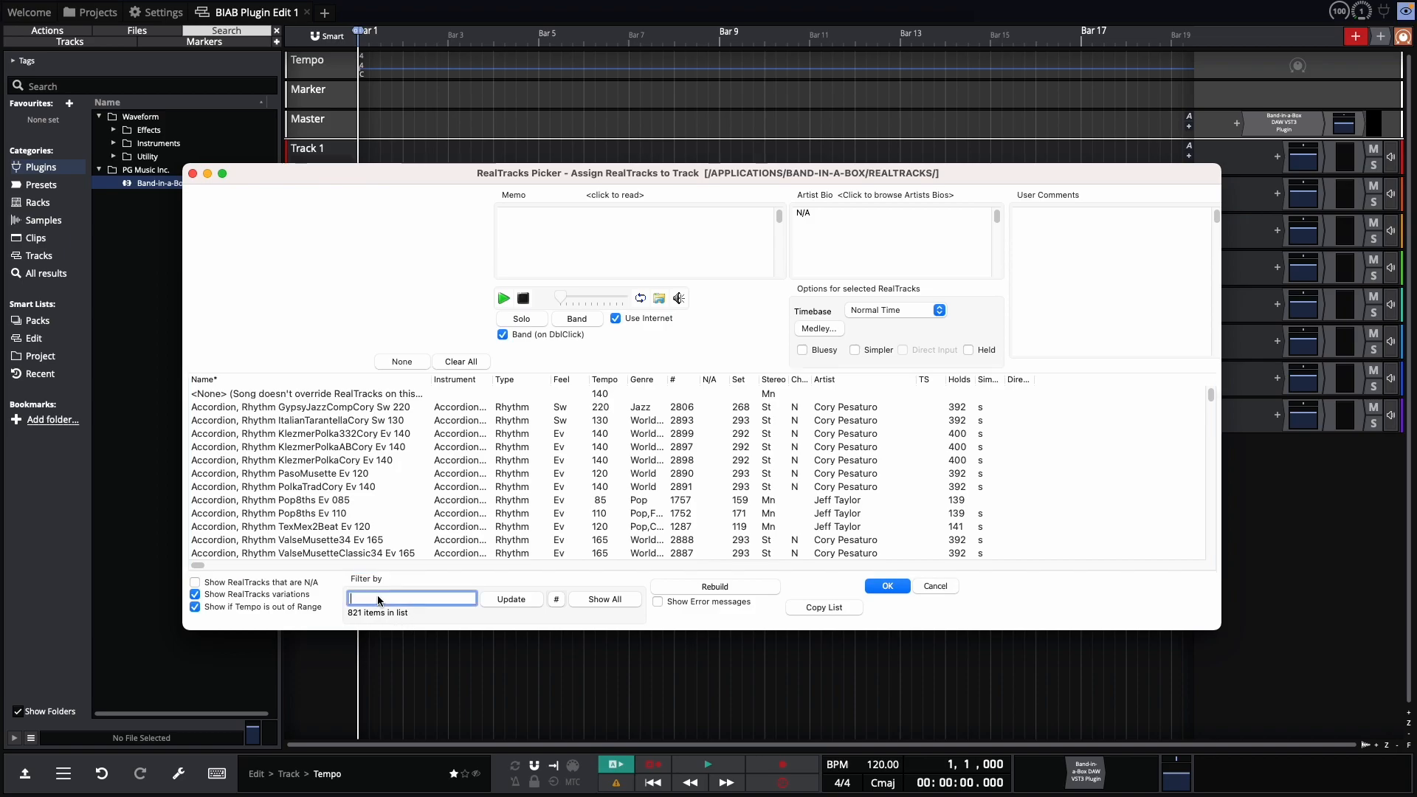
text(sax)
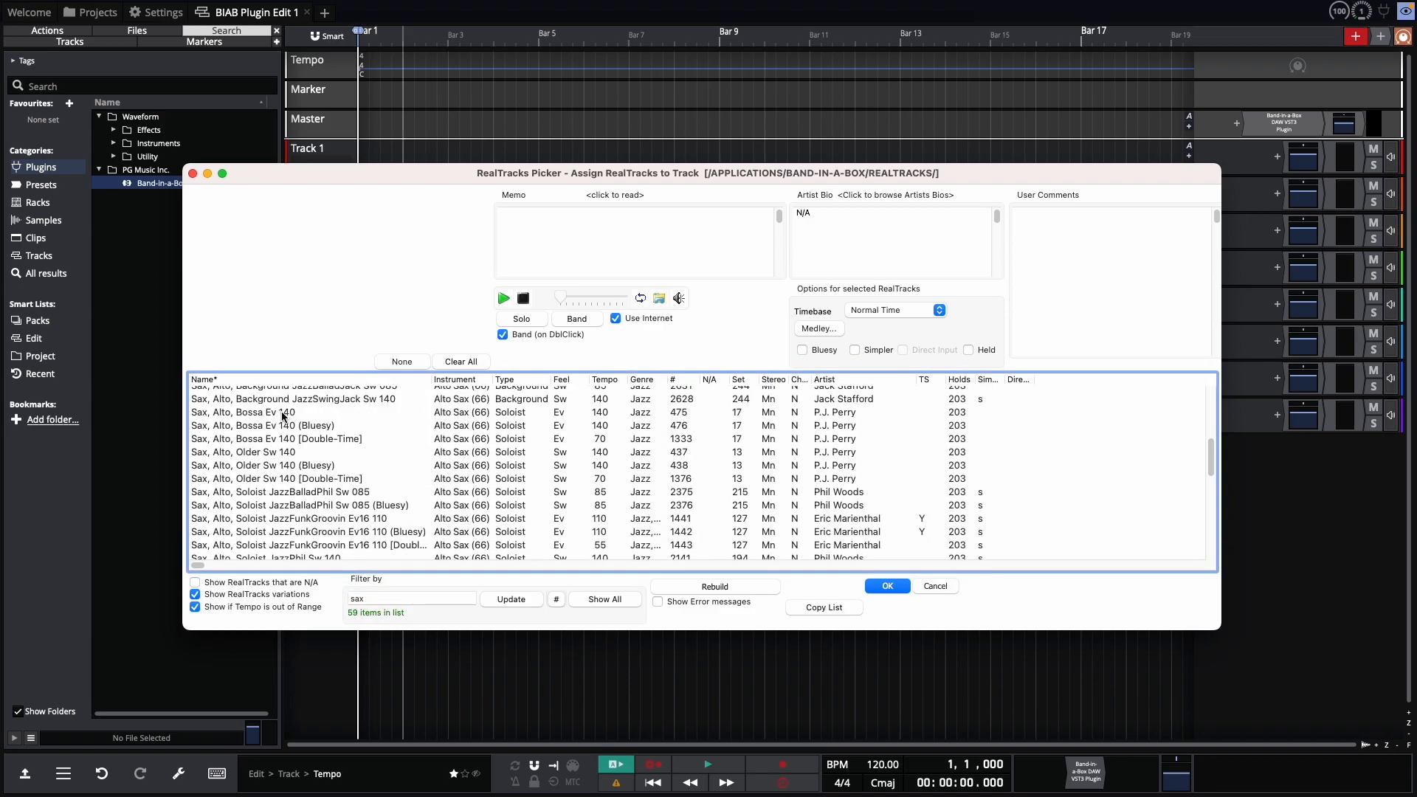
click(243, 412)
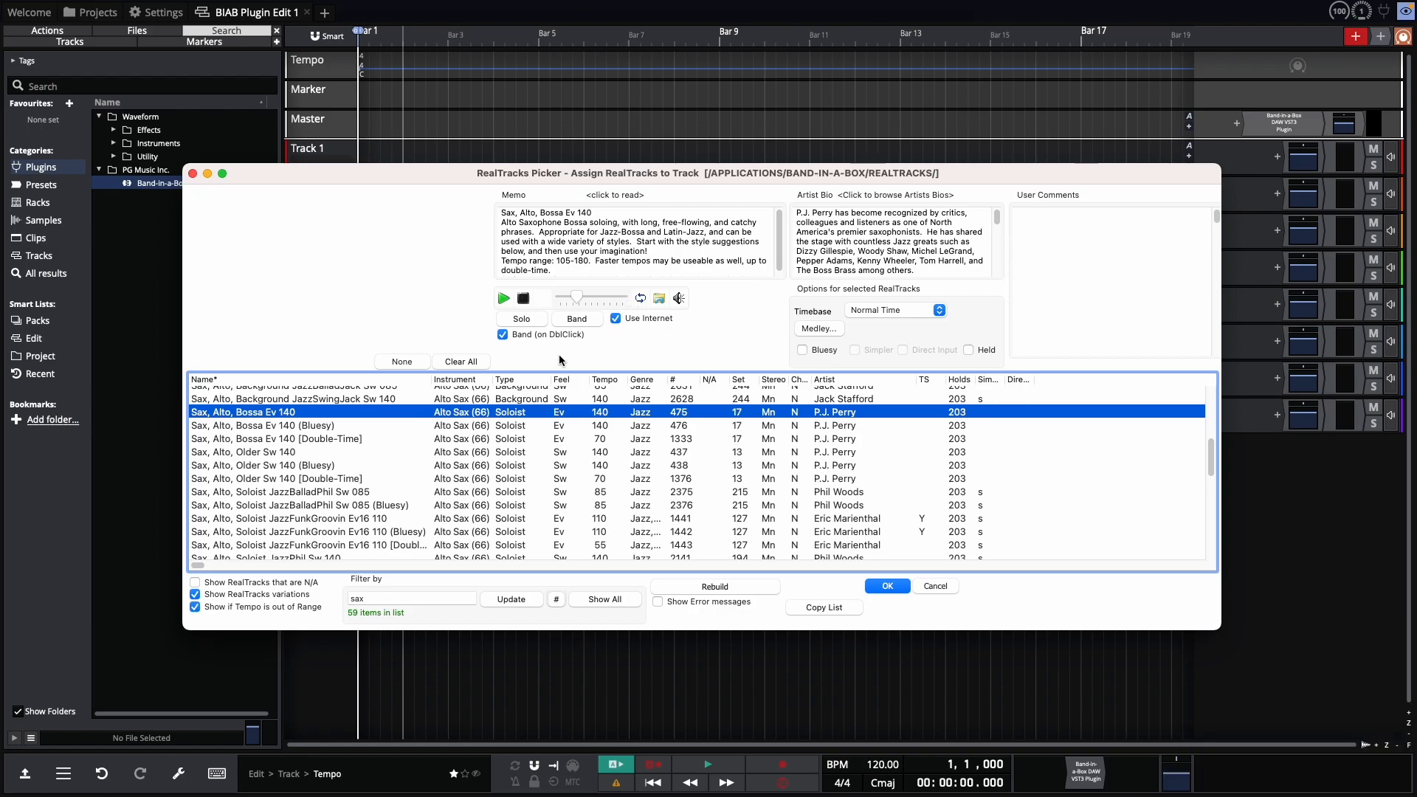
click(887, 586)
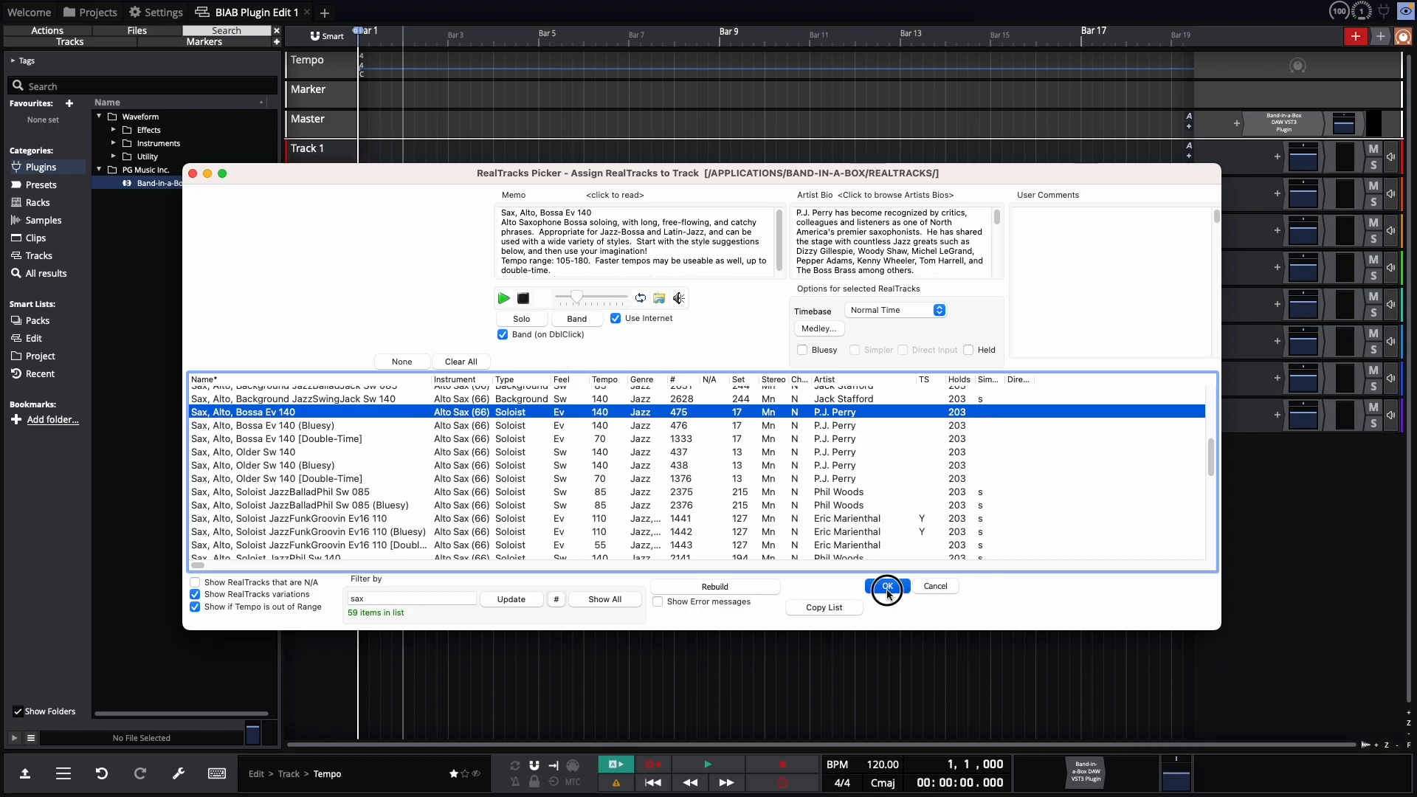
click(887, 586)
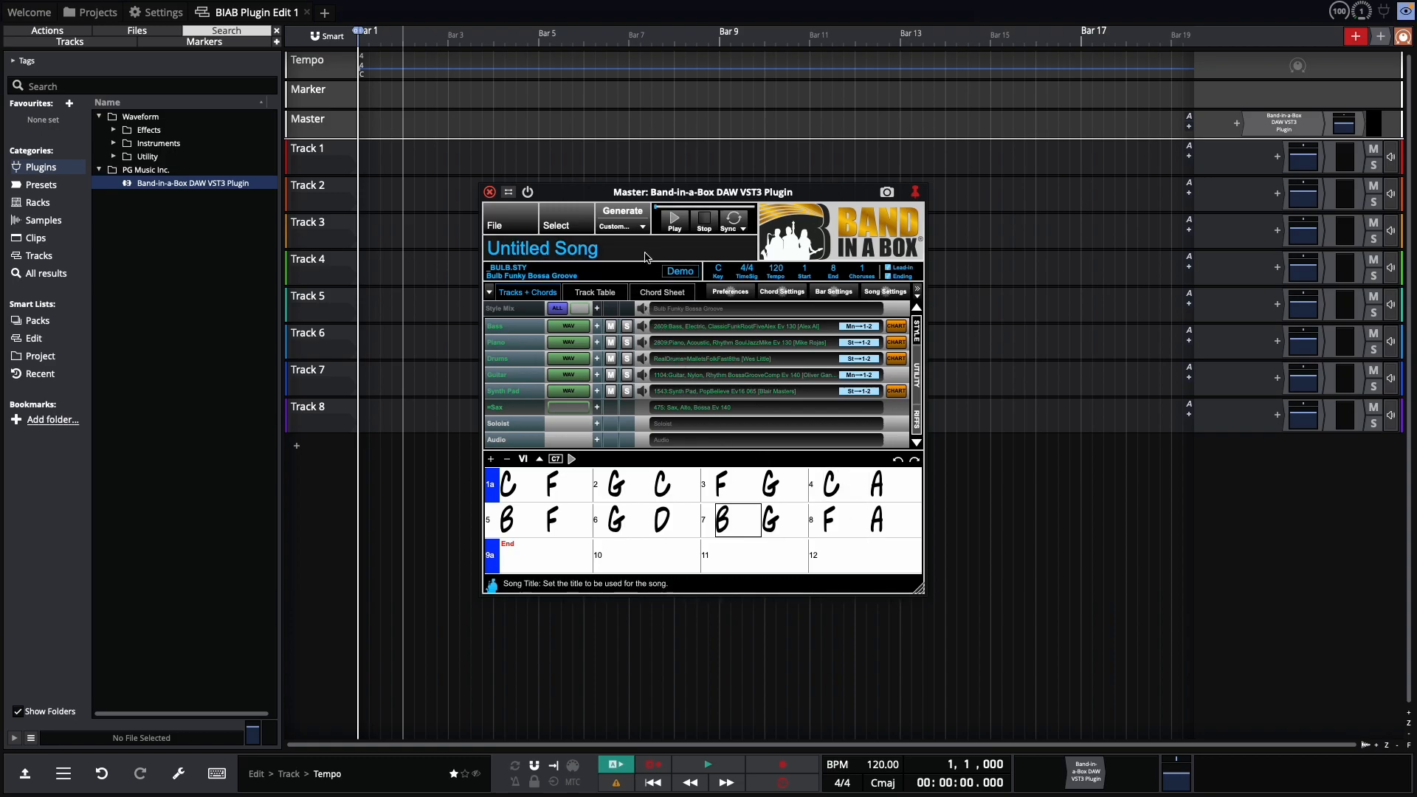
Step: Regenerate the Bossa band with sax melody and import copies as six separate audio tracks
click(622, 212)
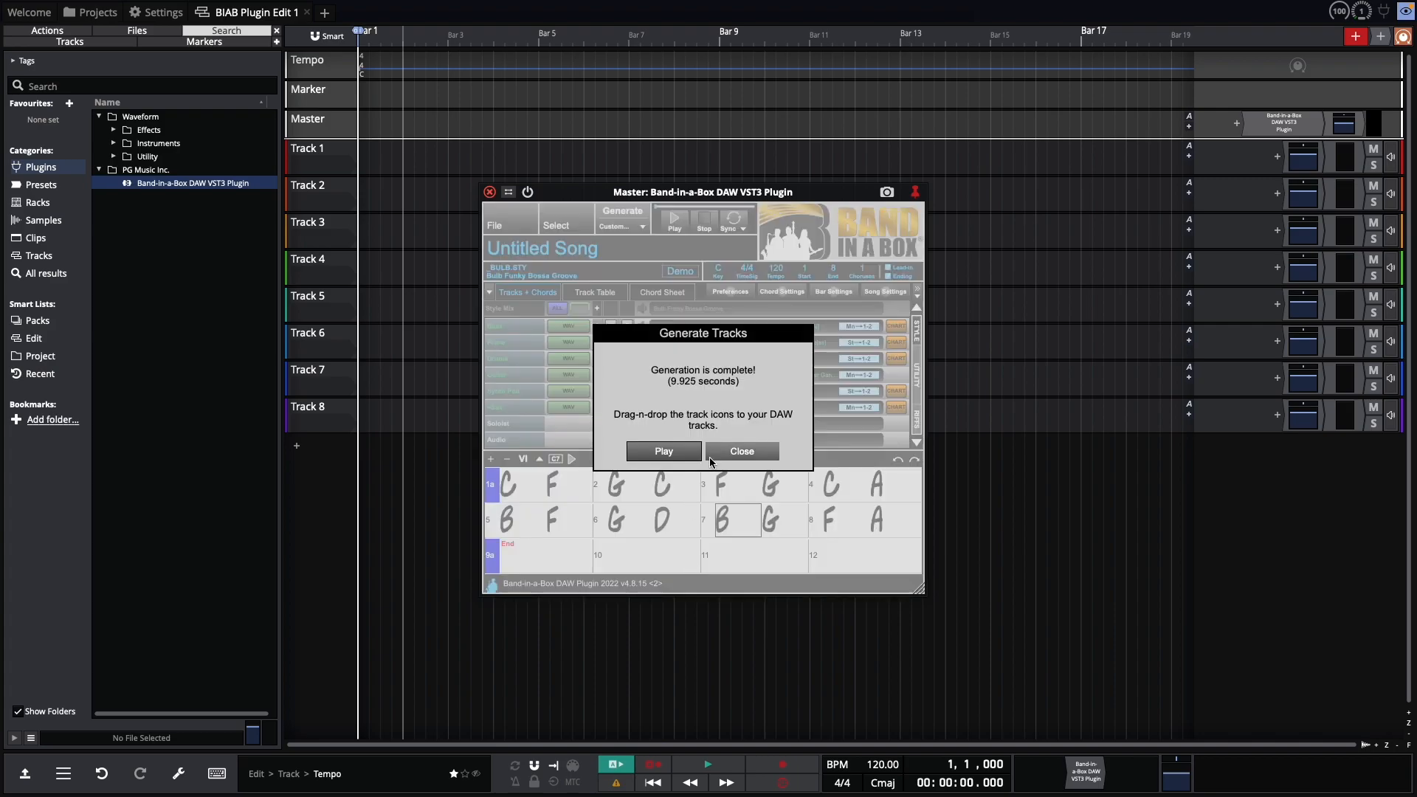
click(741, 451)
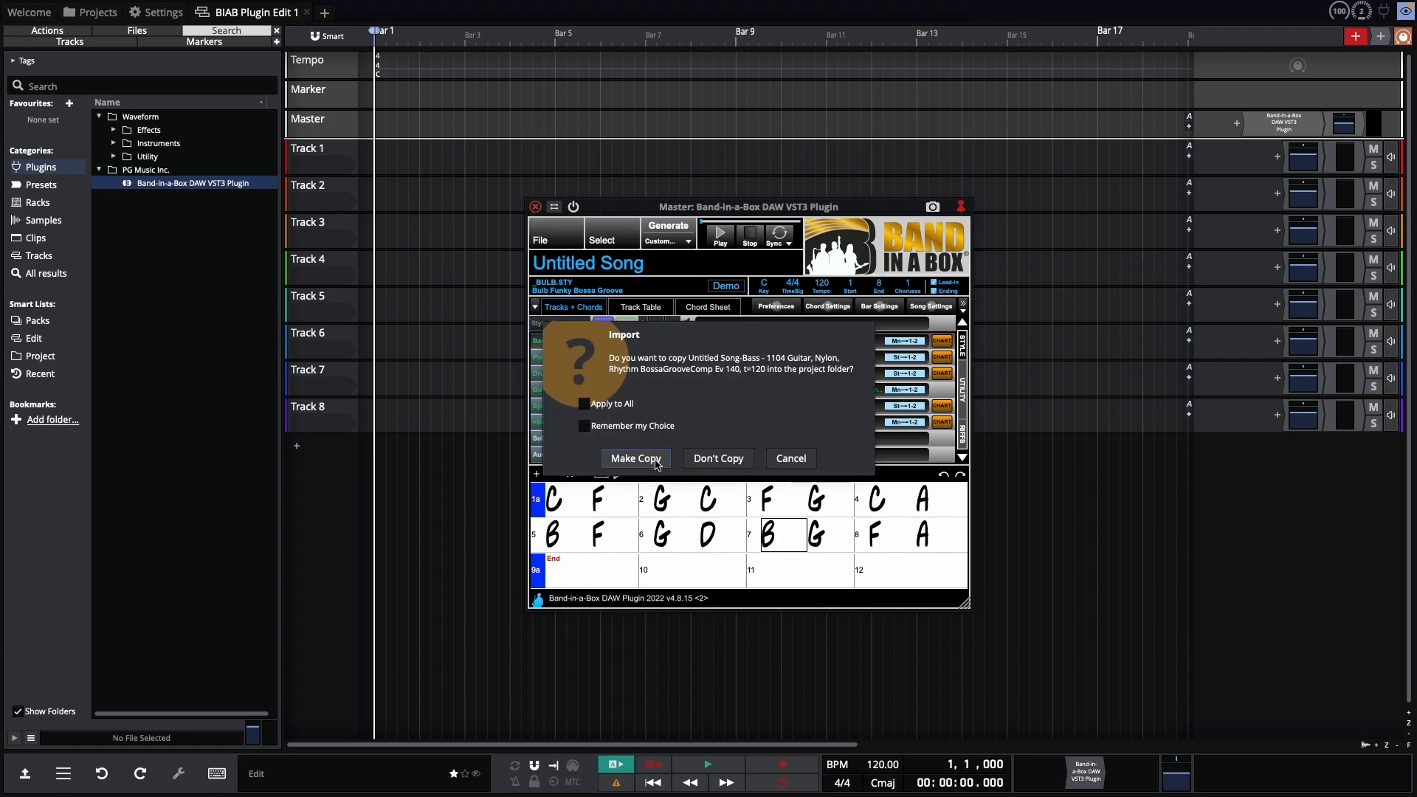
mouse_move(662, 463)
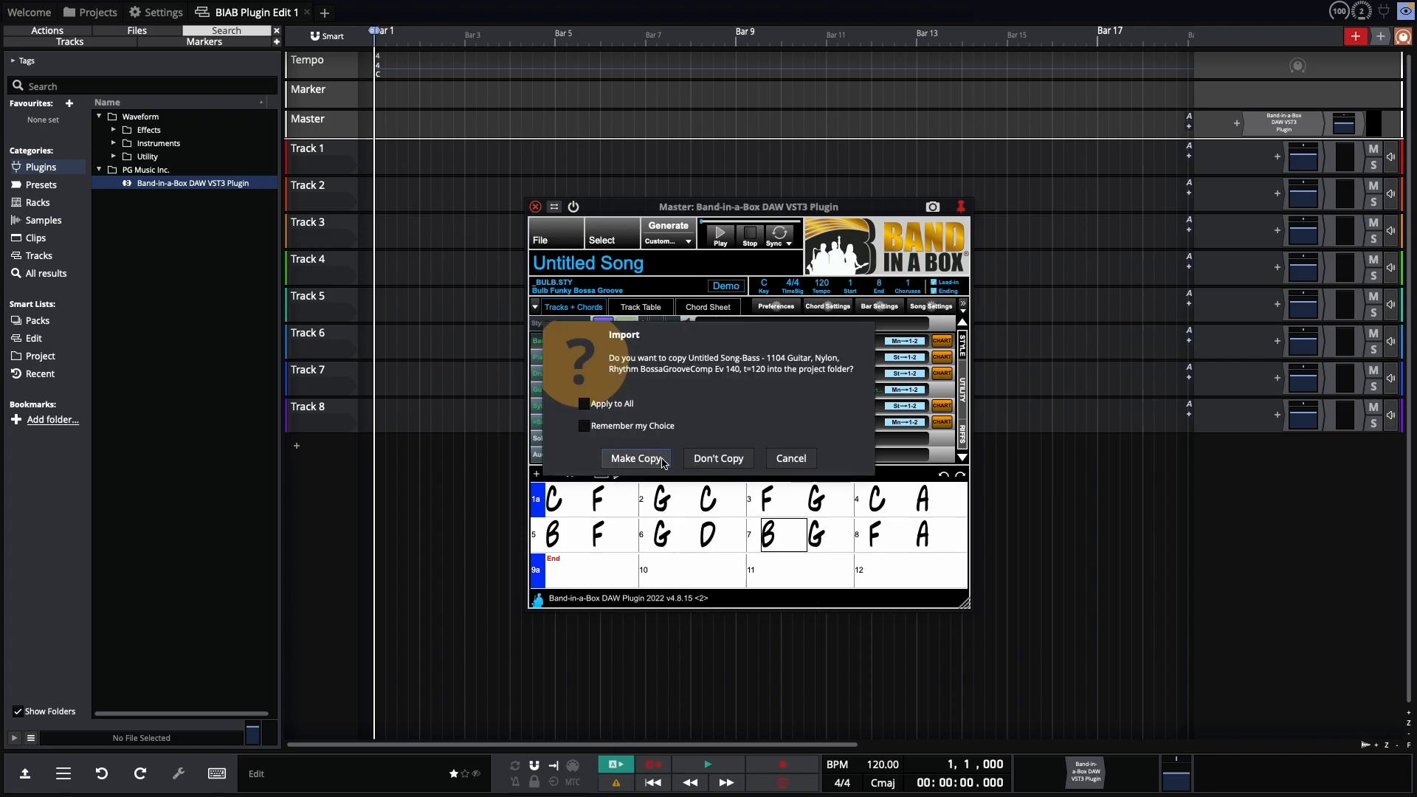
click(635, 458)
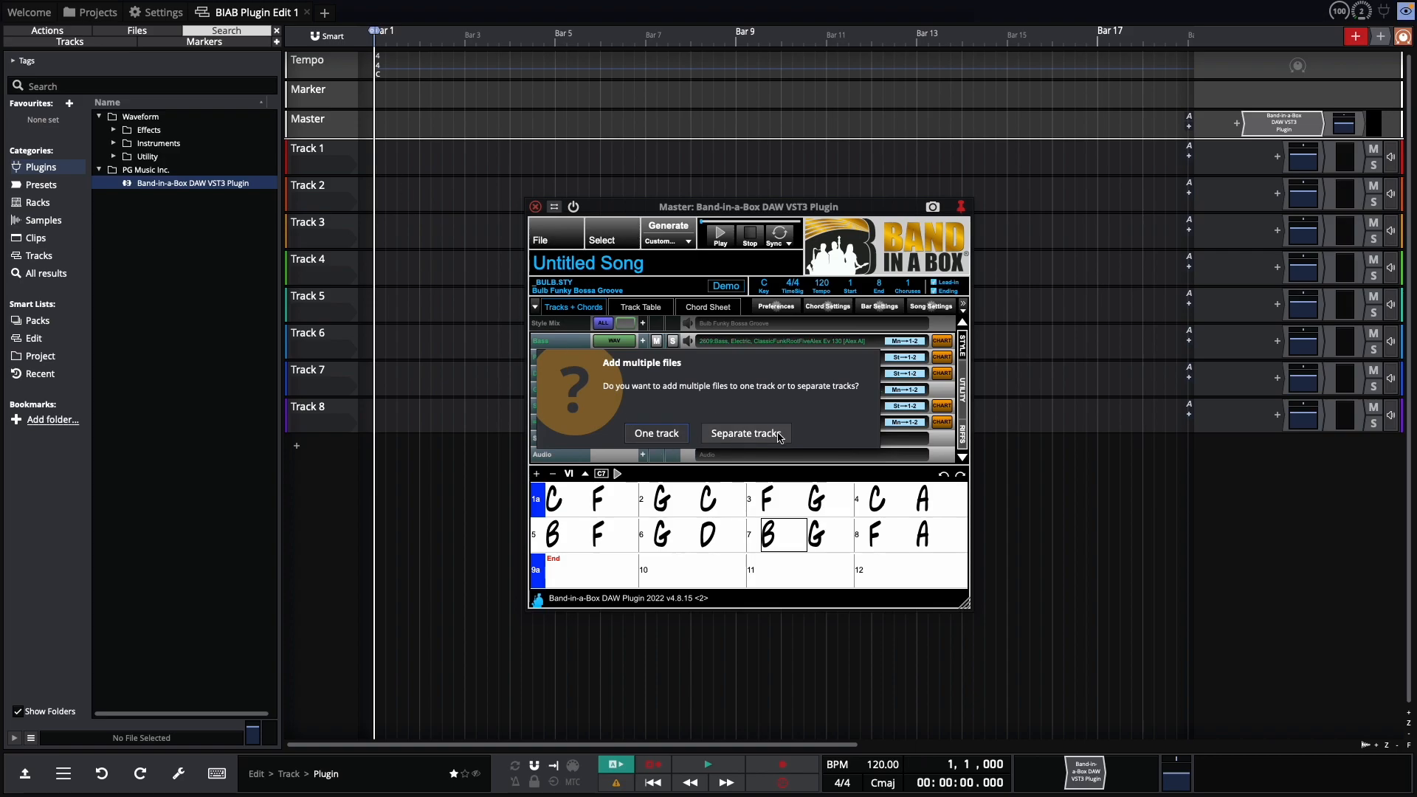
mouse_move(753, 440)
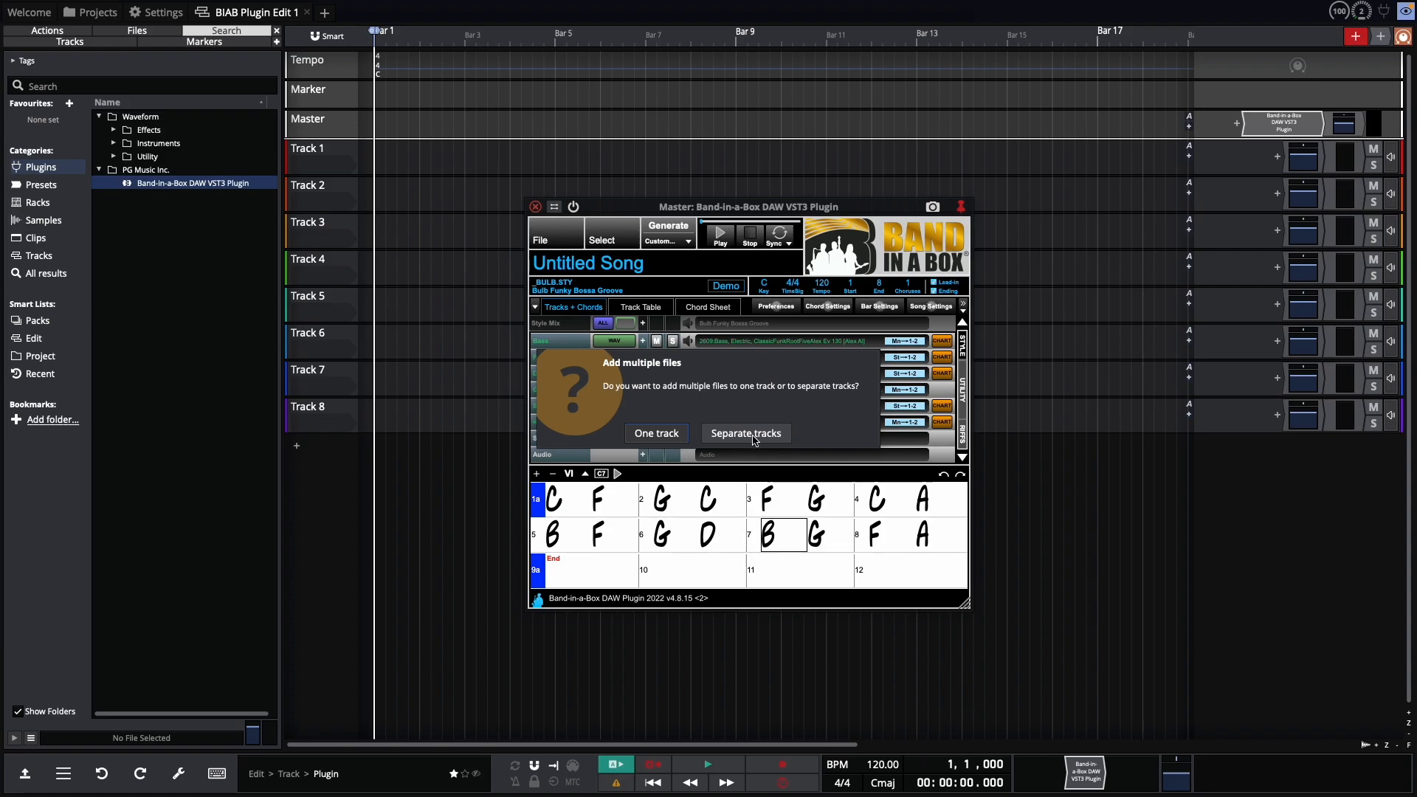
click(746, 433)
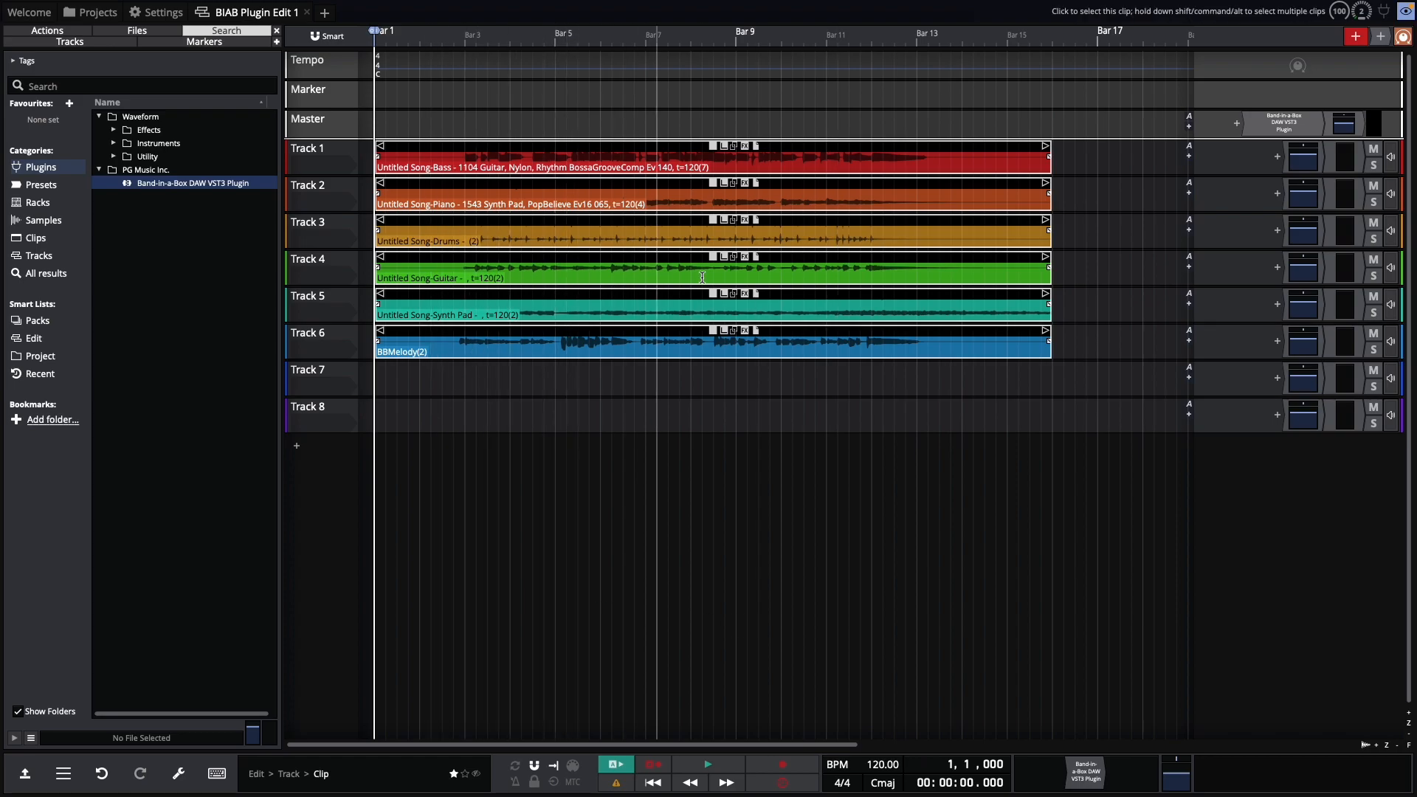
mouse_move(1127, 409)
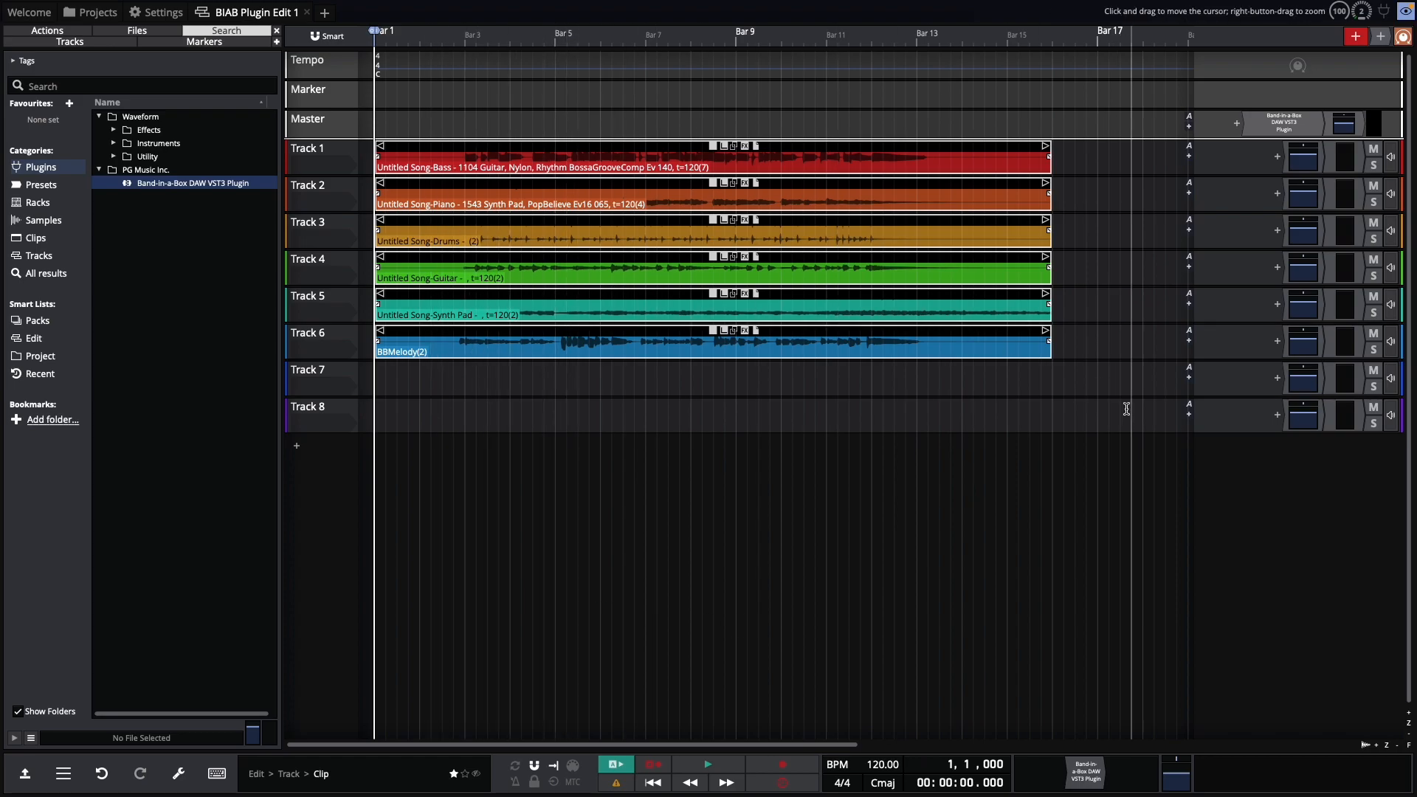